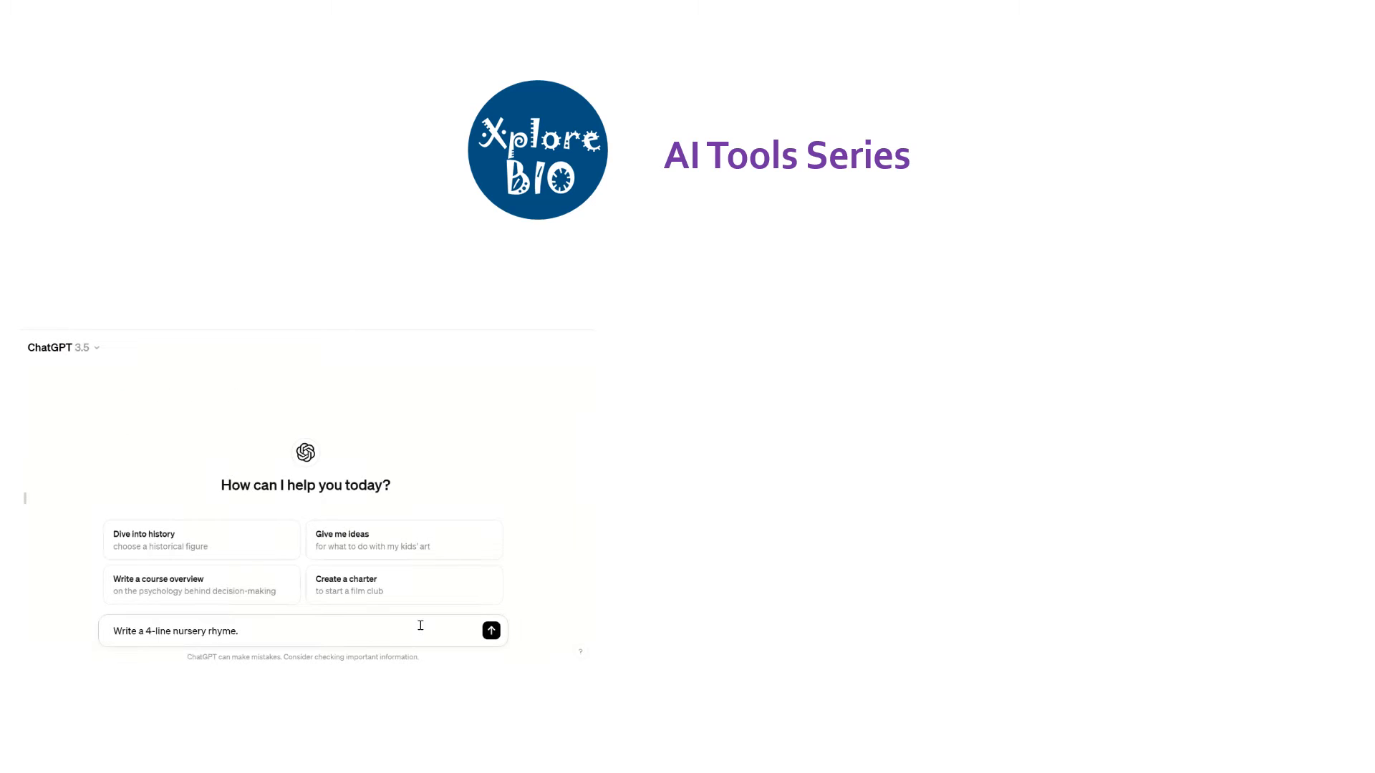
- Send the request for a 4-line nursery rhyme and get ChatGPT's reply
{"action": "left_click", "coordinate": [491, 630]}
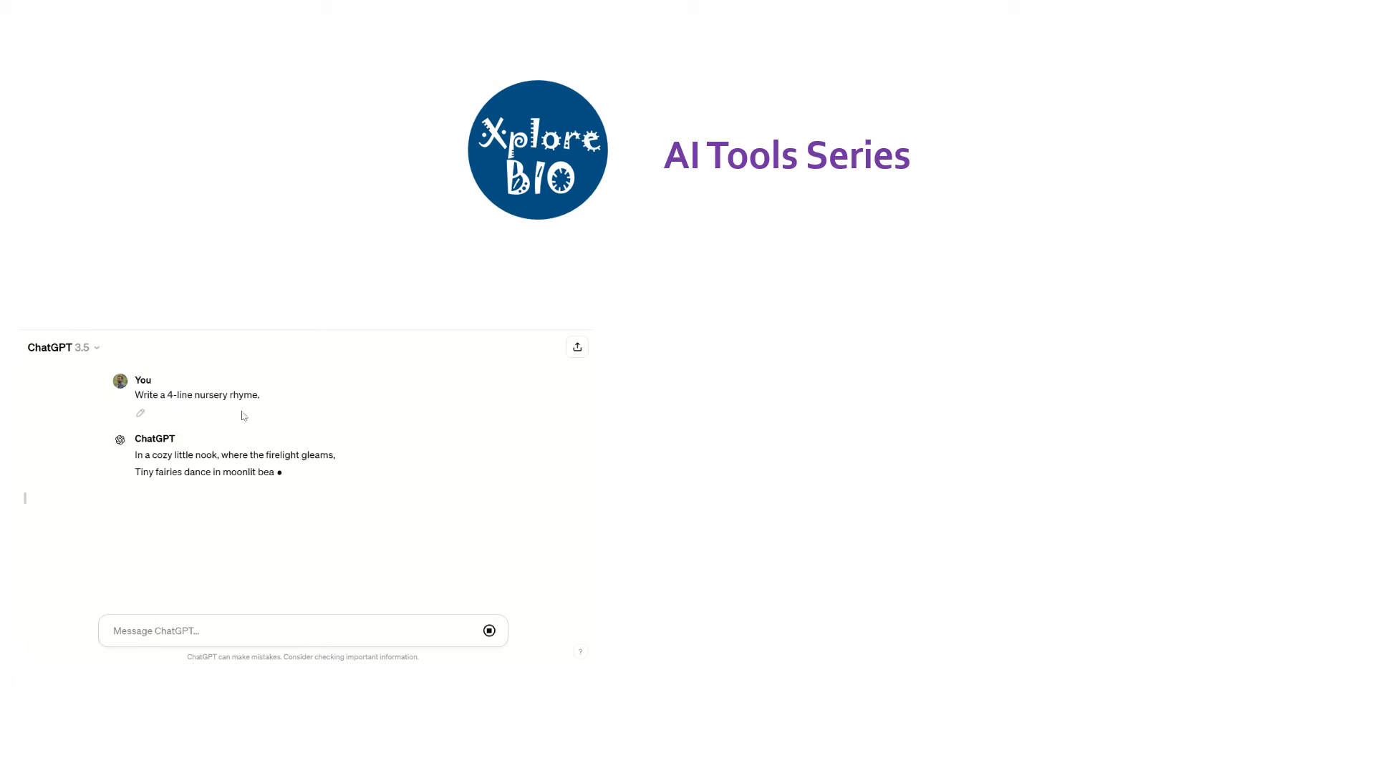
{"action": "left_click", "coordinate": [868, 417]}
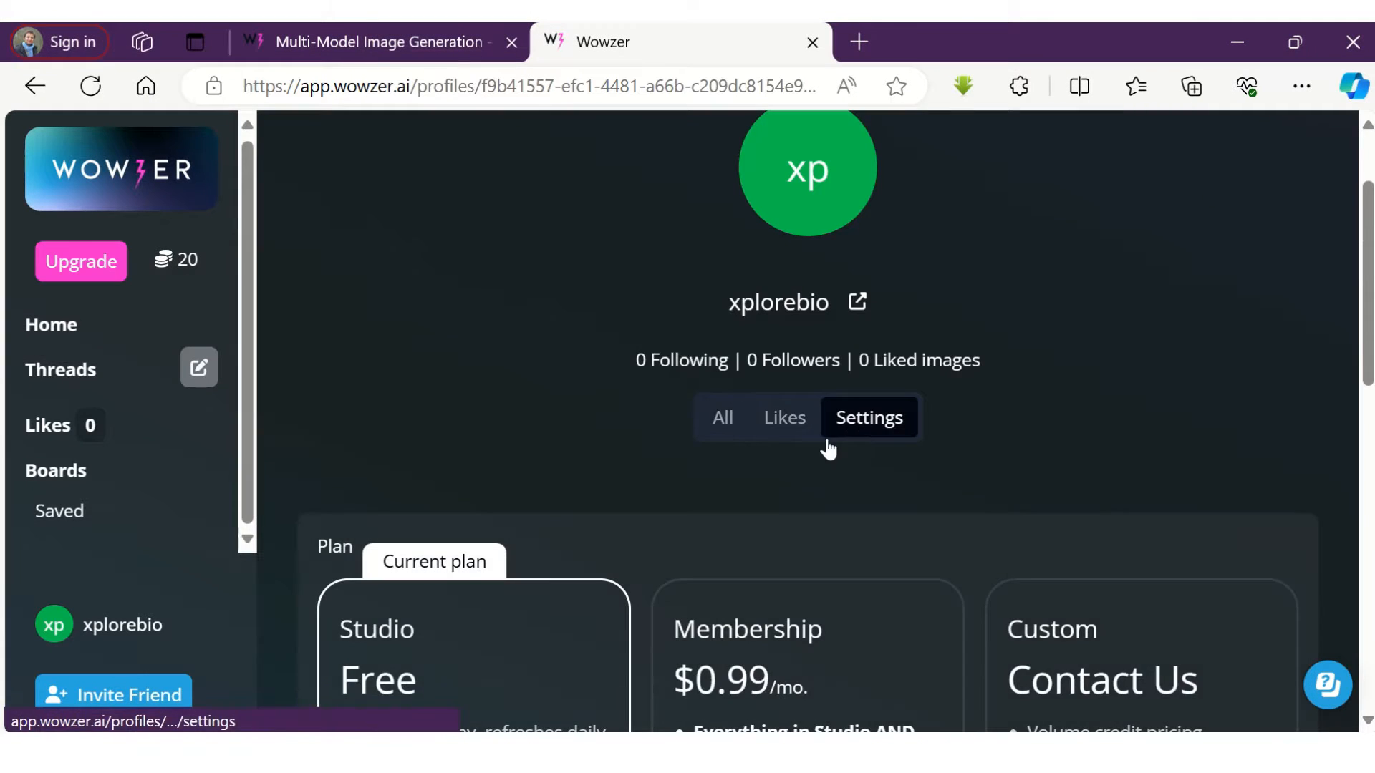
- Create Photograph-style Stable Diffusion XL images of a tomato plant with a cute bug
{"action": "scroll", "scroll_direction": "down", "scroll_amount": 3}
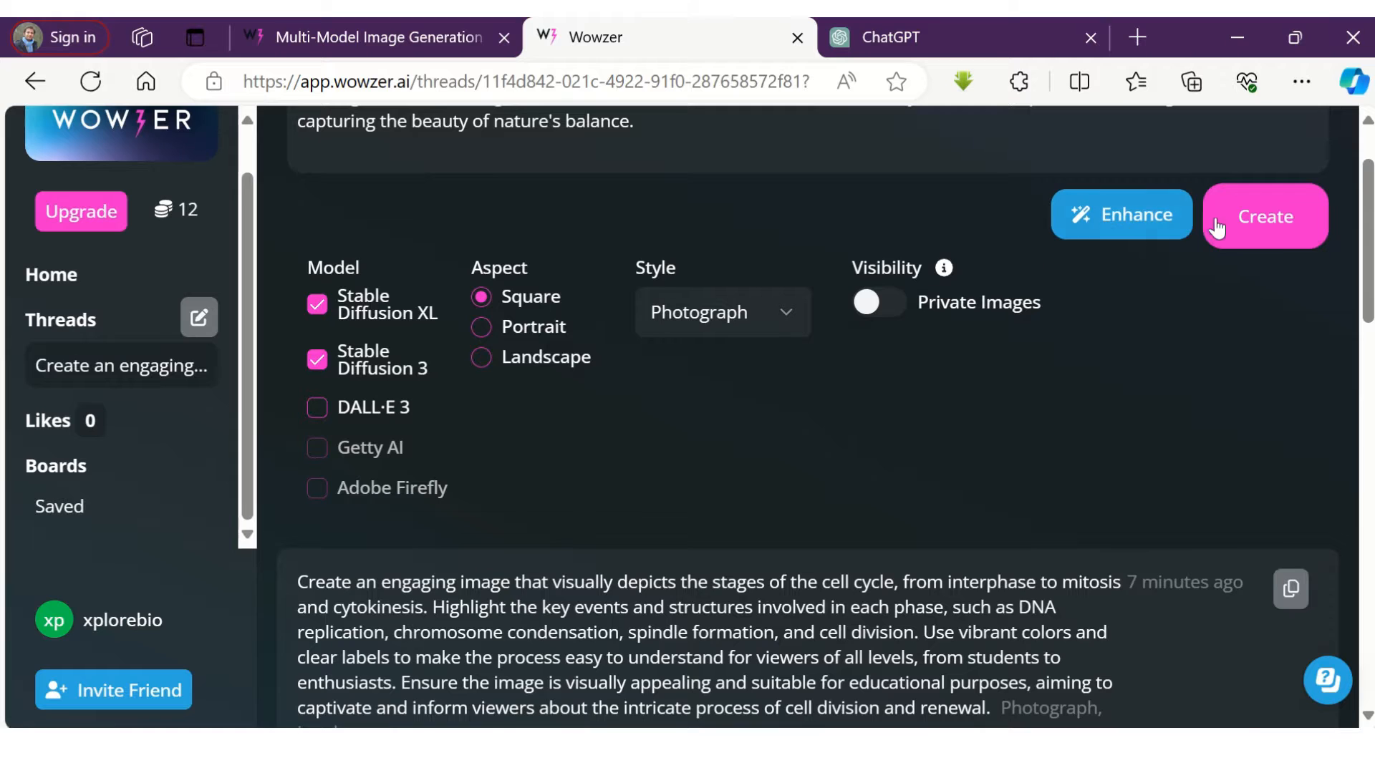
{"action": "left_click", "coordinate": [1265, 216]}
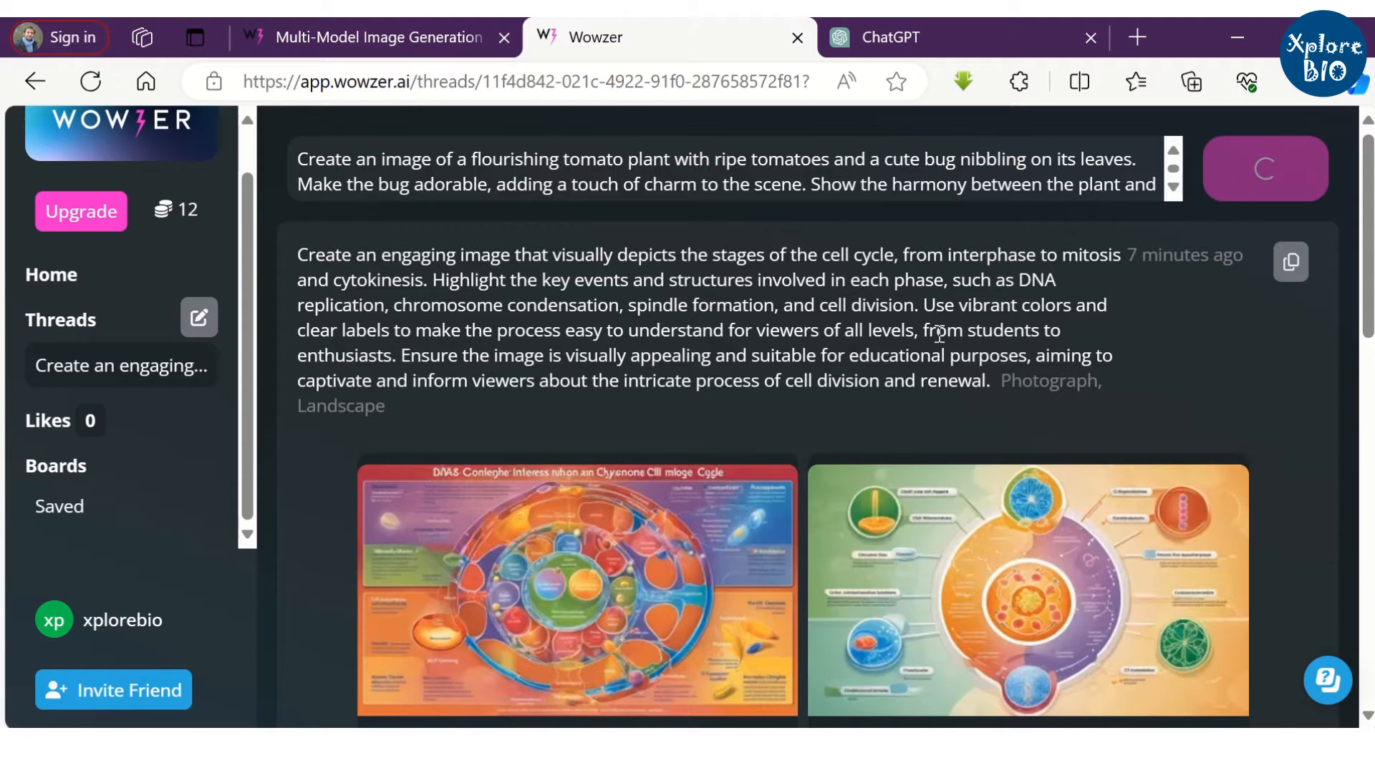
{"action": "scroll", "scroll_direction": "down", "scroll_amount": 3}
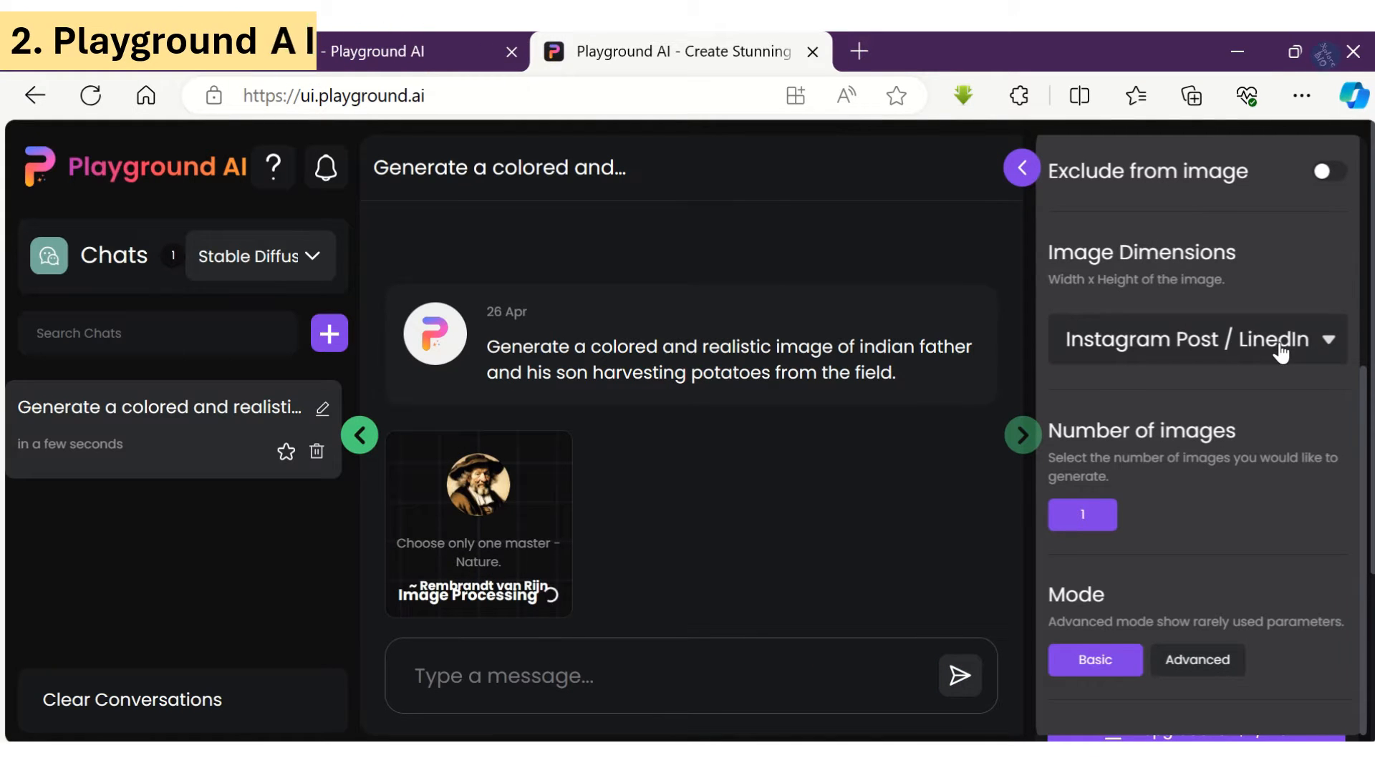
- Choose the output Image Dimensions in Playground AI's settings panel
{"action": "left_click", "coordinate": [1192, 339]}
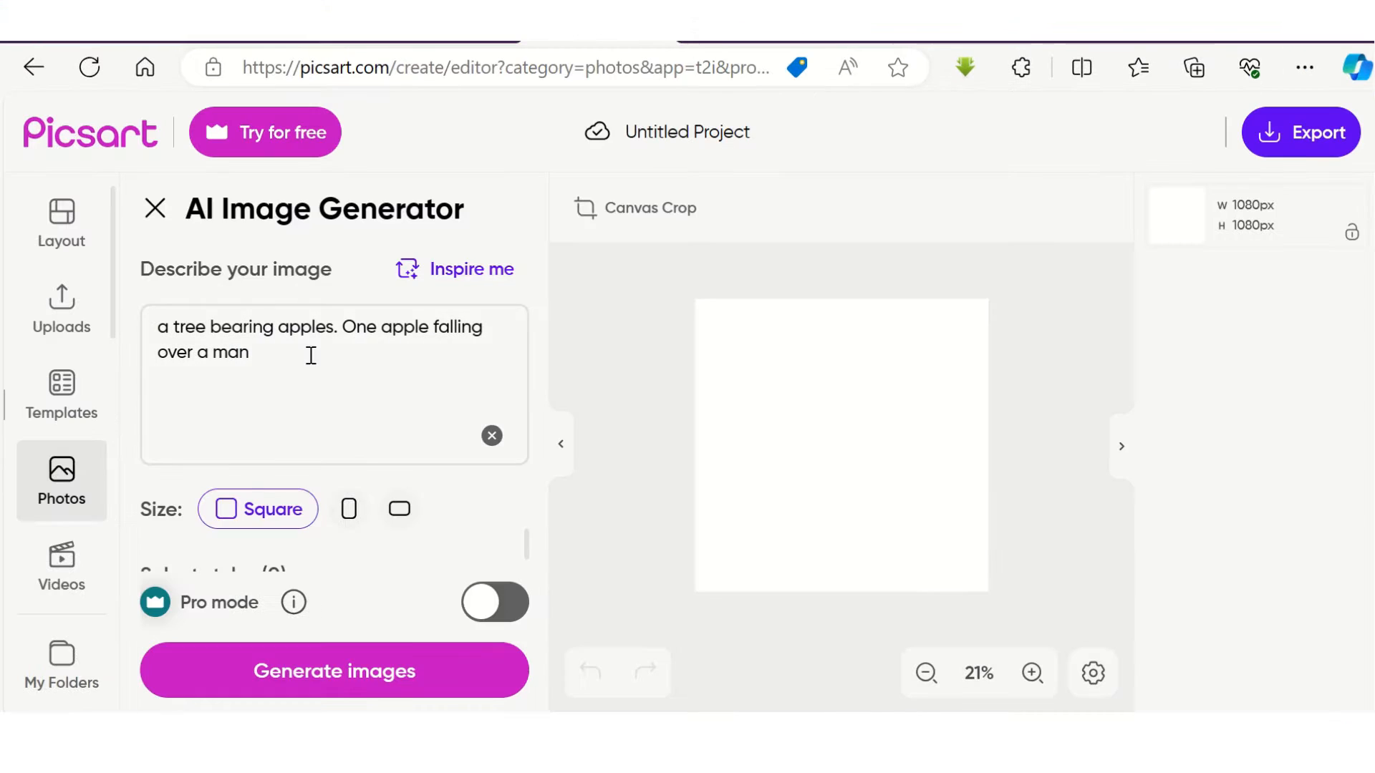
- Generate Picsart images of an apple tree with one apple falling over a man
{"action": "left_click", "coordinate": [333, 671]}
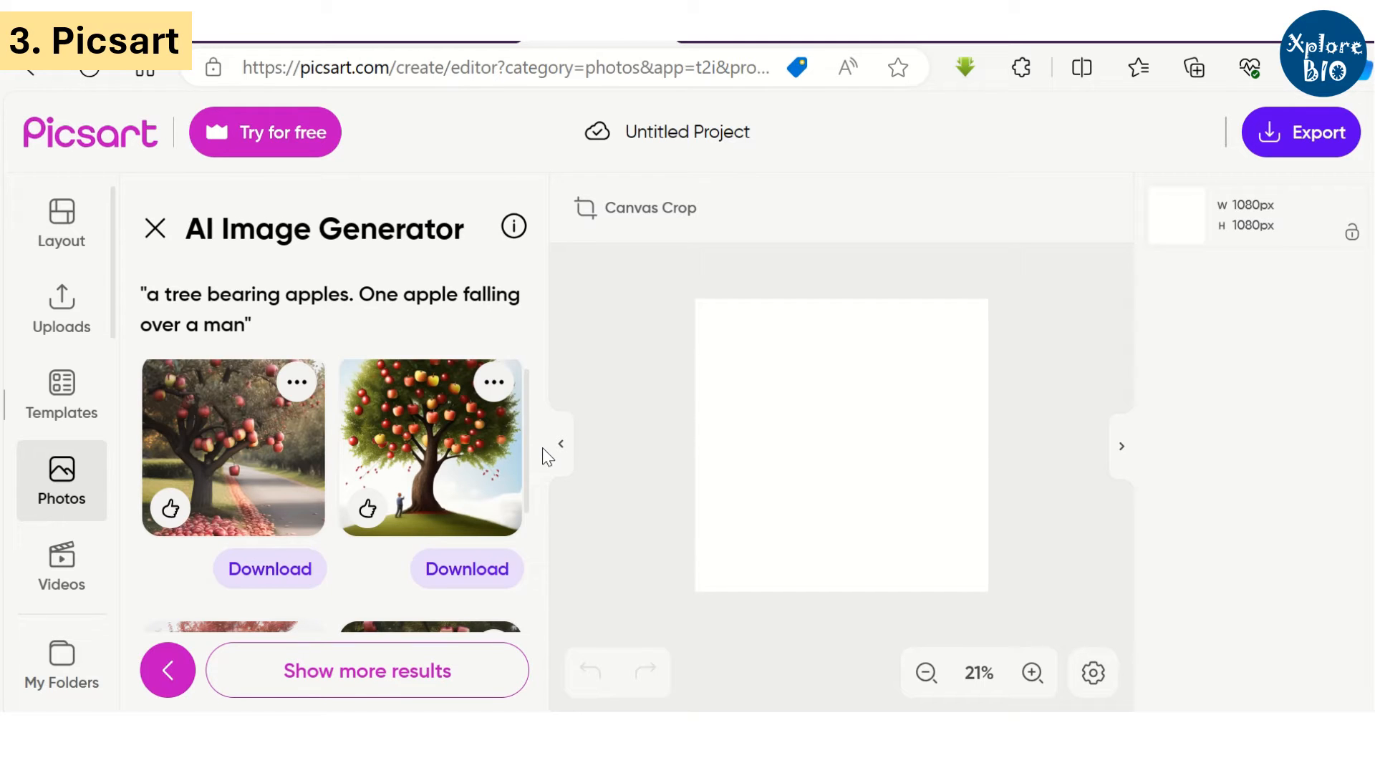
{"action": "scroll", "scroll_direction": "down", "scroll_amount": 3}
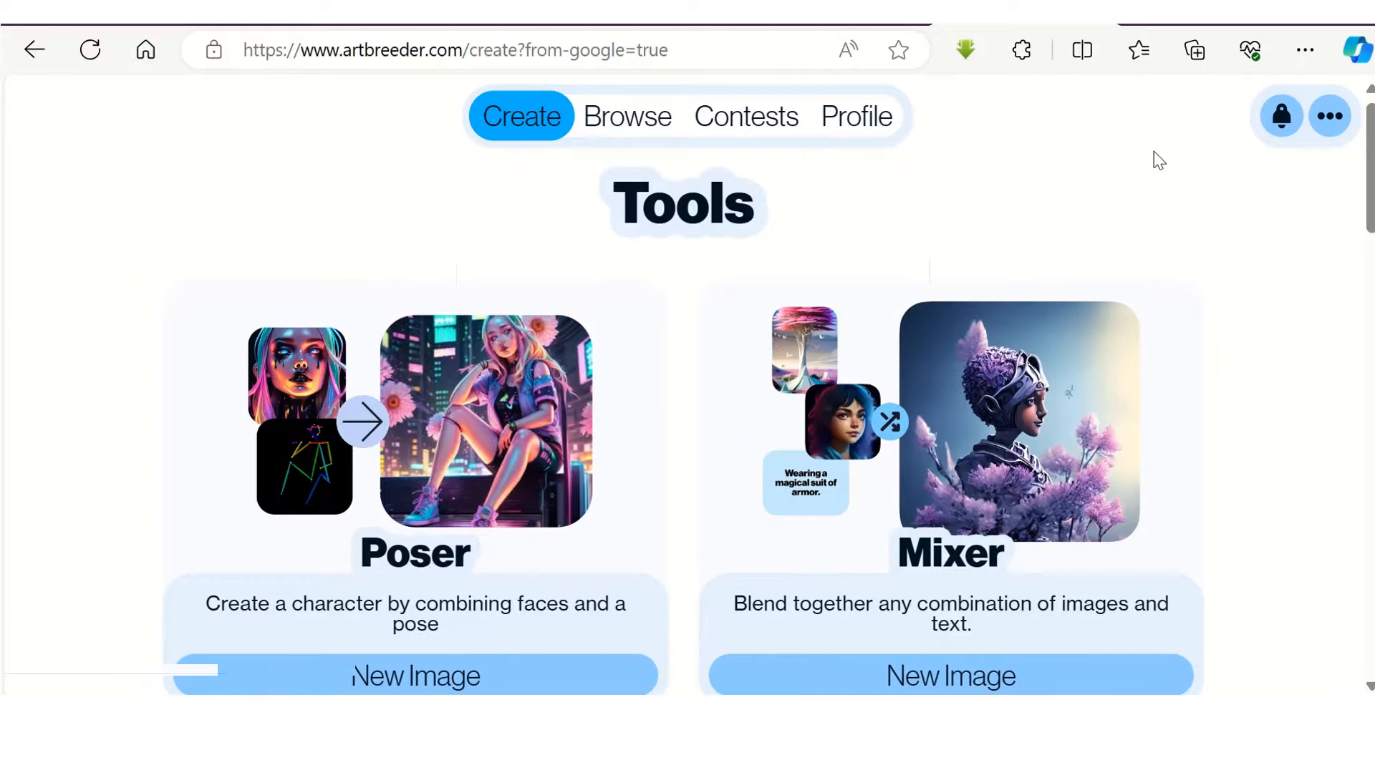
- Start a new Prompter image and generate portraits of a silver-haired medieval queen with an intricate crown
{"action": "scroll", "scroll_direction": "down", "scroll_amount": 3}
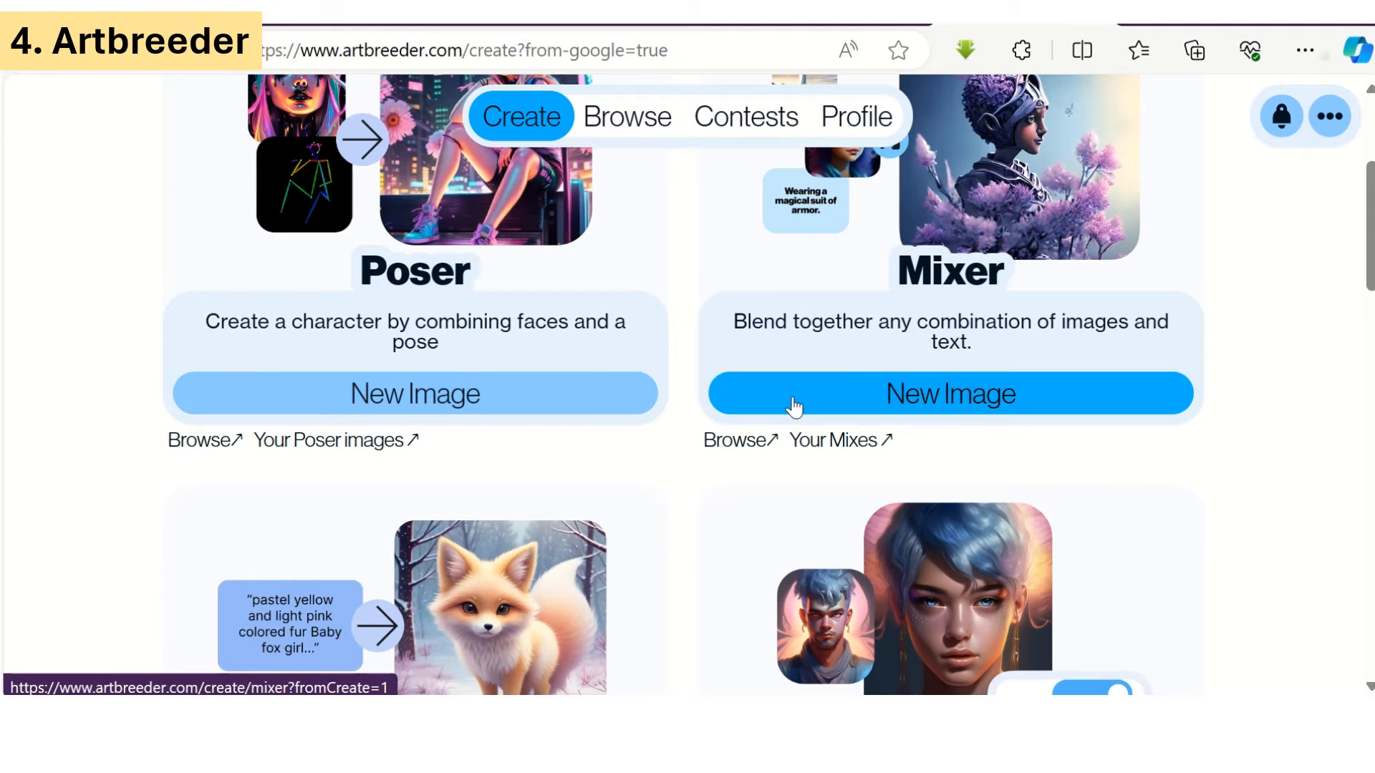
{"action": "scroll", "scroll_direction": "down", "scroll_amount": 3}
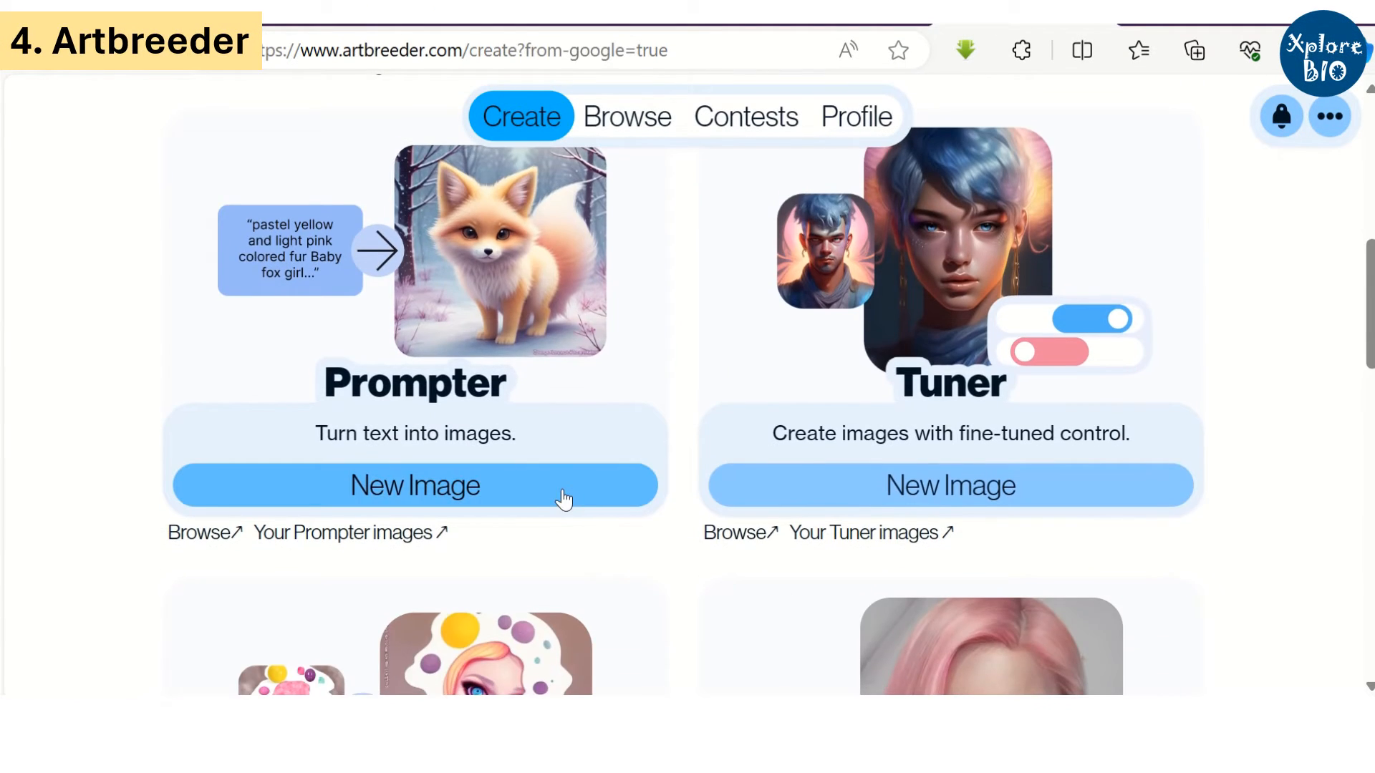
{"action": "left_click", "coordinate": [415, 486]}
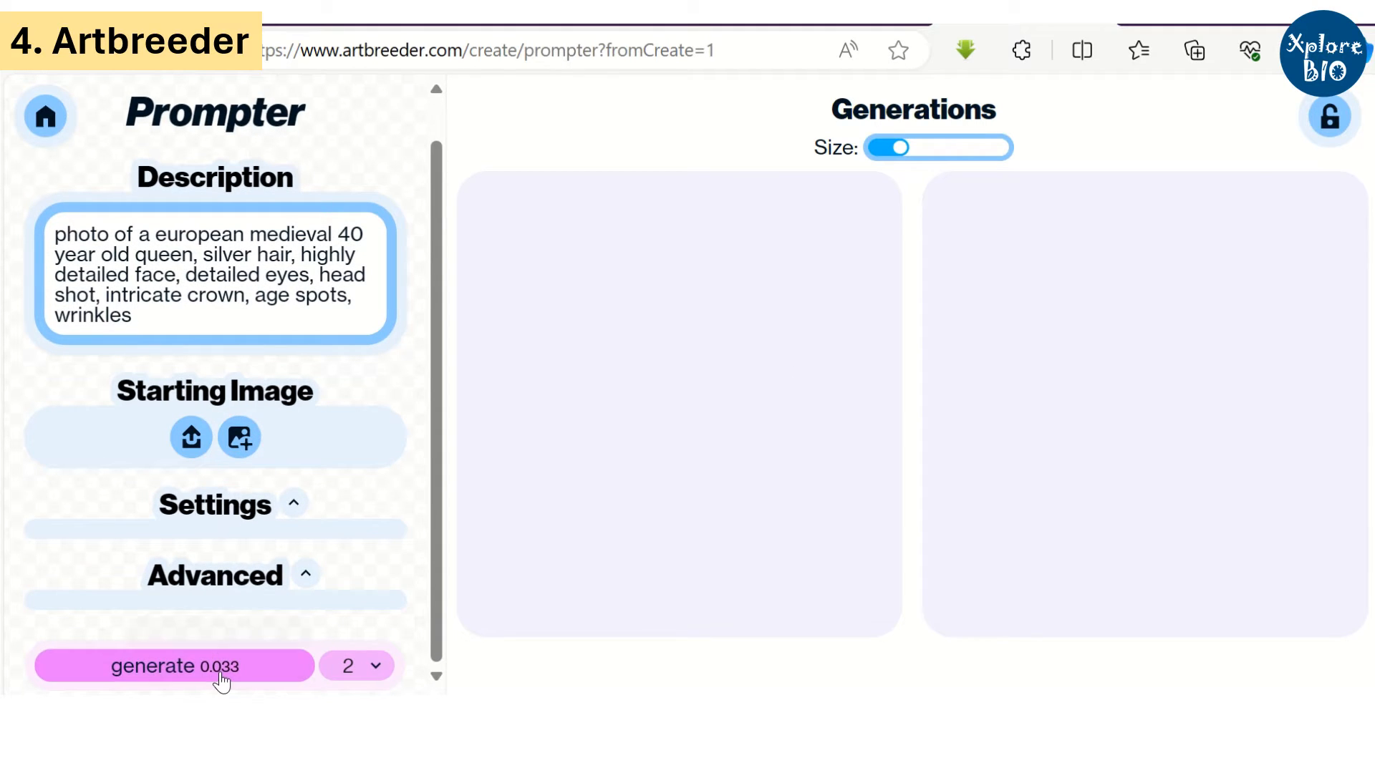
{"action": "left_click", "coordinate": [173, 667]}
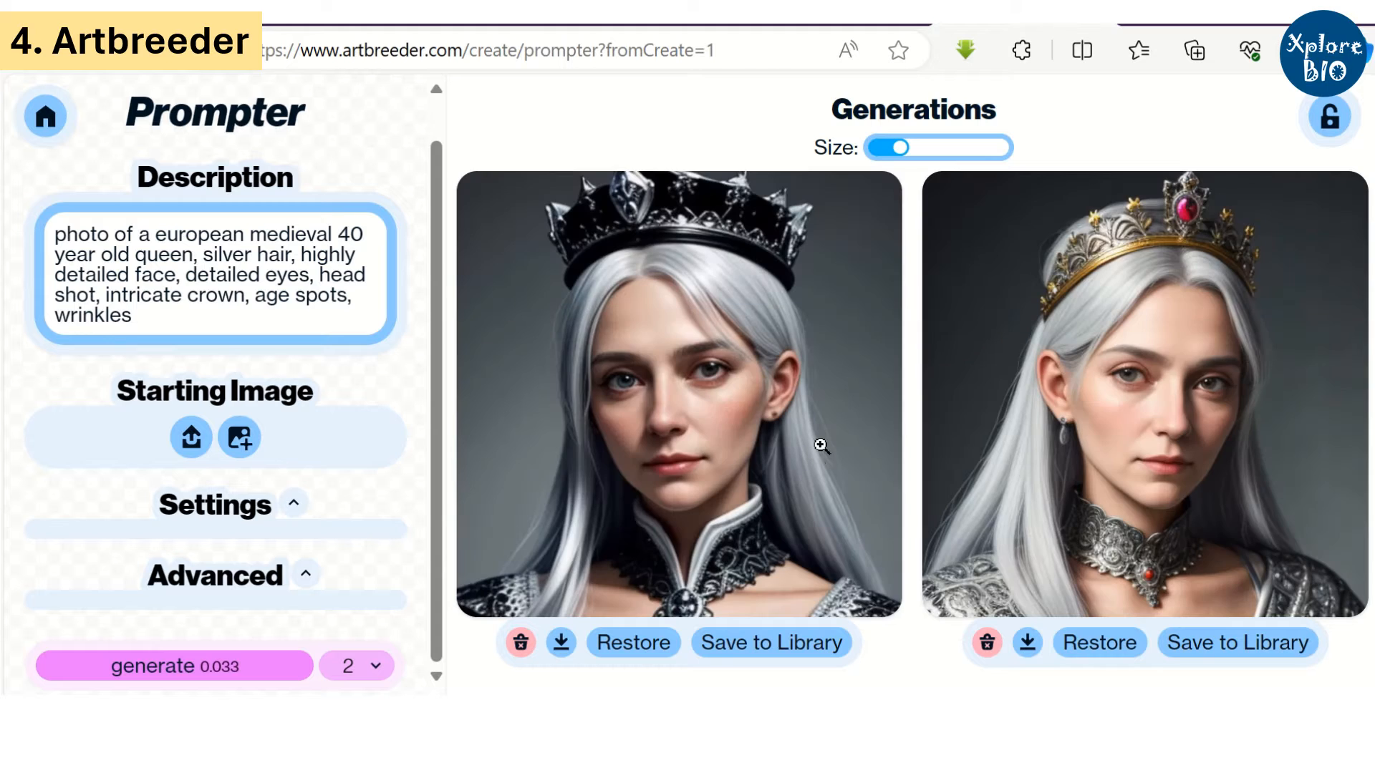
{"action": "mouse_move", "coordinate": [699, 507]}
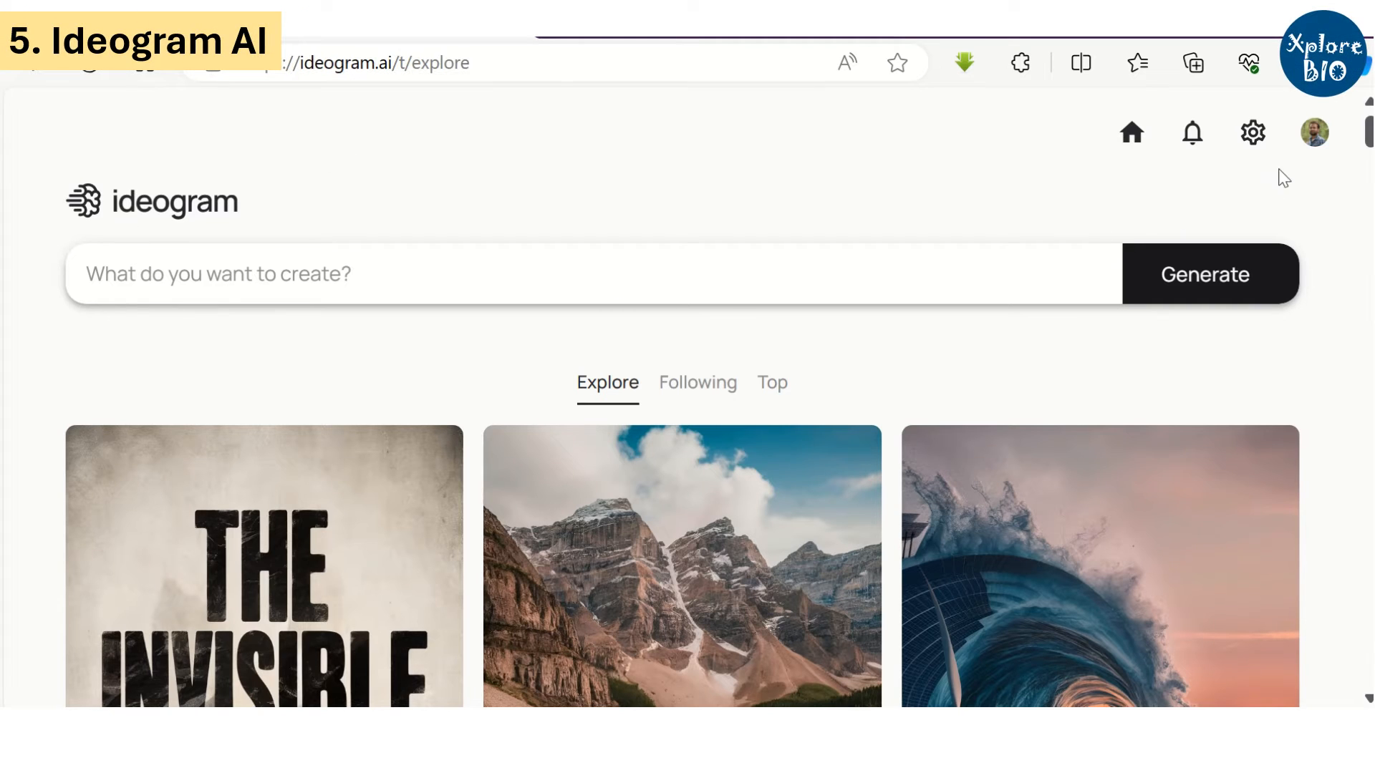
- Review Ideogram's subscription plans and pricing from the account menu
{"action": "left_click", "coordinate": [1312, 132]}
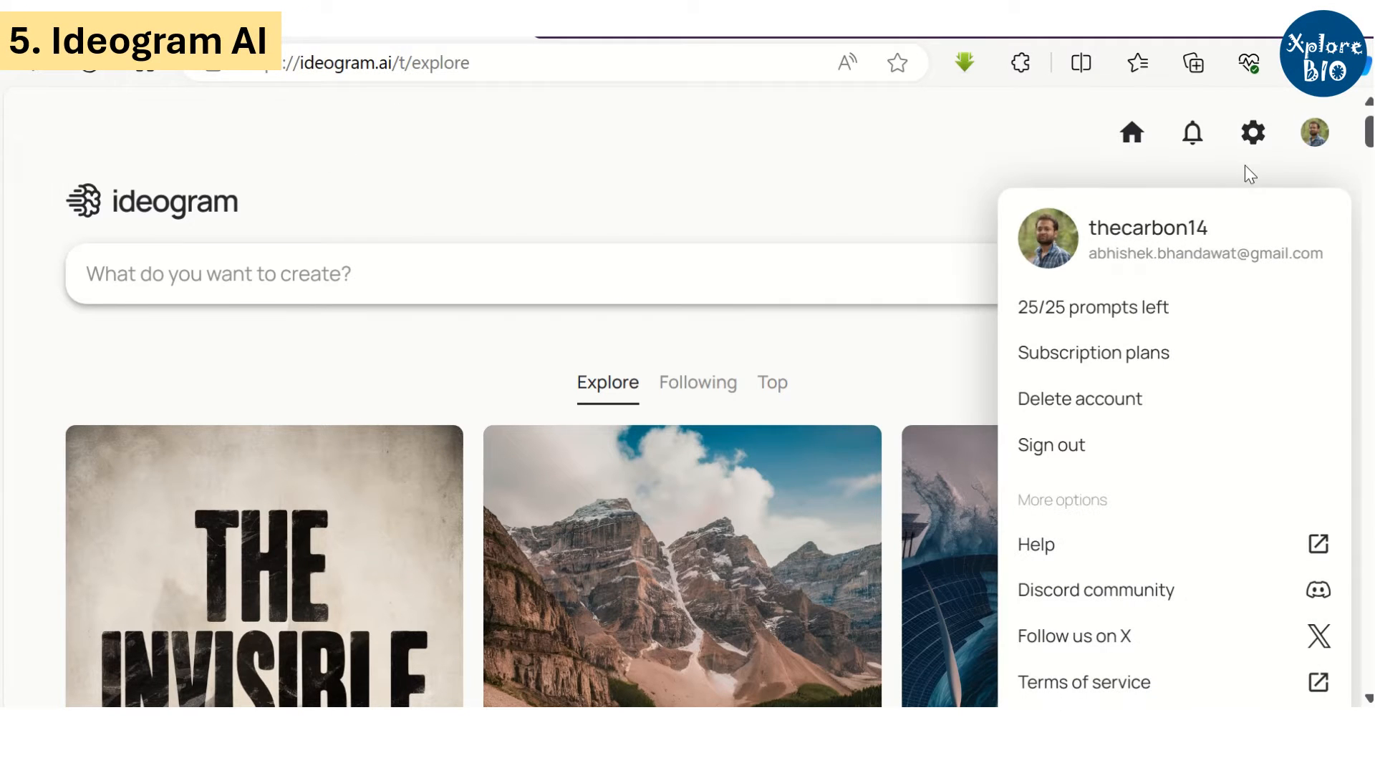
{"action": "mouse_move", "coordinate": [1034, 316]}
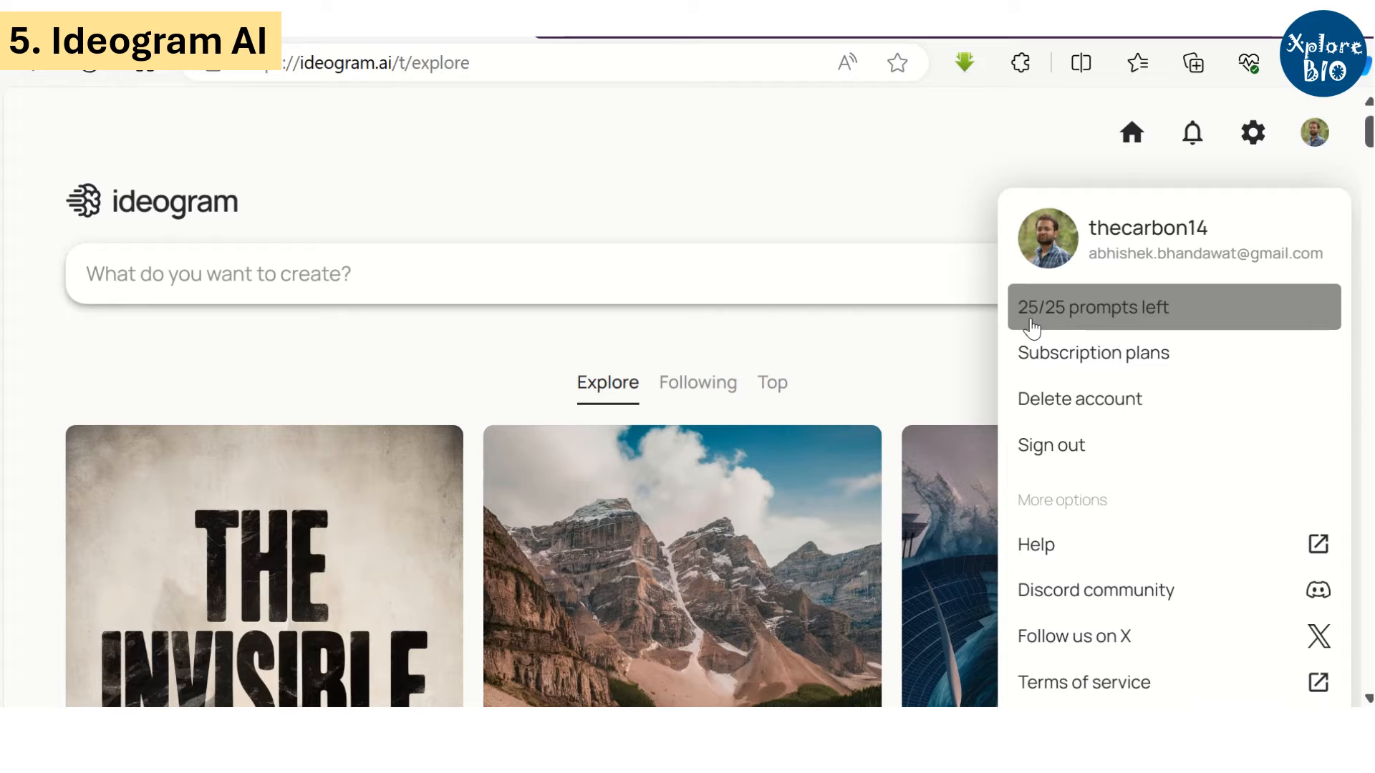
{"action": "left_click", "coordinate": [1092, 352]}
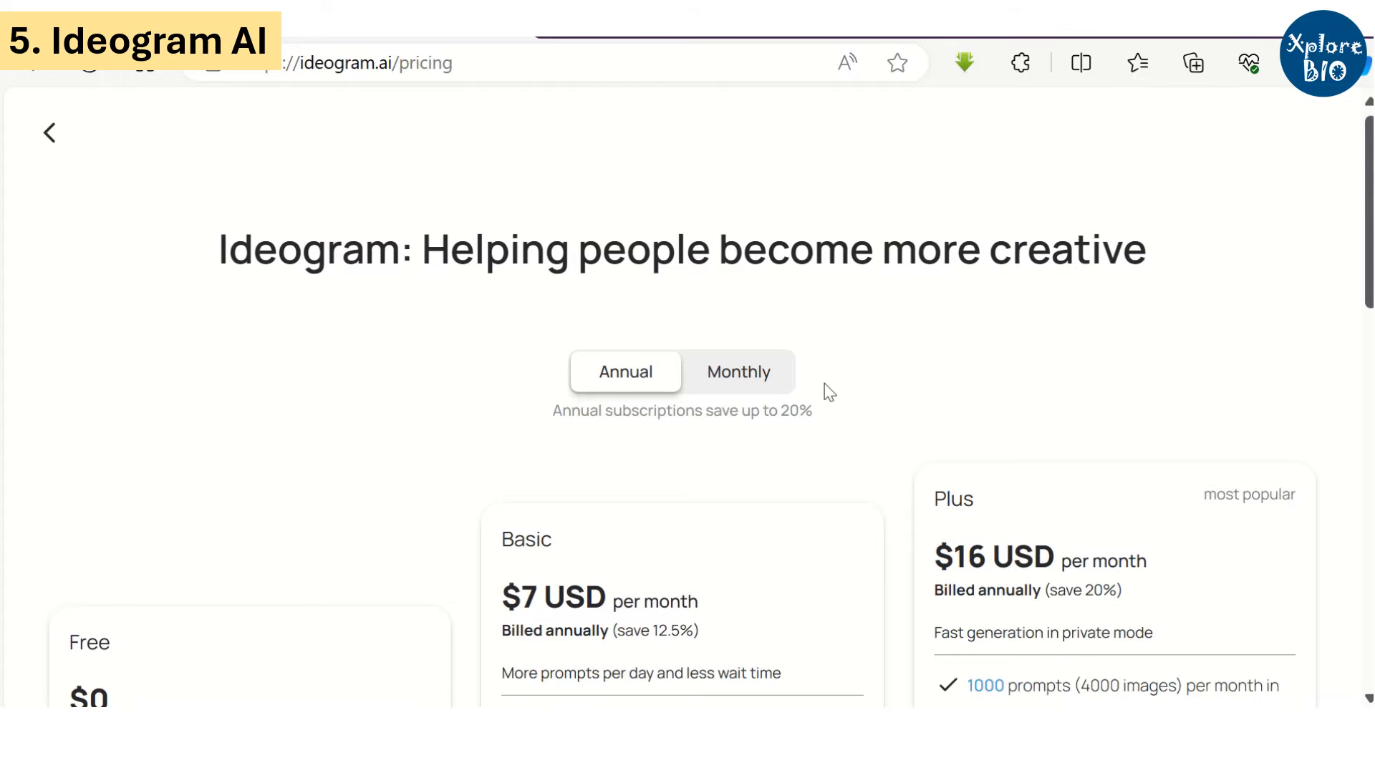
{"action": "scroll", "scroll_direction": "down", "scroll_amount": 3}
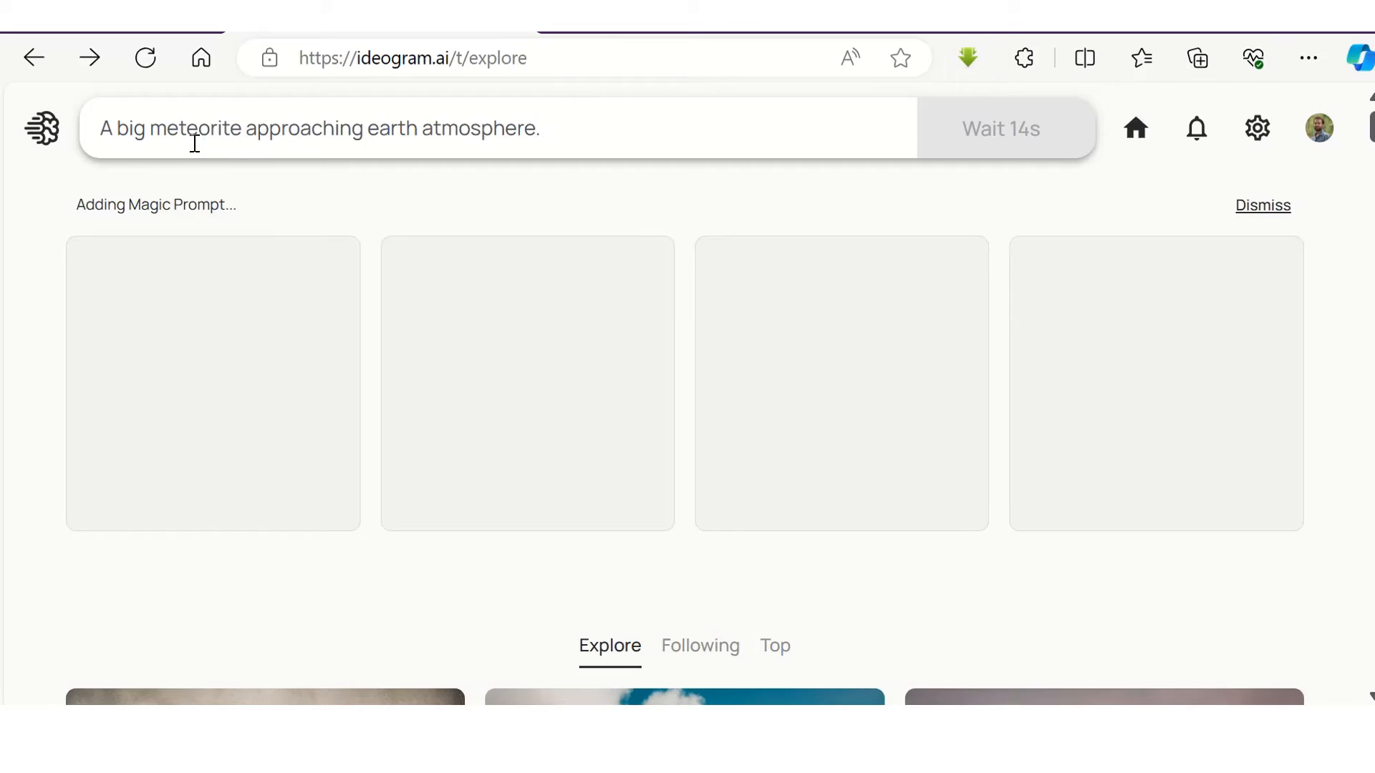
{"action": "scroll", "scroll_direction": "down", "scroll_amount": 3}
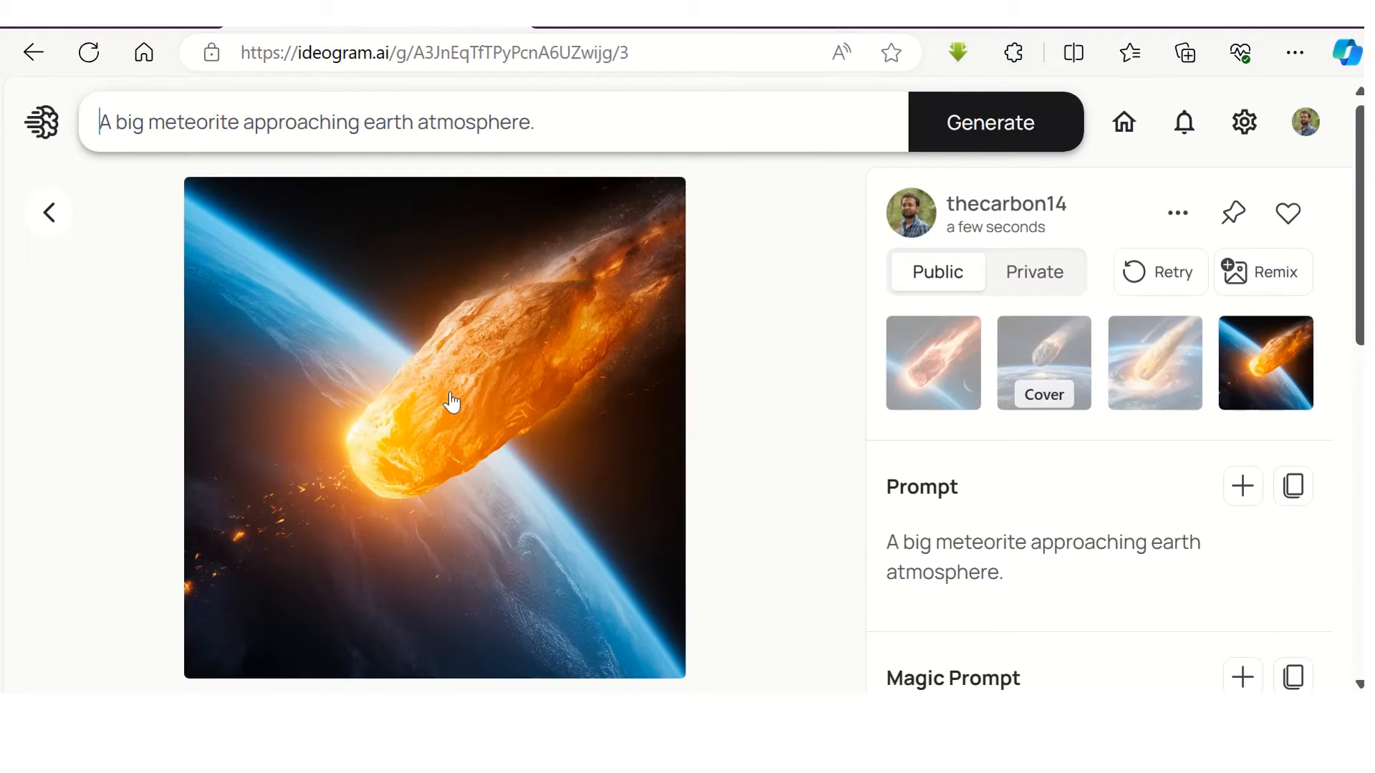
{"action": "scroll", "scroll_direction": "down", "scroll_amount": 3}
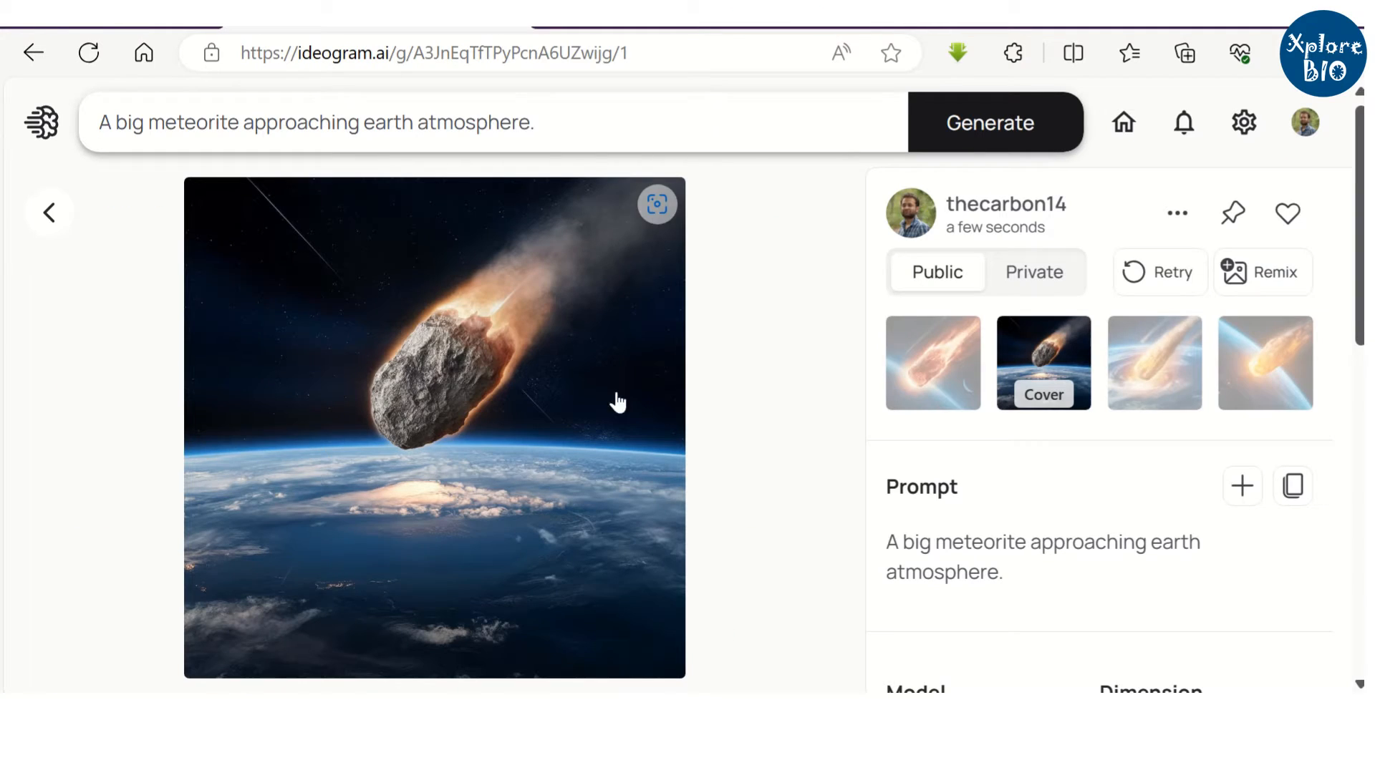
- Generate images of a big meteorite approaching Earth's atmosphere
{"action": "left_click", "coordinate": [1177, 213]}
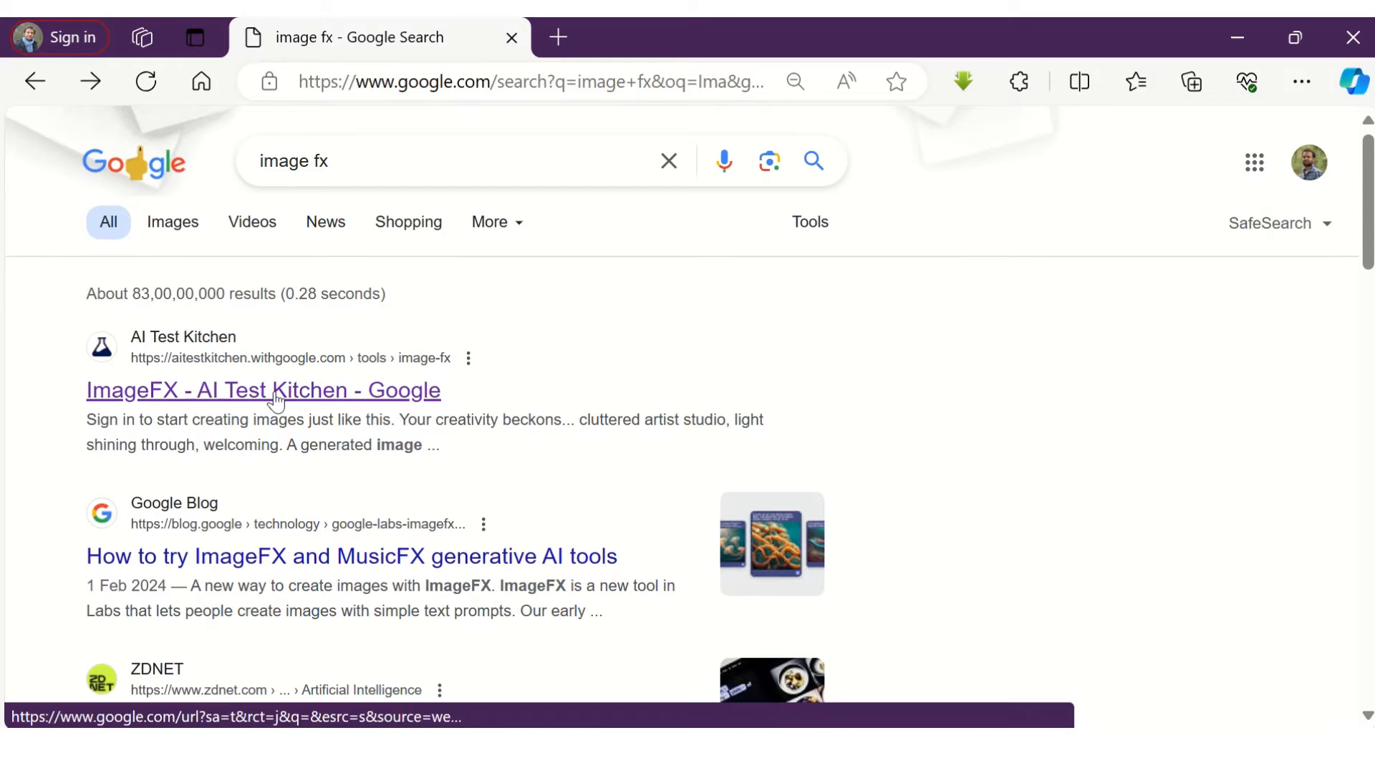
- Go to ImageFX from the search results and generate the hummingbird-and-flower images
{"action": "left_click", "coordinate": [263, 390]}
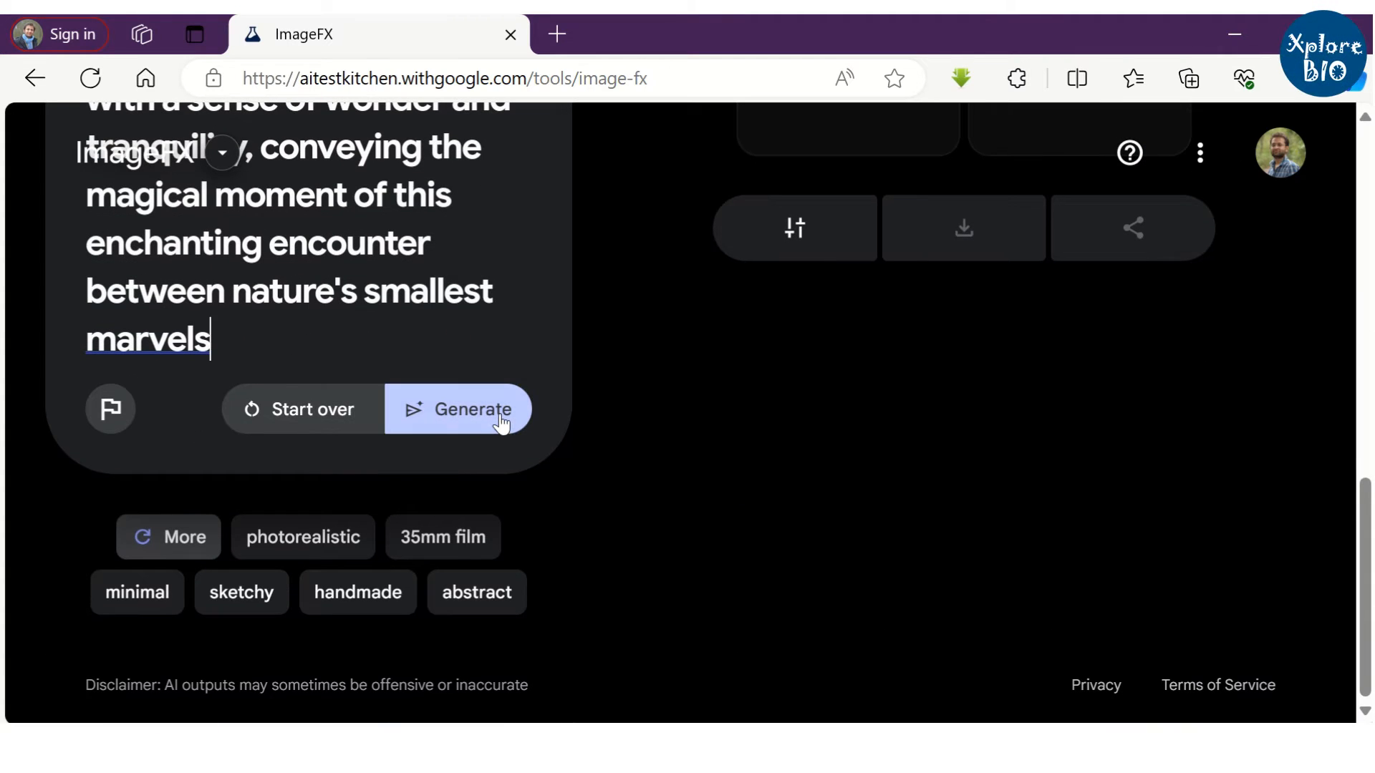
{"action": "left_click", "coordinate": [460, 409]}
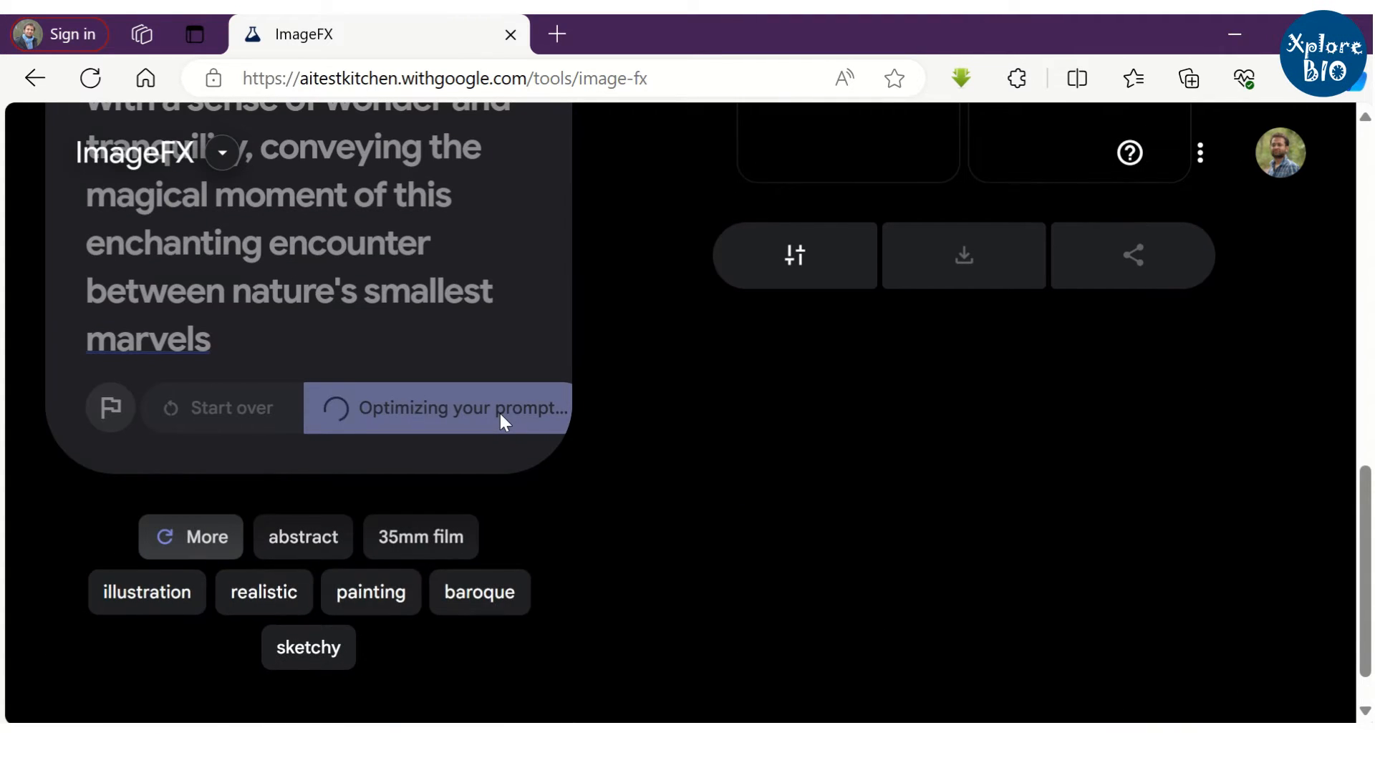
{"action": "scroll", "scroll_direction": "down", "scroll_amount": 3}
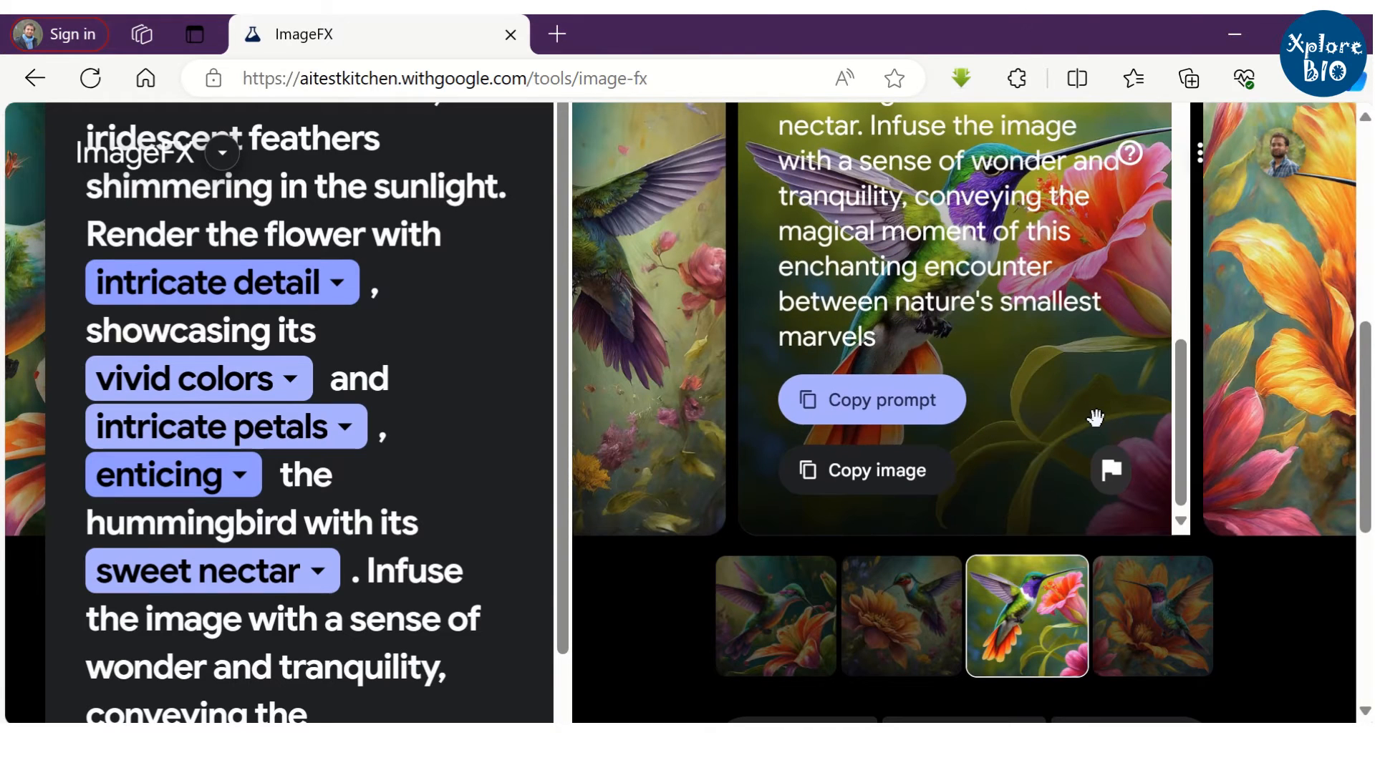
{"action": "mouse_move", "coordinate": [848, 482]}
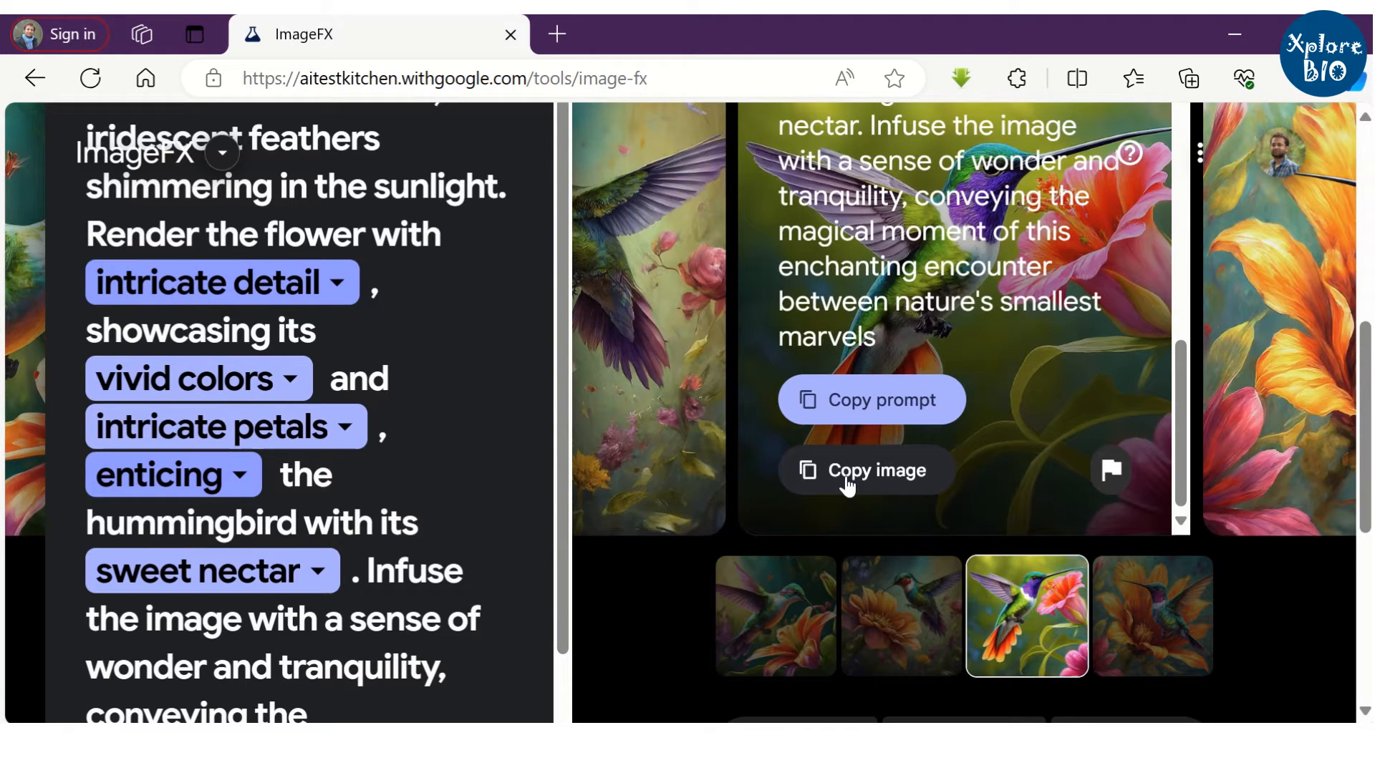
- Copy the hummingbird image and launch IrfanView to paste it
{"action": "left_click", "coordinate": [866, 469]}
{"action": "type", "text": "irf"}
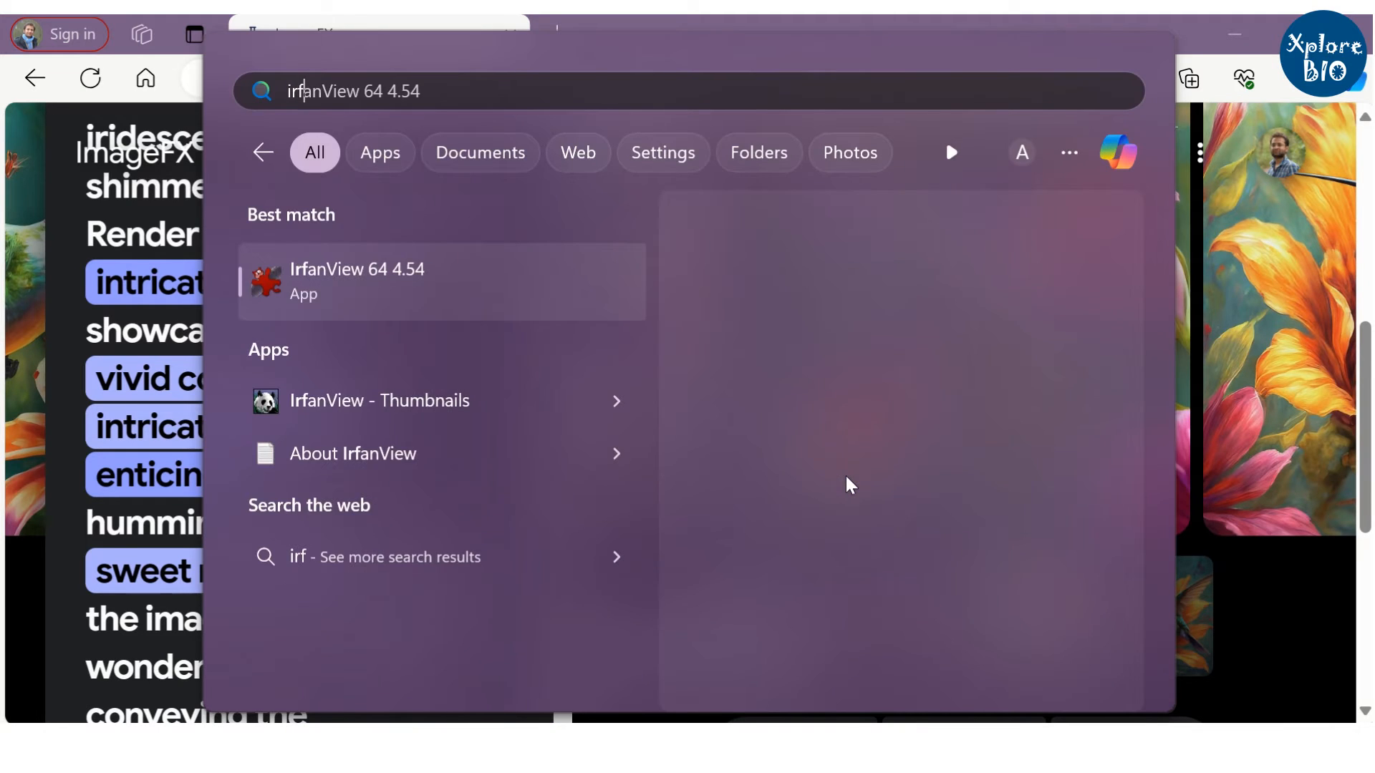
{"action": "left_click", "coordinate": [357, 281]}
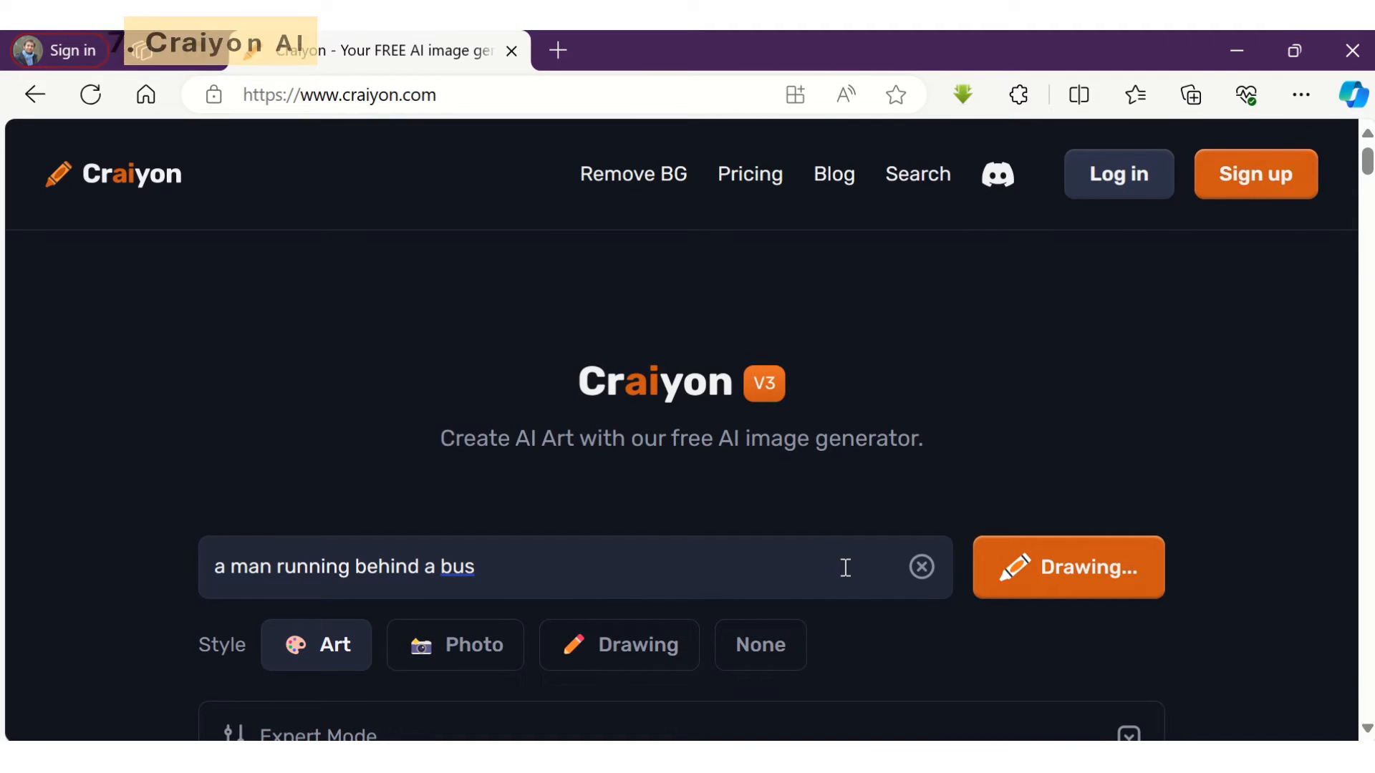
- Draw a grid of images of a man running behind a bus and look over the results
{"action": "left_click", "coordinate": [1067, 566]}
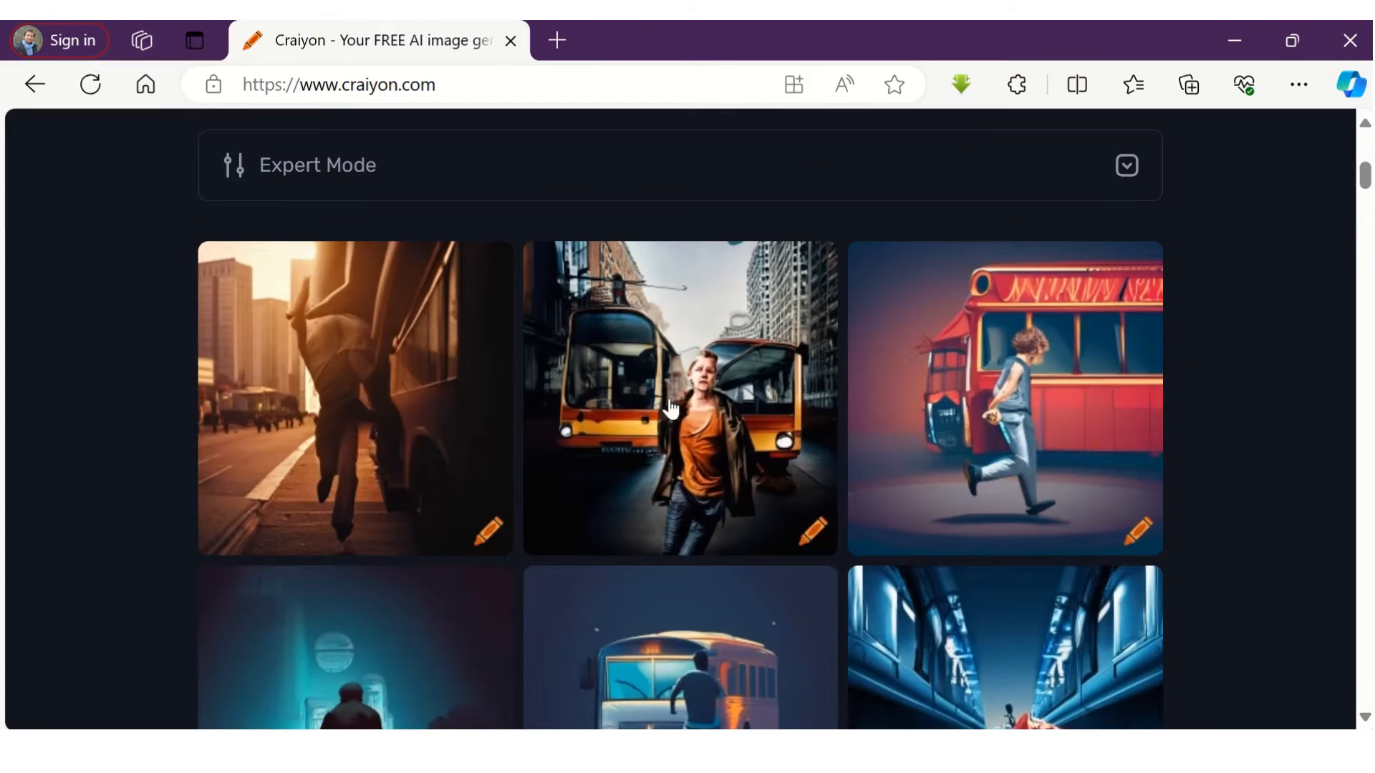
{"action": "scroll", "scroll_direction": "down", "scroll_amount": 3}
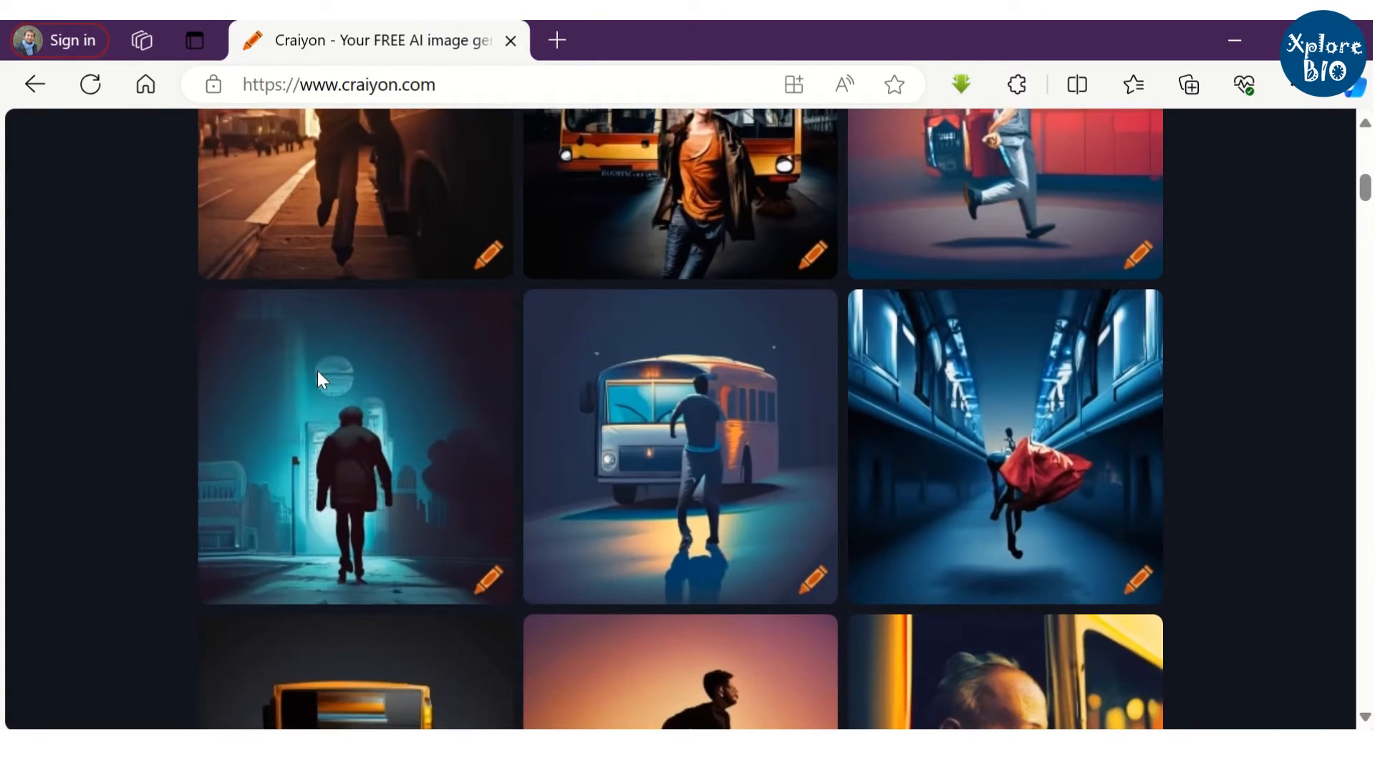
{"action": "scroll", "scroll_direction": "down", "scroll_amount": 3}
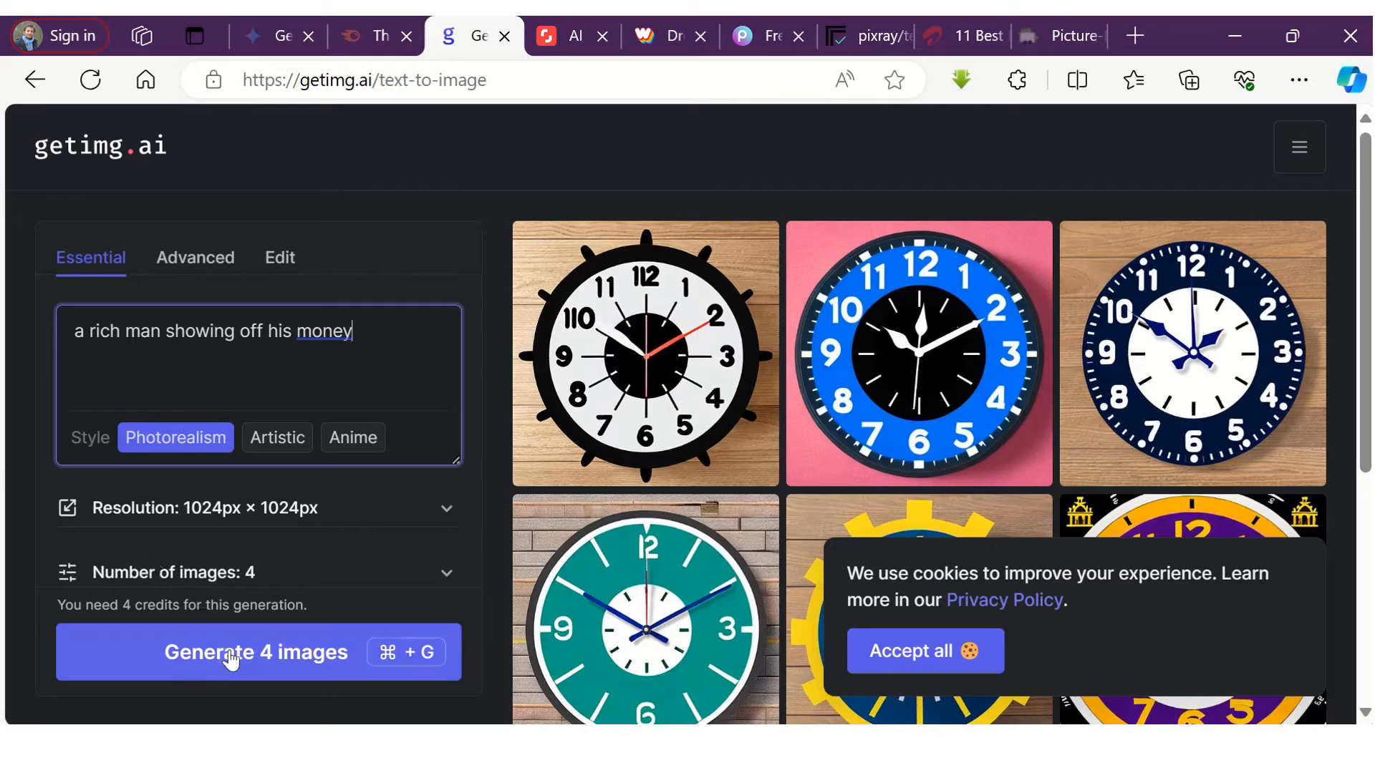
- Generate four images of a rich man showing off money, then go to the Pricing page
{"action": "left_click", "coordinate": [257, 651]}
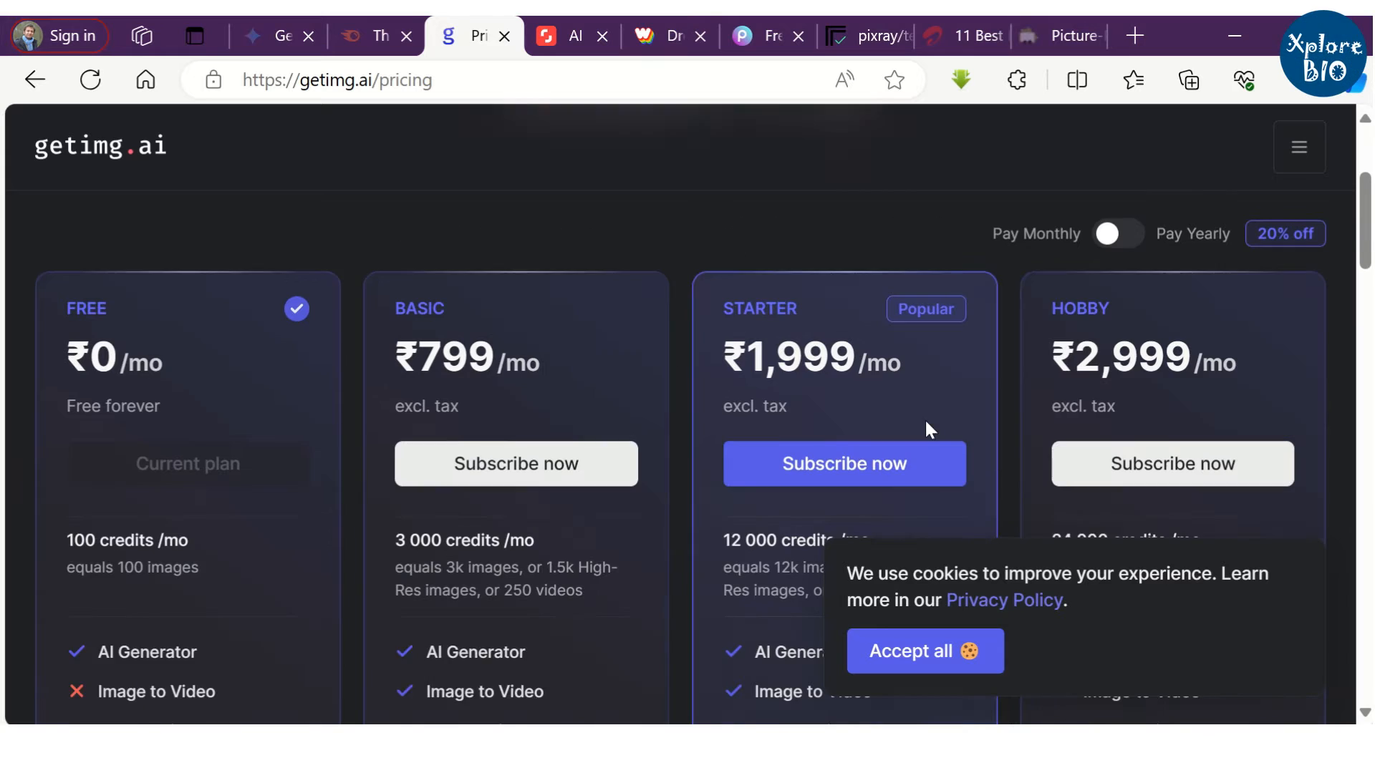
{"action": "scroll", "scroll_direction": "down", "scroll_amount": 3}
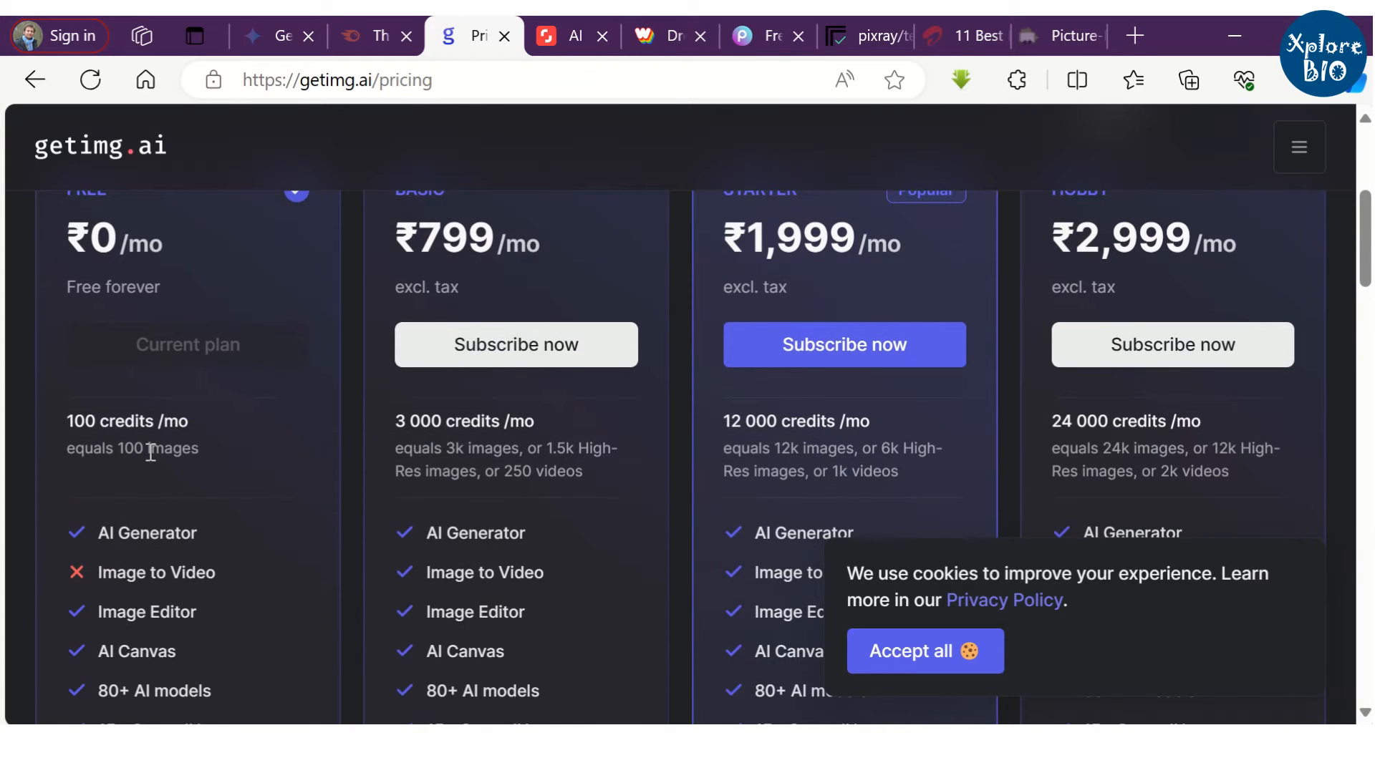
{"action": "left_click", "coordinate": [544, 36]}
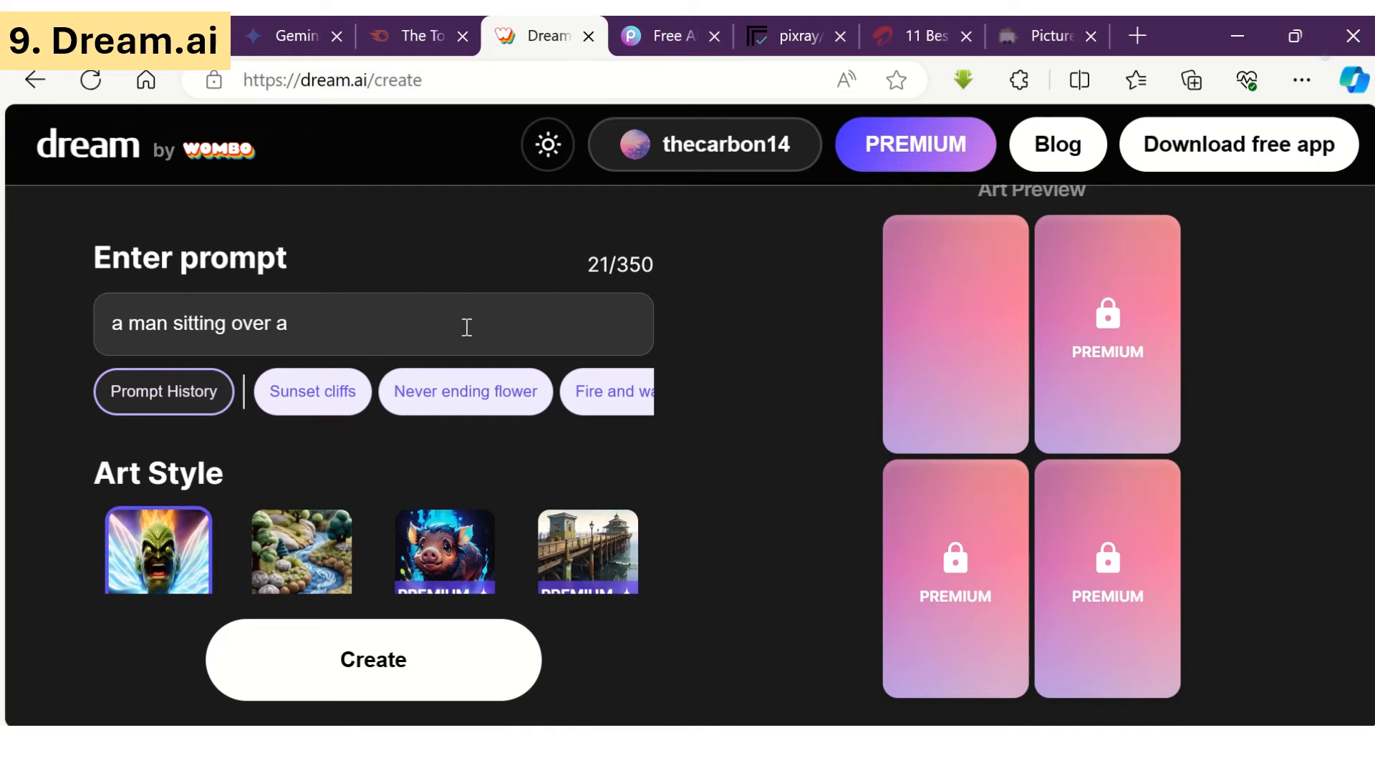
- Finish the 'man on a bench waiting for the bus' prompt and create the artwork
{"action": "type", "text": "bench waiti"}
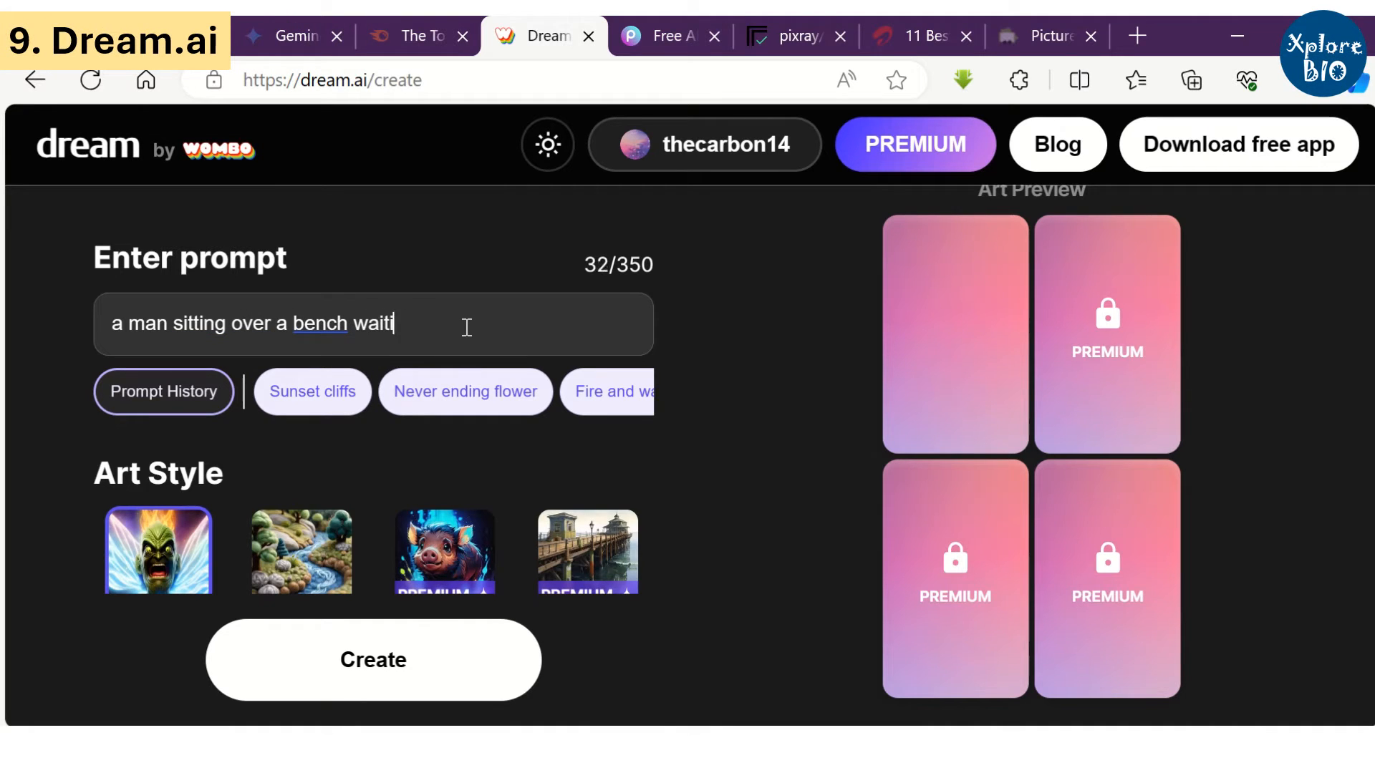
{"action": "type", "text": "ng for the b"}
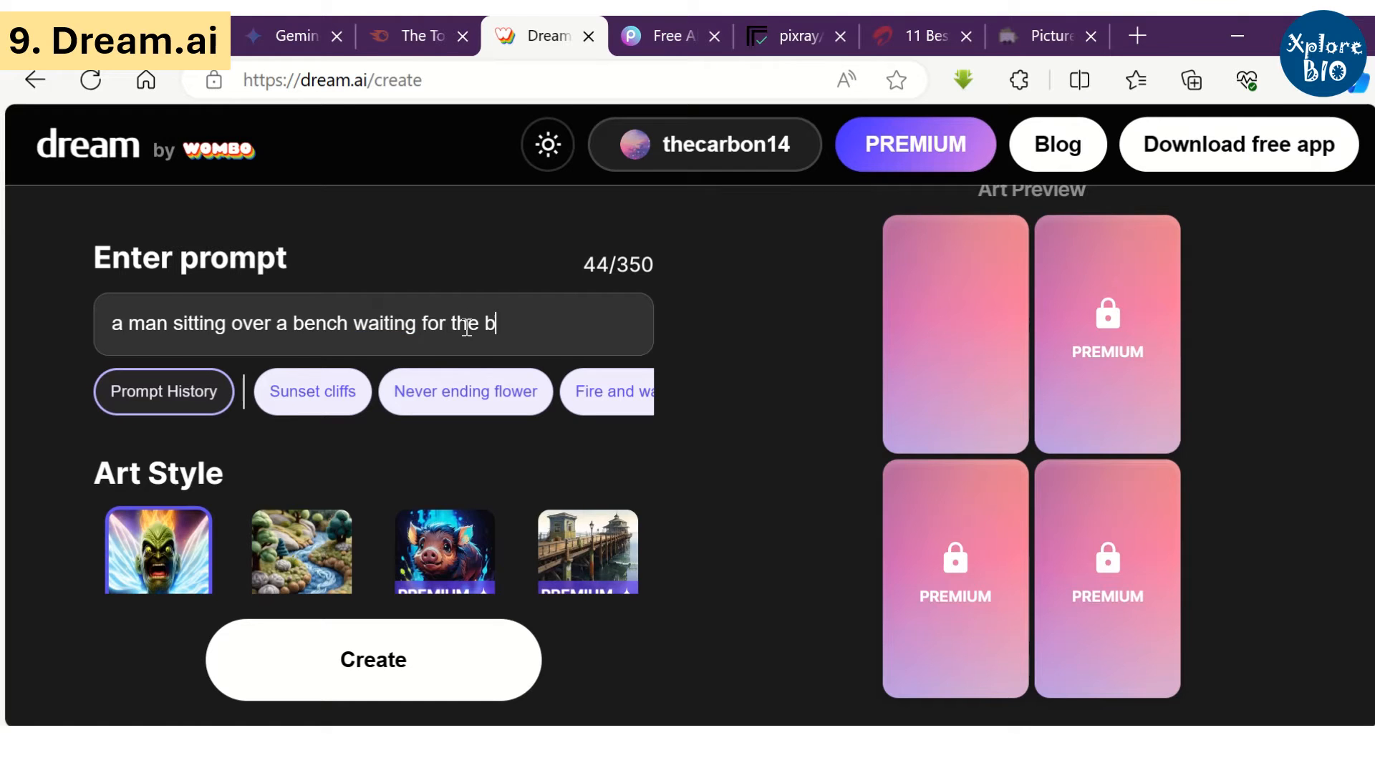
{"action": "left_click", "coordinate": [372, 660]}
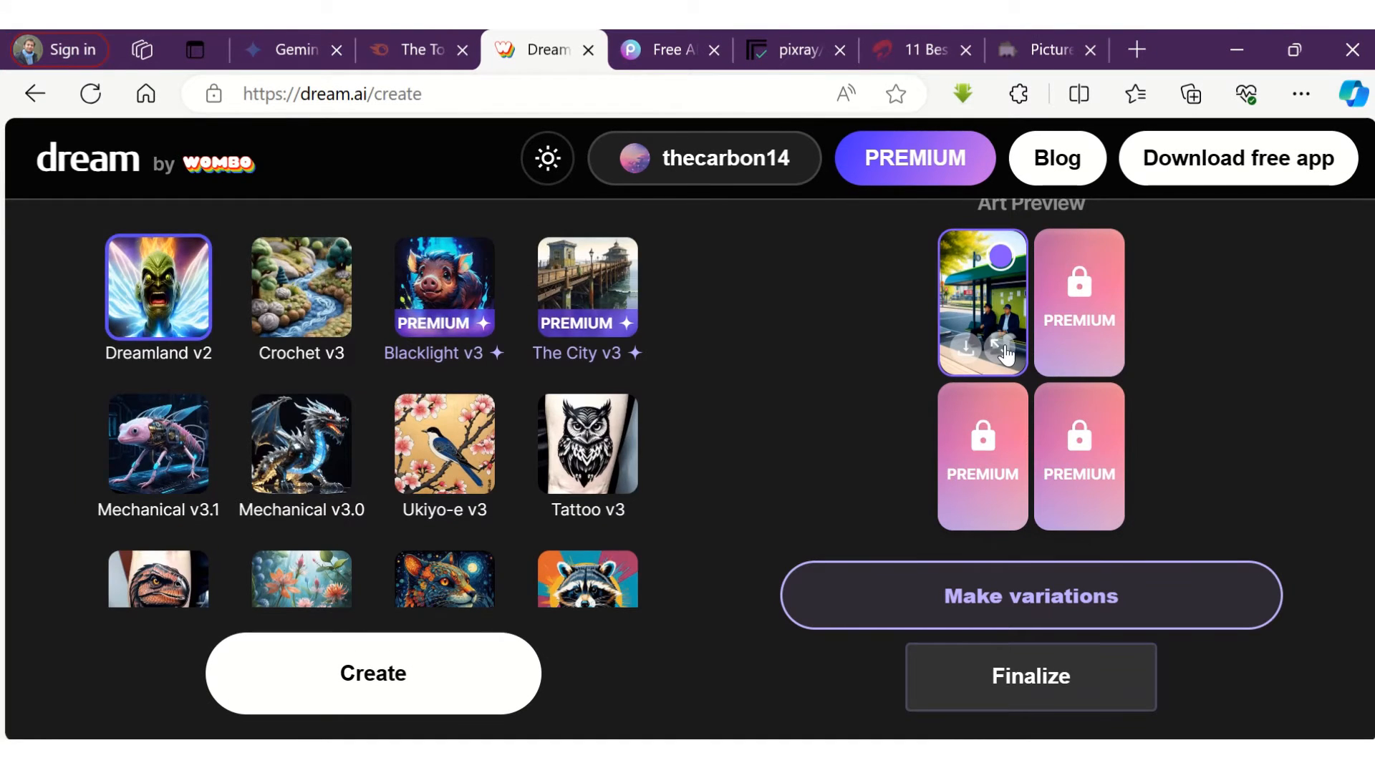
- Preview the generated bus-stop image larger, then close the preview
{"action": "left_click", "coordinate": [1004, 345]}
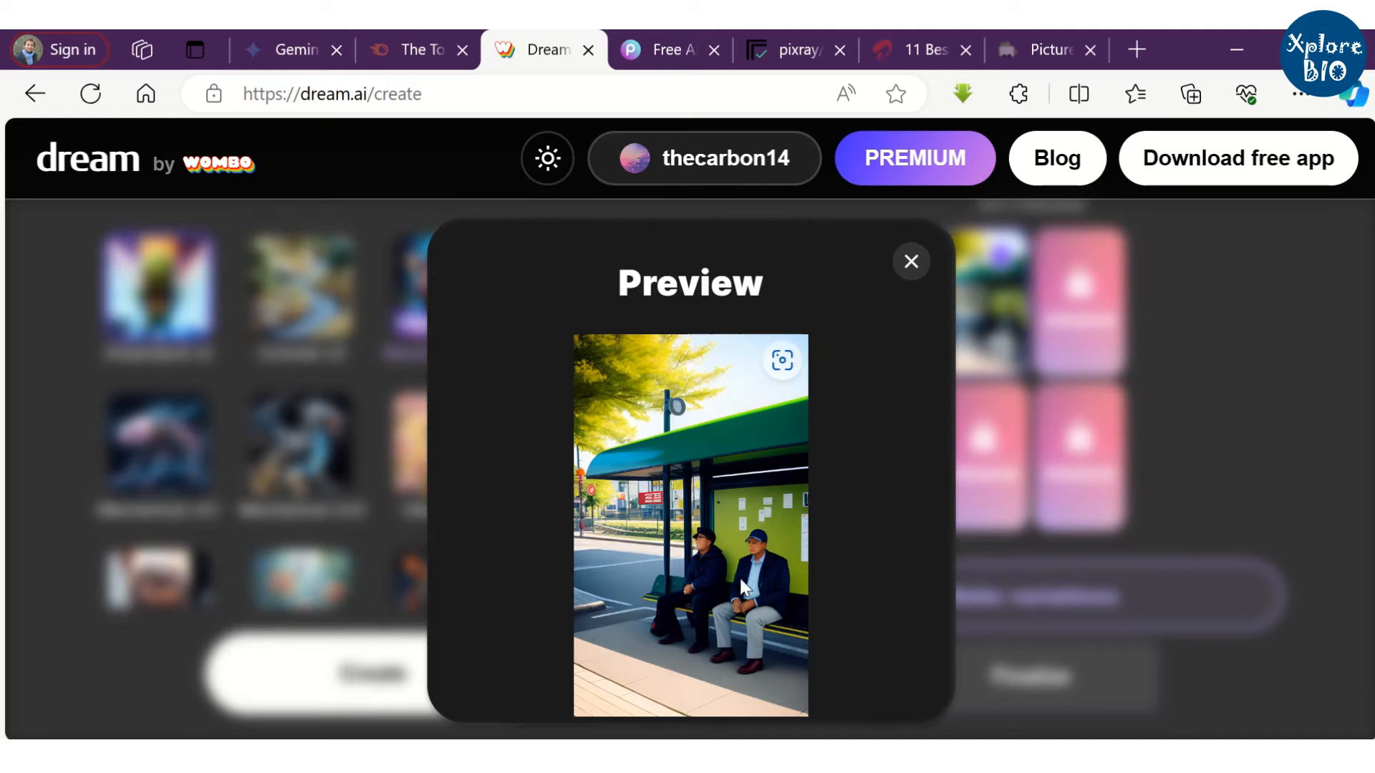
{"action": "mouse_move", "coordinate": [894, 316]}
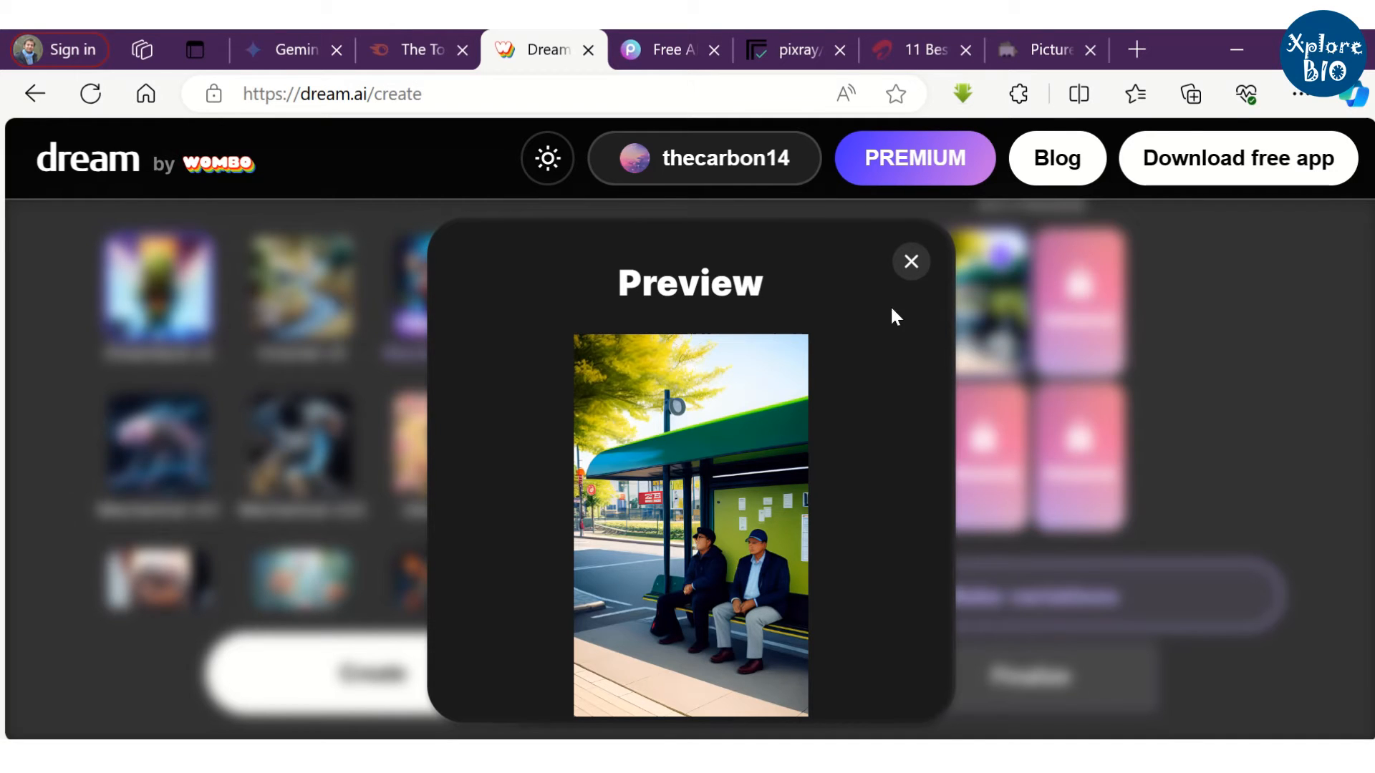
{"action": "left_click", "coordinate": [910, 261]}
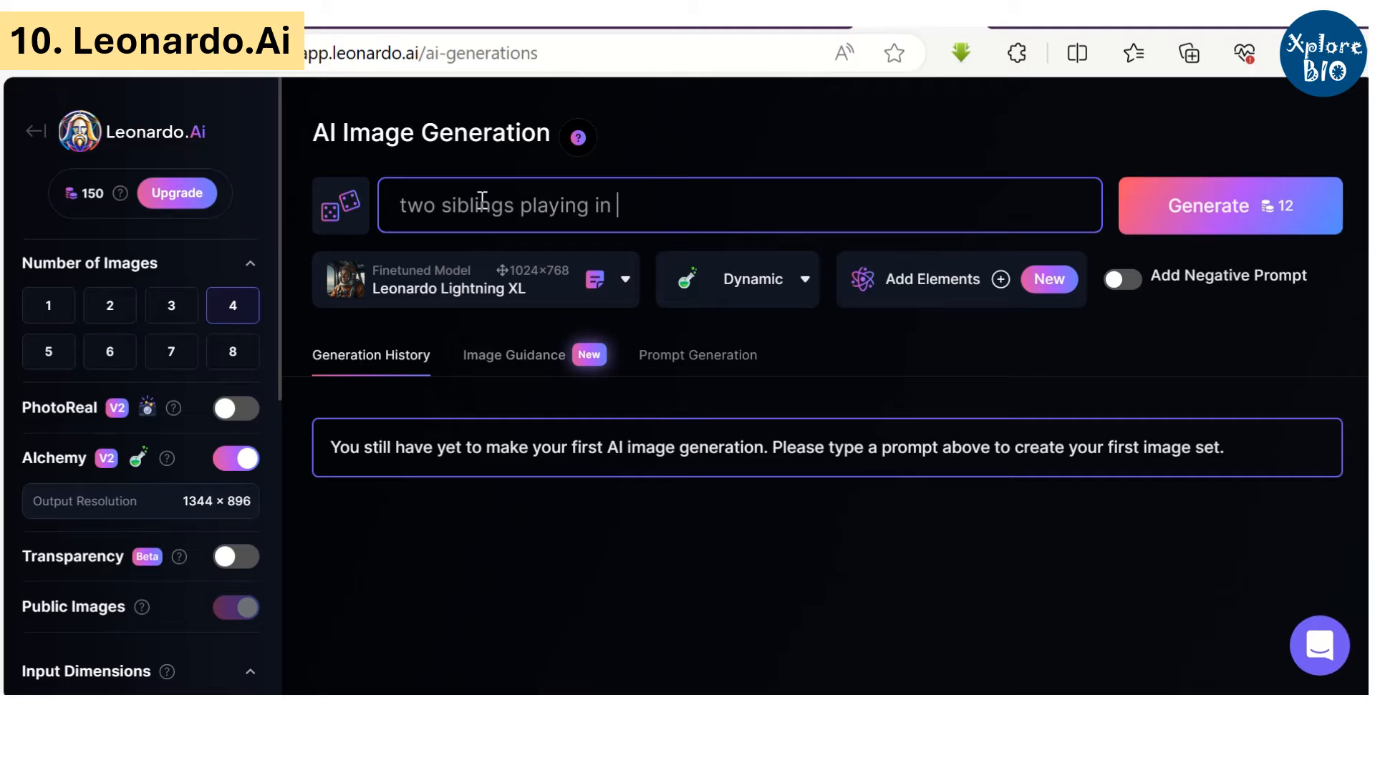
- Generate Leonardo.Ai images for the prompt of two siblings playing in a garden on a rainy day
{"action": "type", "text": "a garden"}
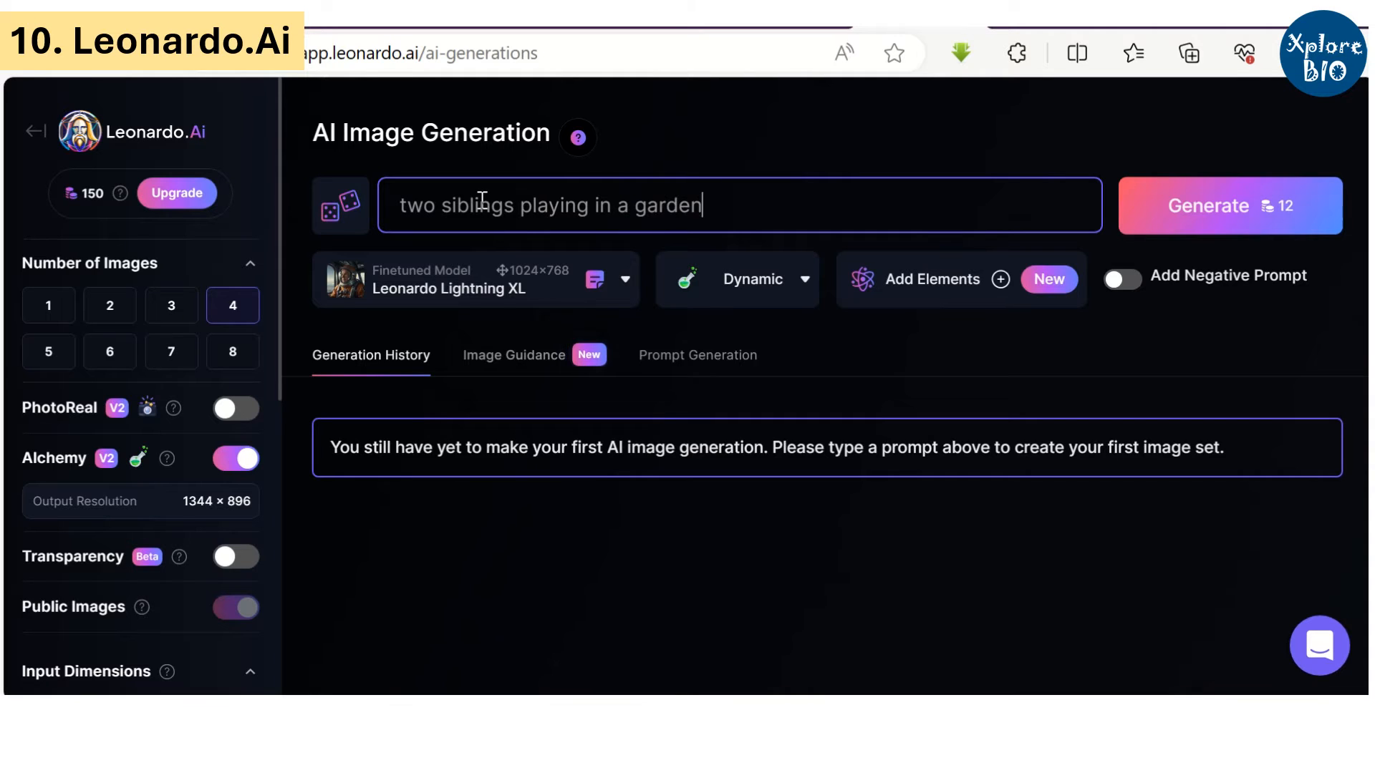
{"action": "type", "text": "on a rainy day"}
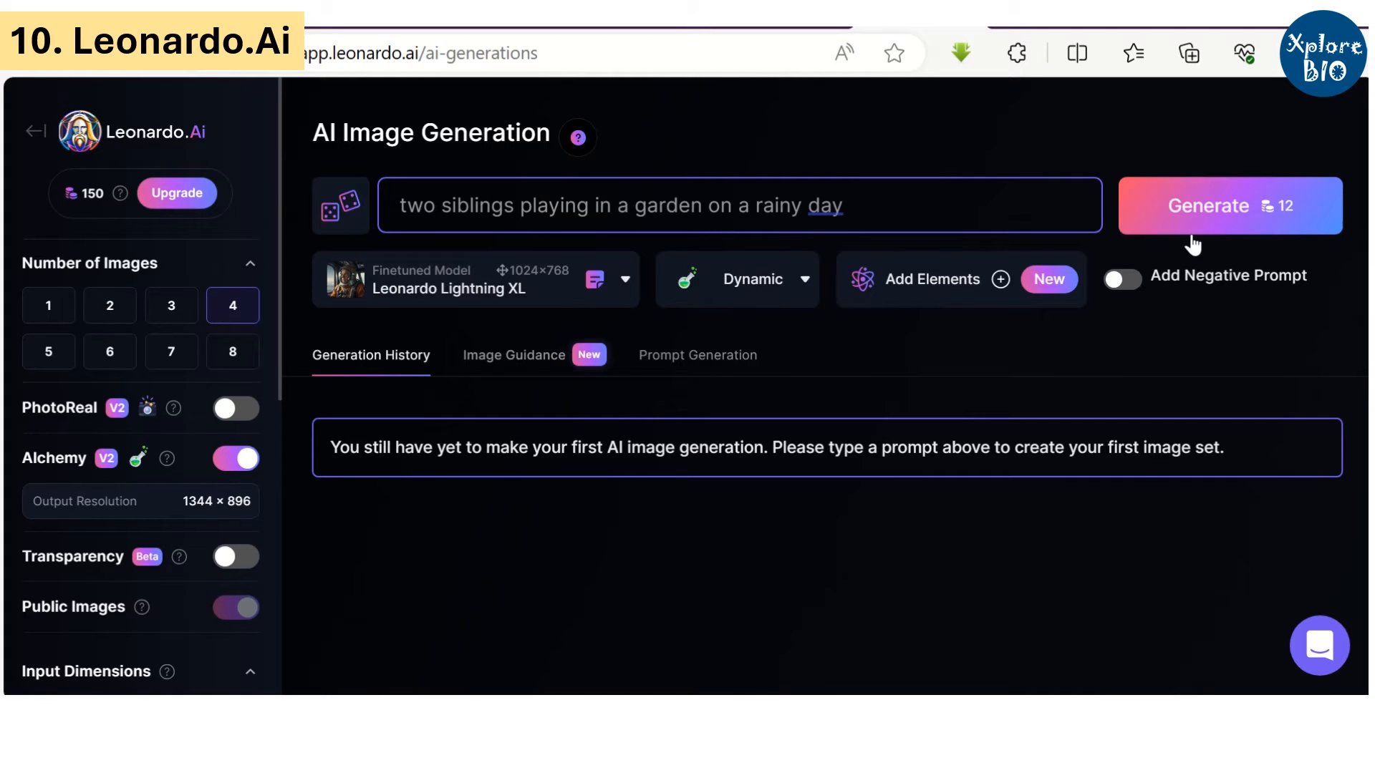
{"action": "left_click", "coordinate": [1227, 205]}
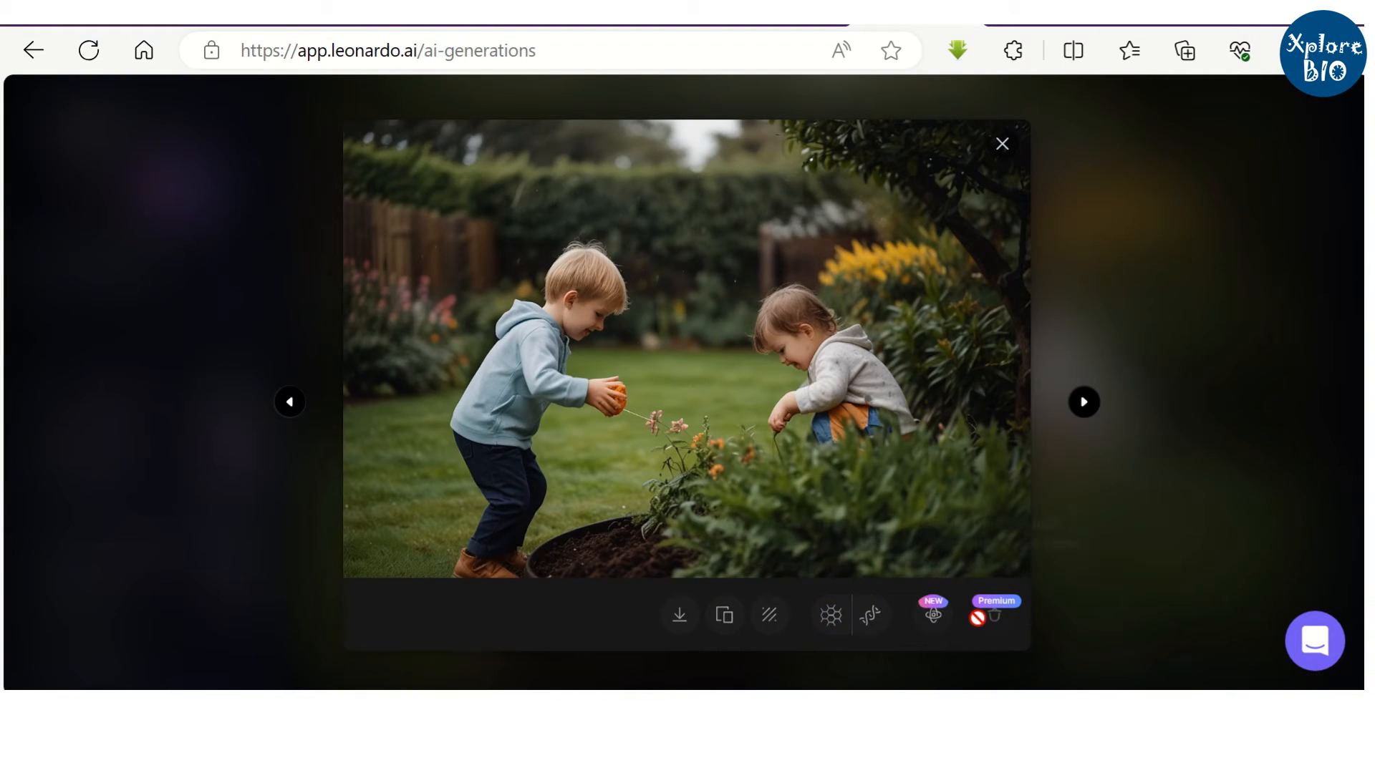
{"action": "mouse_move", "coordinate": [680, 616]}
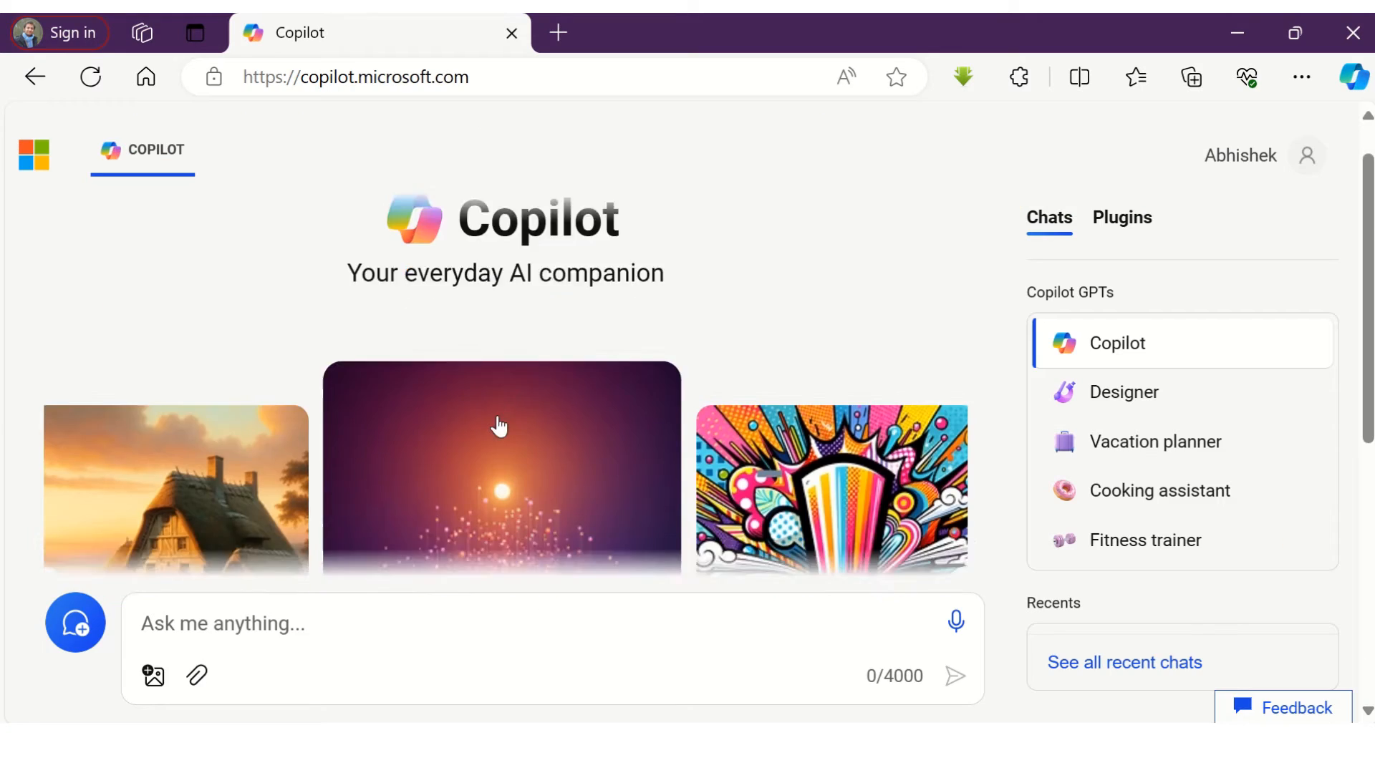
- Send the long hummingbird prompt to Copilot and download one of the generated images
{"action": "scroll", "scroll_direction": "down", "scroll_amount": 3}
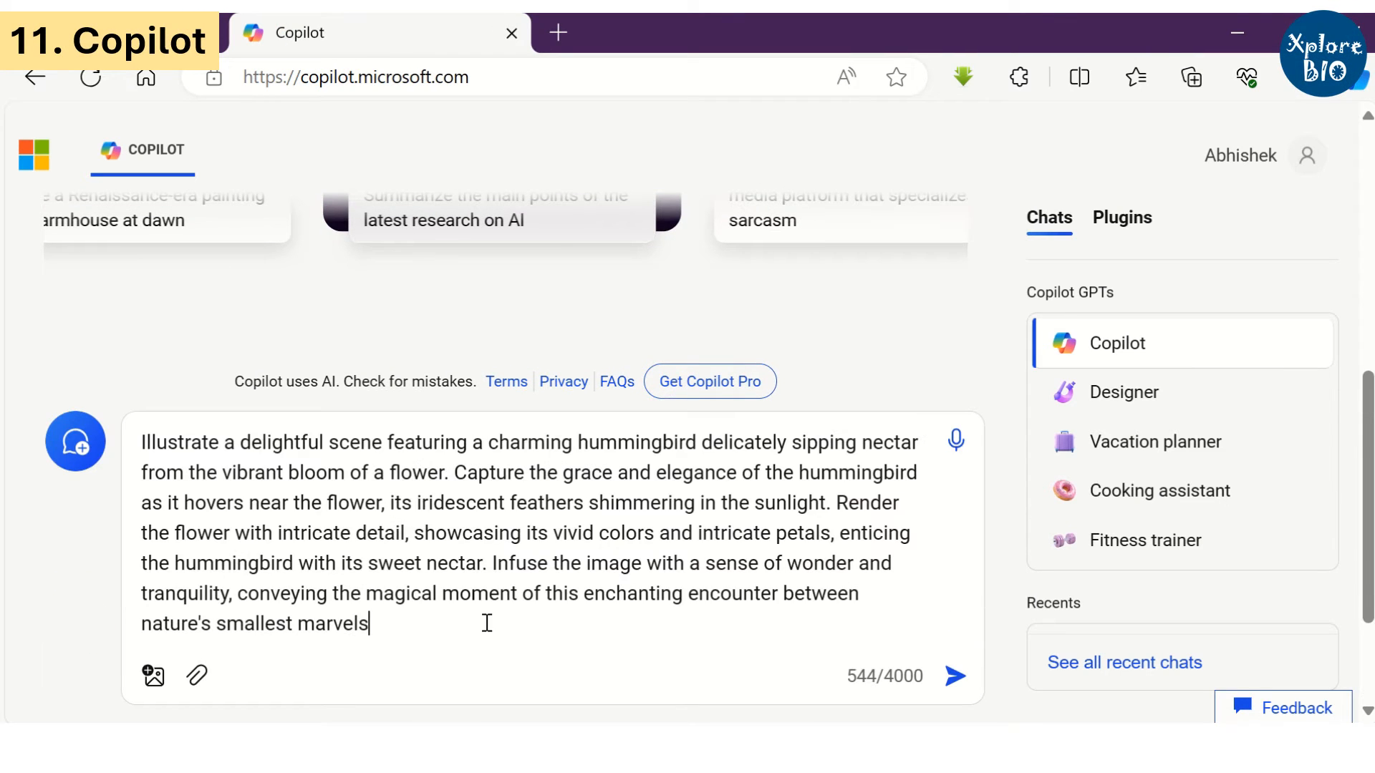
{"action": "left_click", "coordinate": [954, 675]}
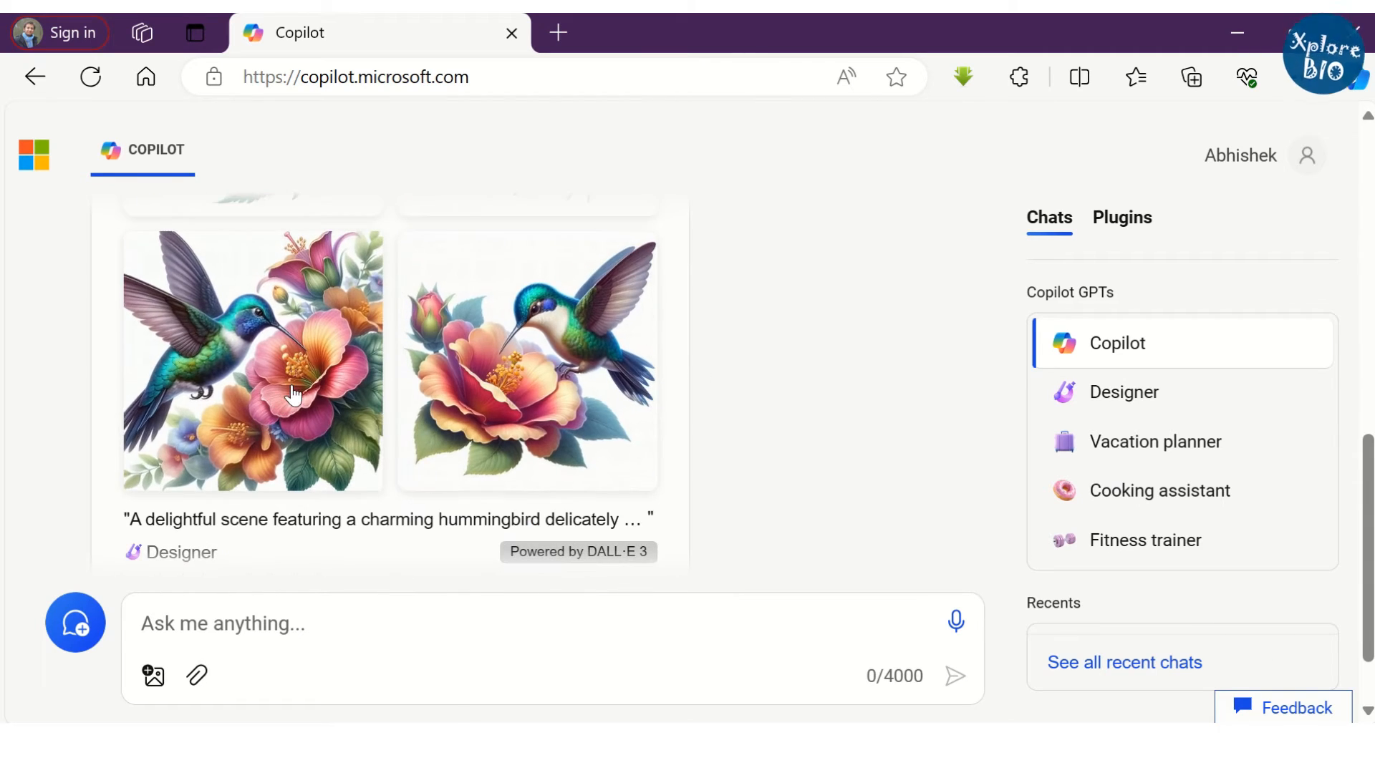
{"action": "mouse_move", "coordinate": [252, 359]}
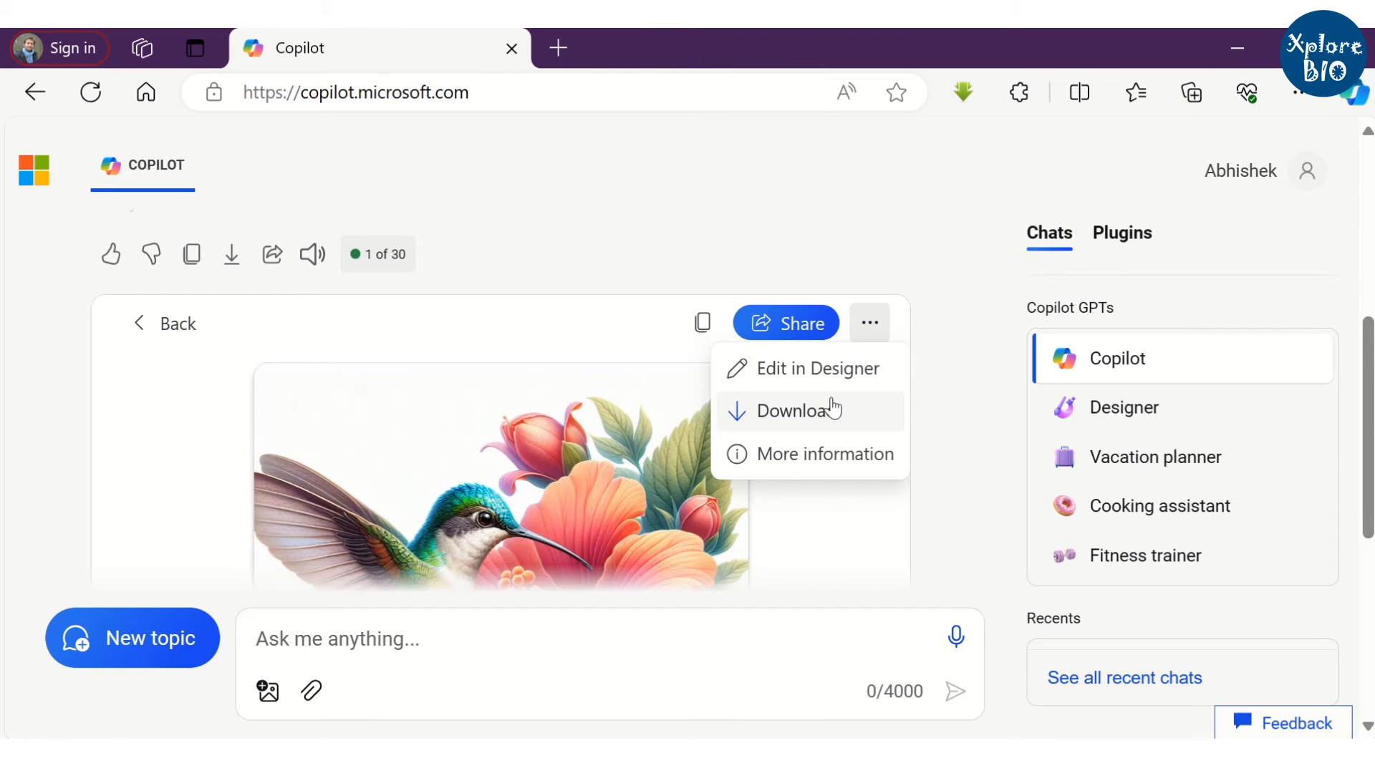
{"action": "left_click", "coordinate": [298, 48]}
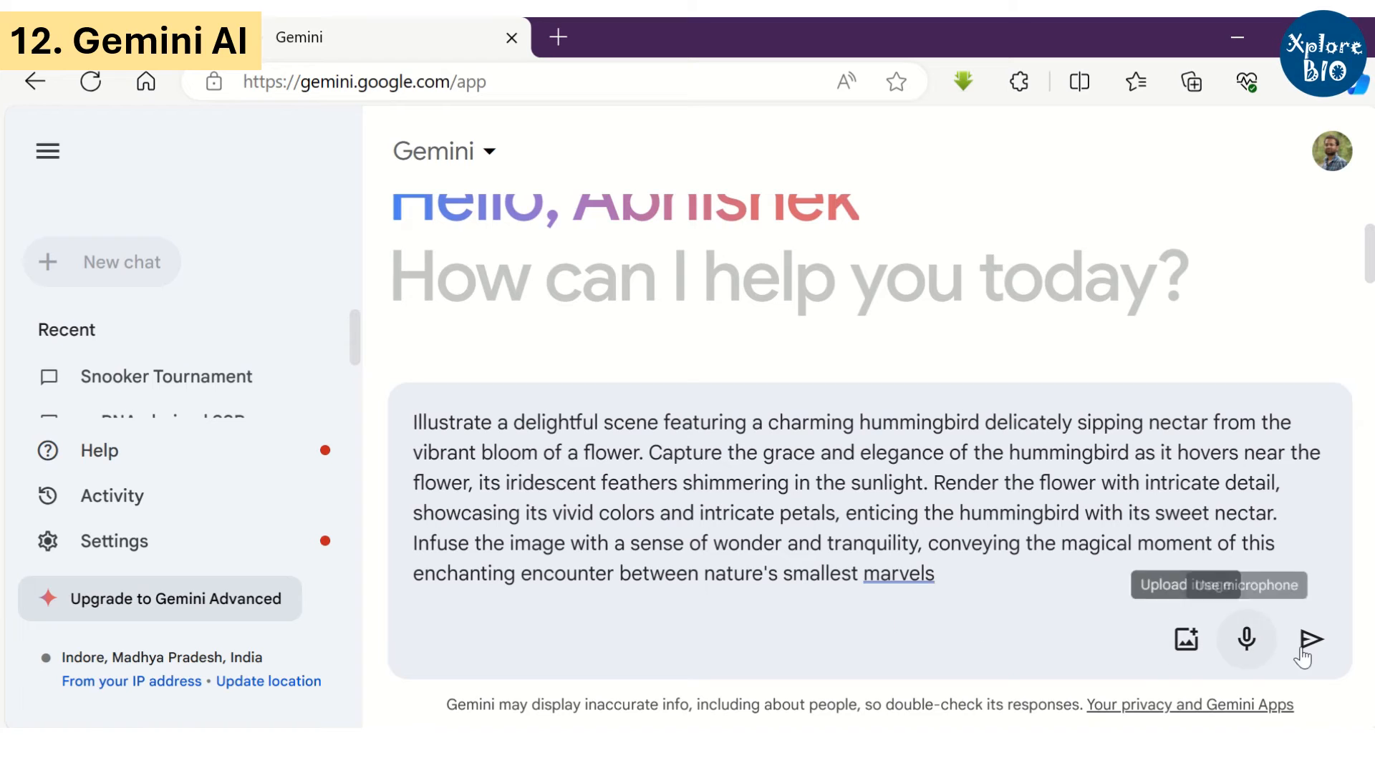
- Submit the hummingbird-and-flower prompt to Gemini and review the returned images
{"action": "left_click", "coordinate": [1309, 640]}
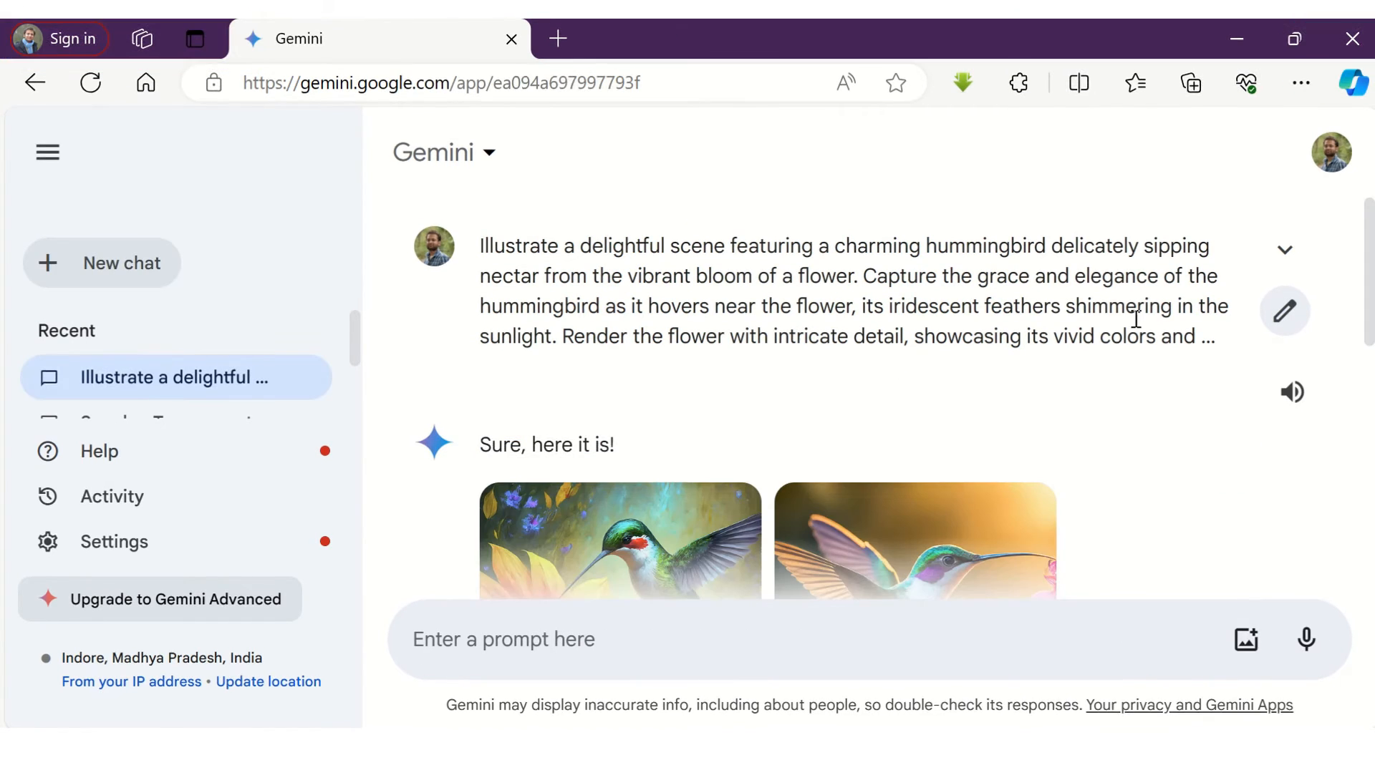
{"action": "scroll", "scroll_direction": "down", "scroll_amount": 3}
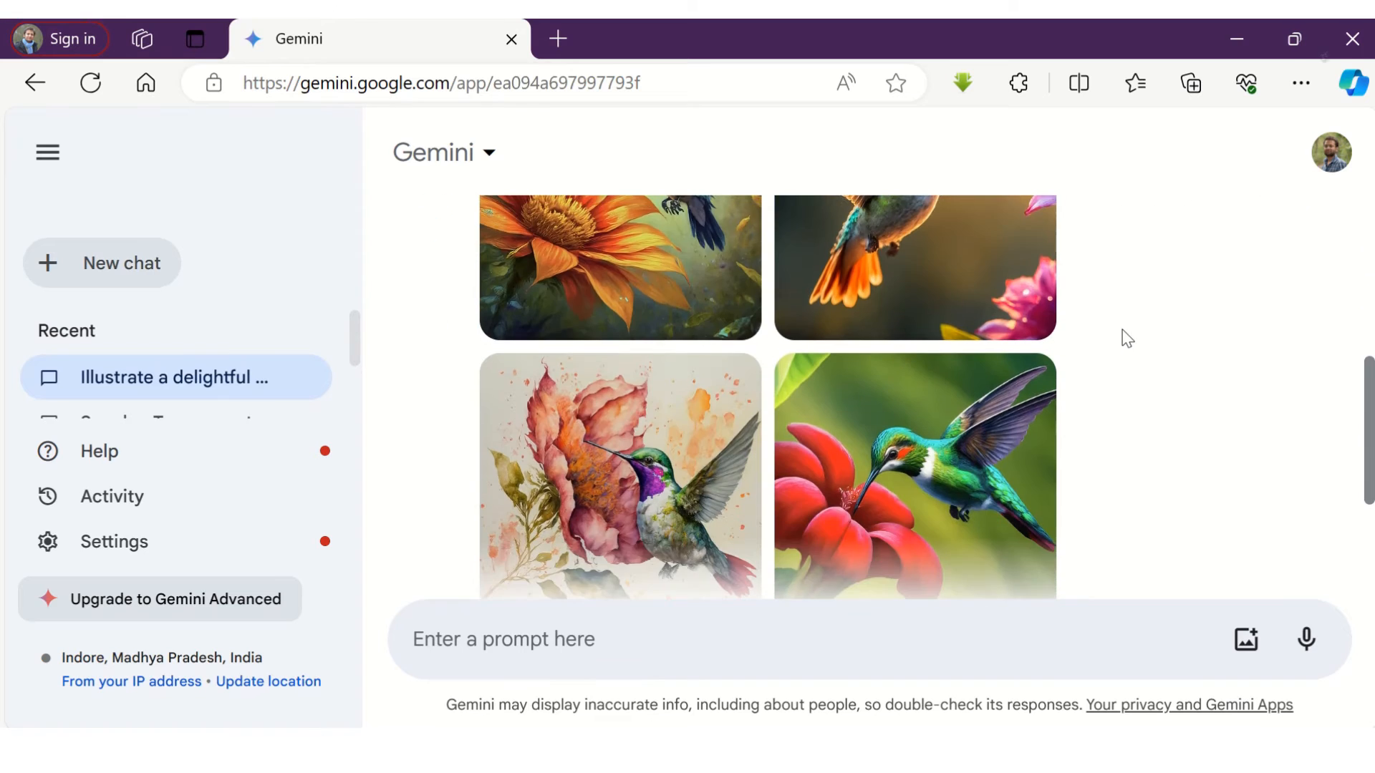
{"action": "scroll", "scroll_direction": "down", "scroll_amount": 3}
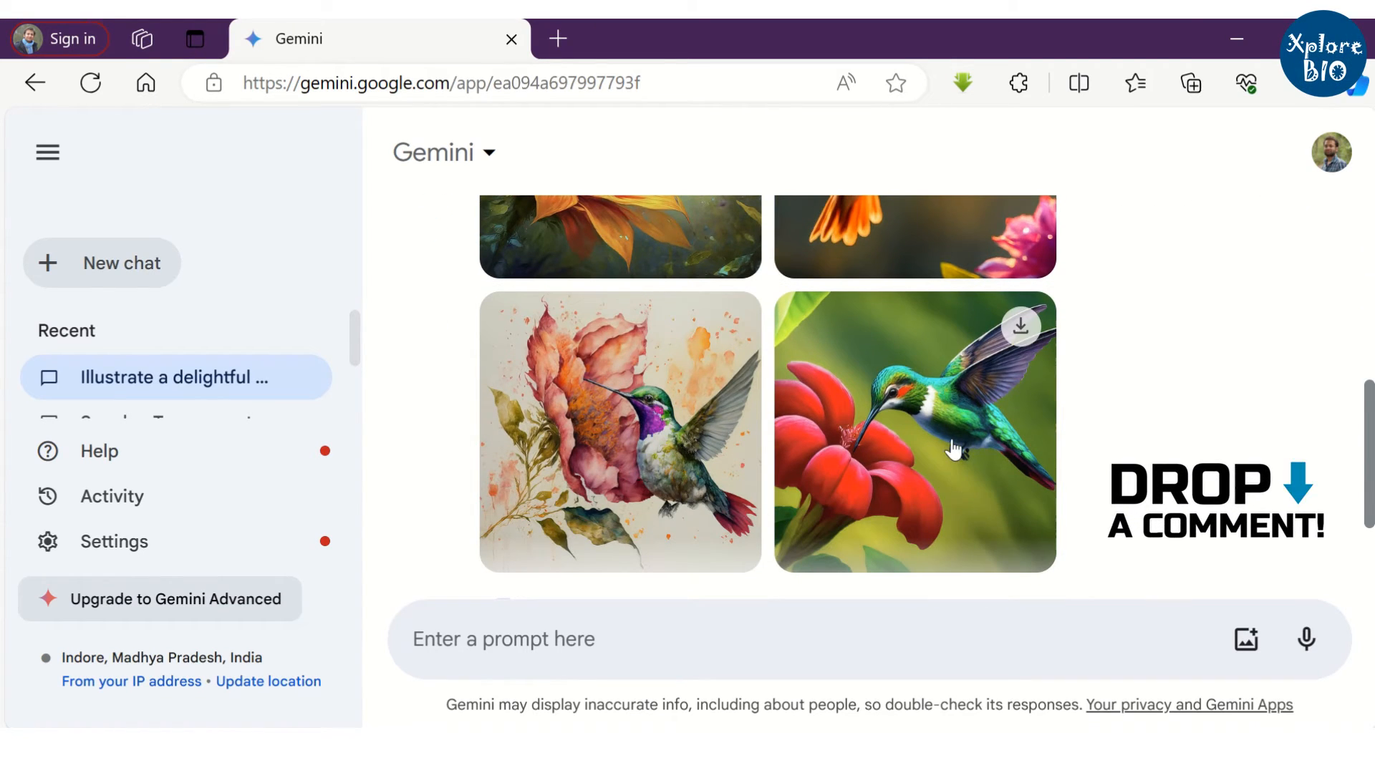
{"action": "mouse_move", "coordinate": [1022, 328]}
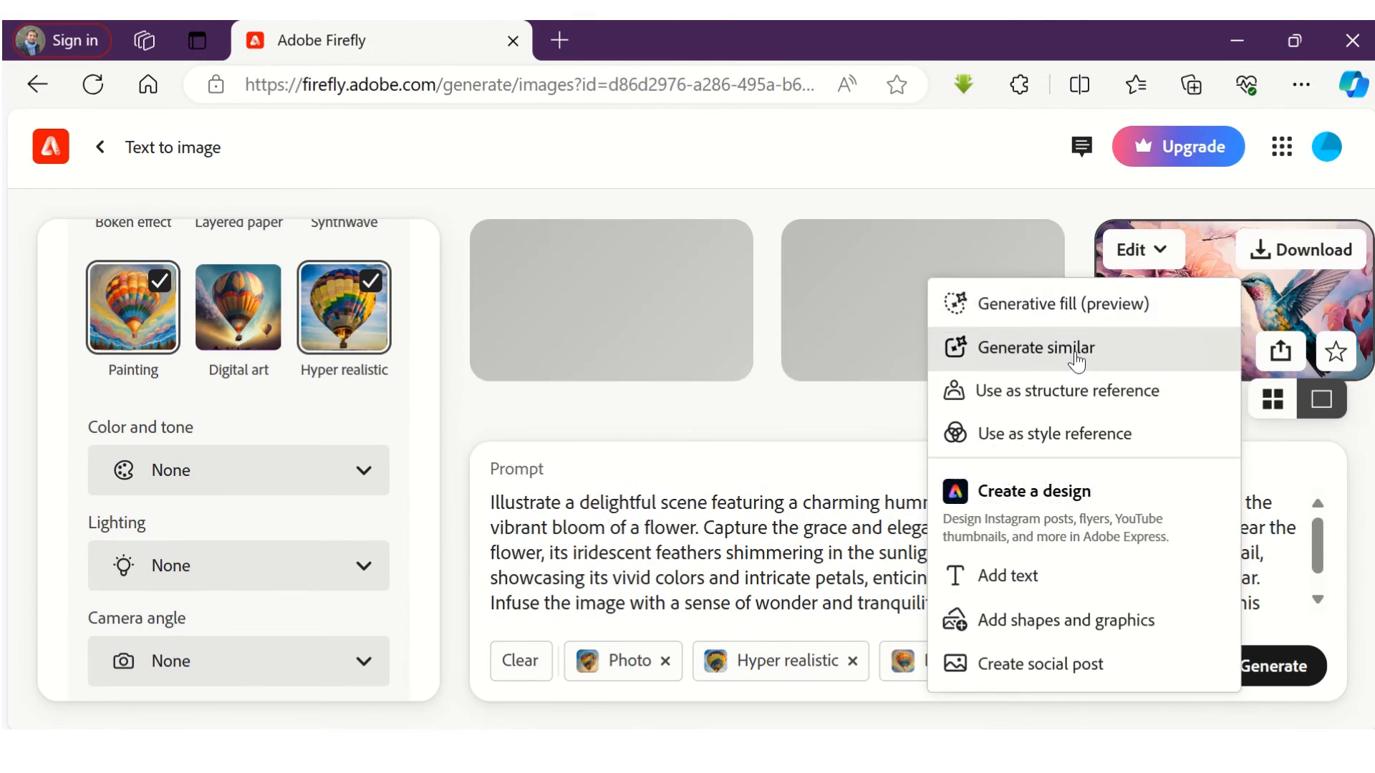
- Generate similar images from one of Firefly's hummingbird-and-flower results
{"action": "left_click", "coordinate": [1035, 348]}
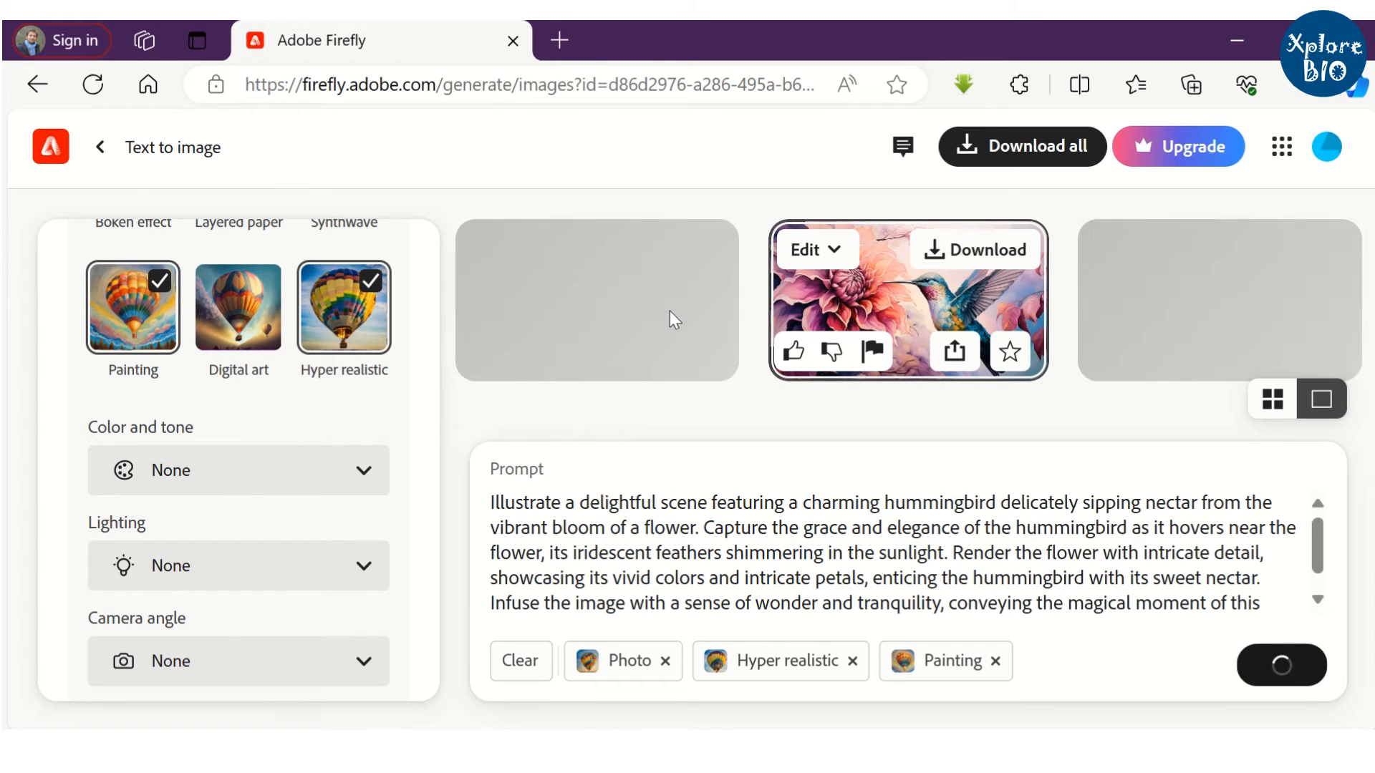
{"action": "mouse_move", "coordinate": [708, 326]}
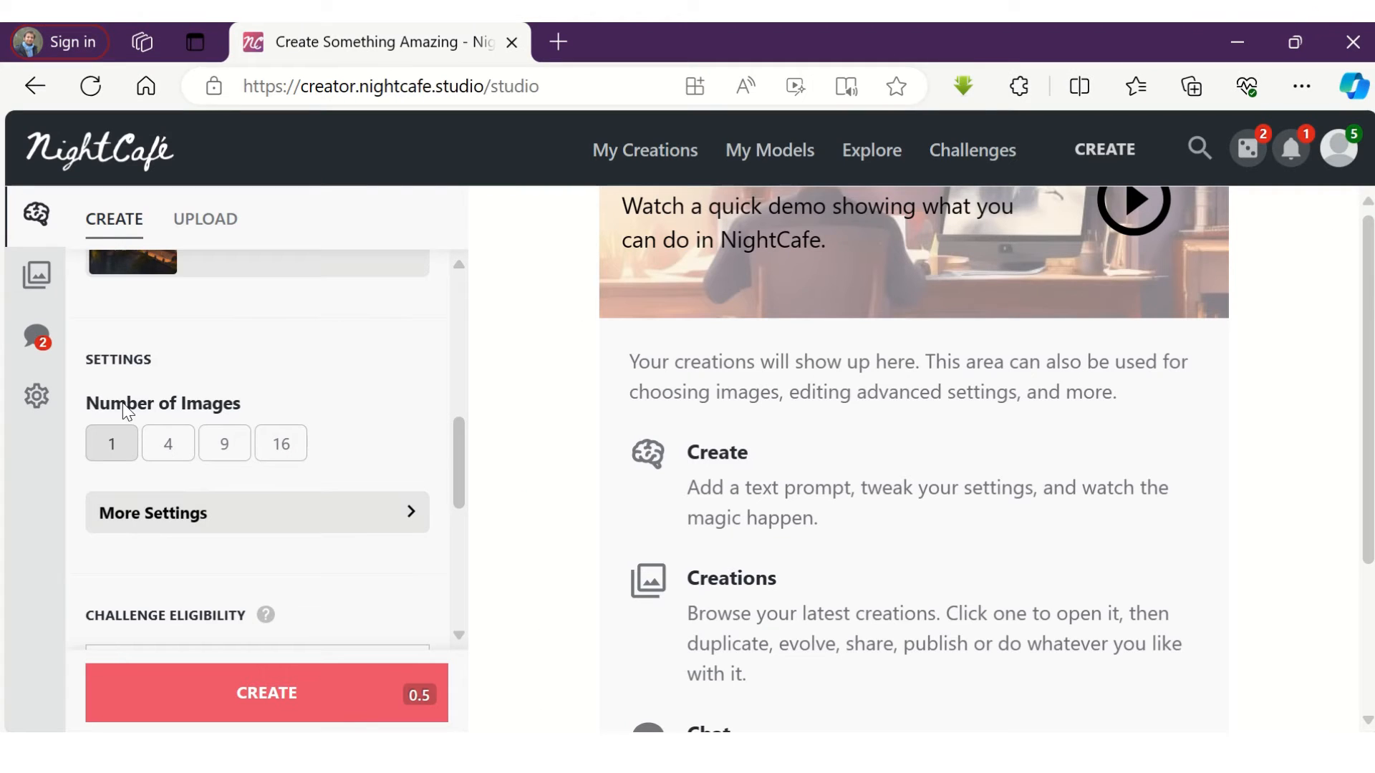
- Review NightCafe's Advanced Settings and the finished butterfly creation
{"action": "scroll", "scroll_direction": "down", "scroll_amount": 3}
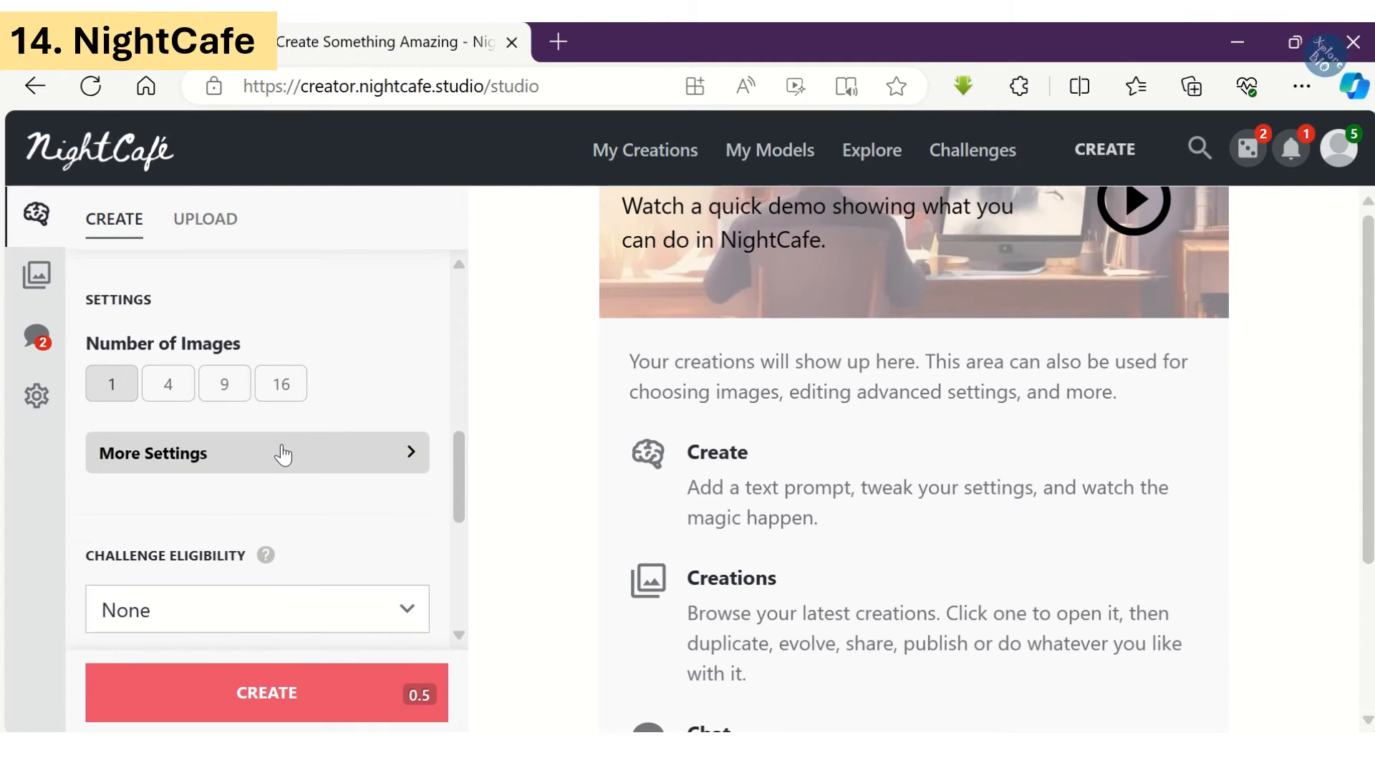
{"action": "left_click", "coordinate": [257, 452]}
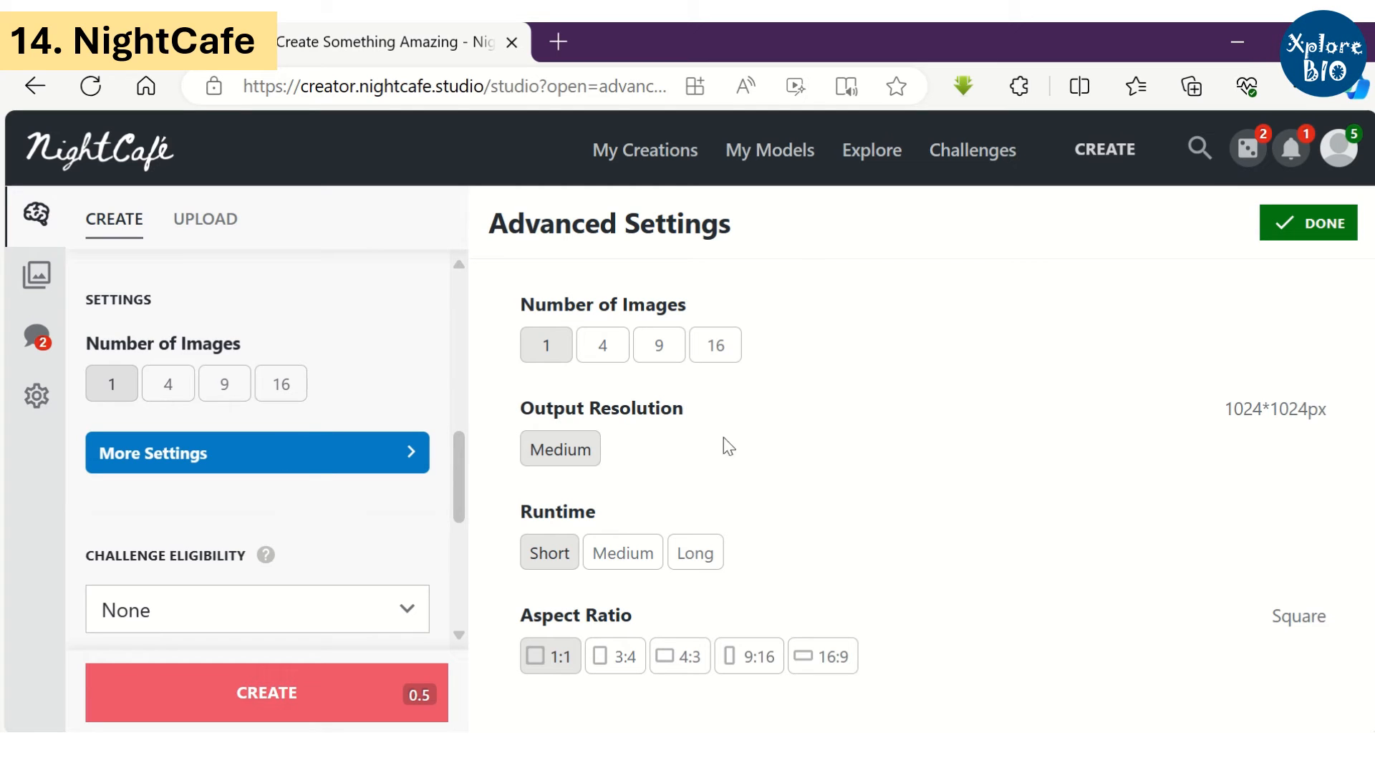
{"action": "mouse_move", "coordinate": [174, 621]}
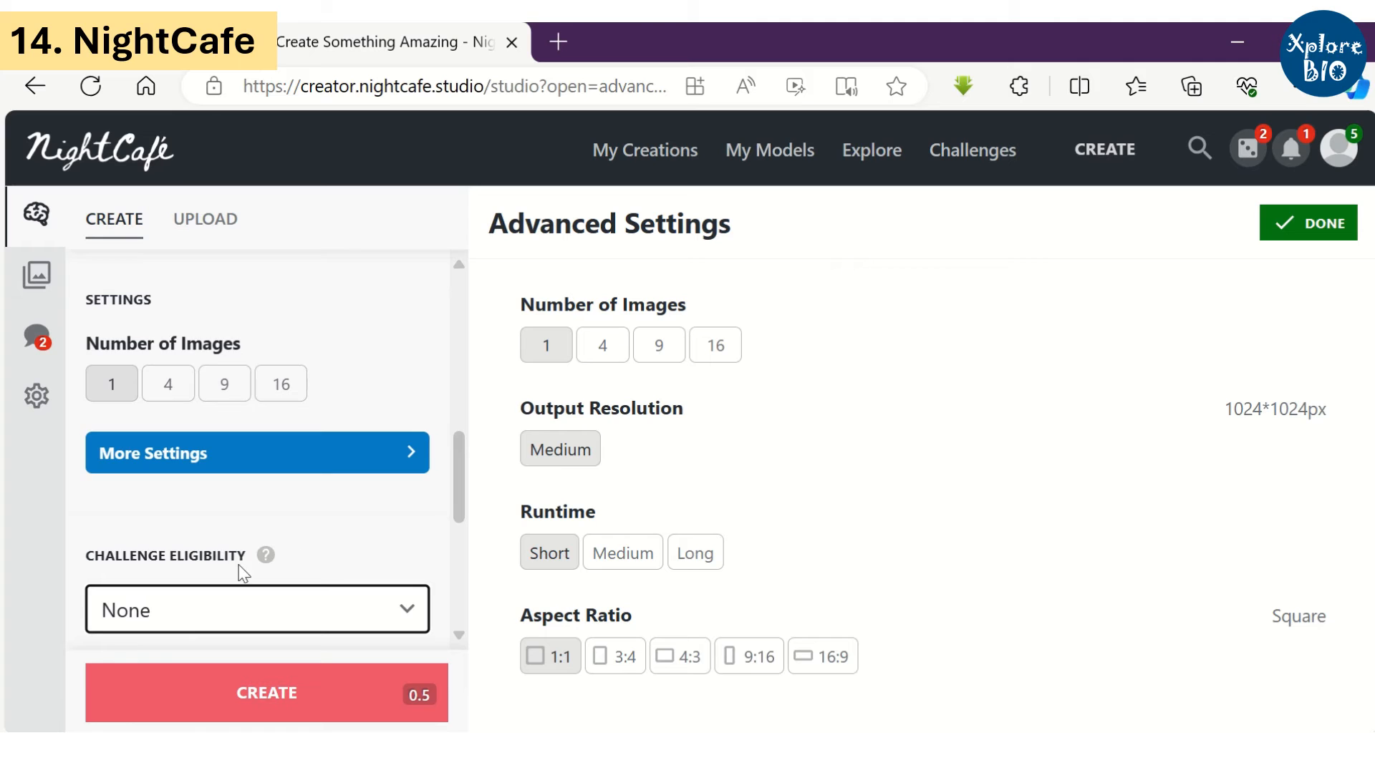
{"action": "scroll", "scroll_direction": "down", "scroll_amount": 3}
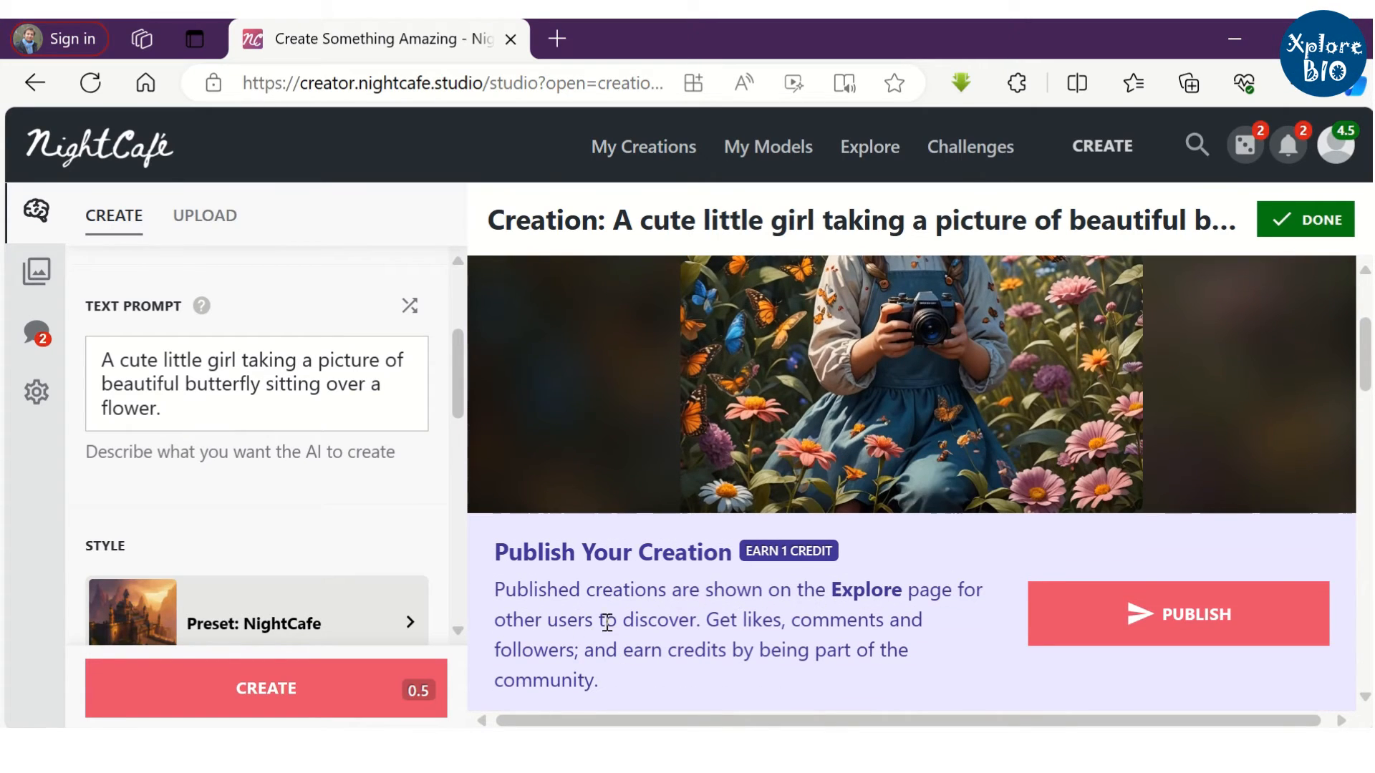
{"action": "scroll", "scroll_direction": "down", "scroll_amount": 3}
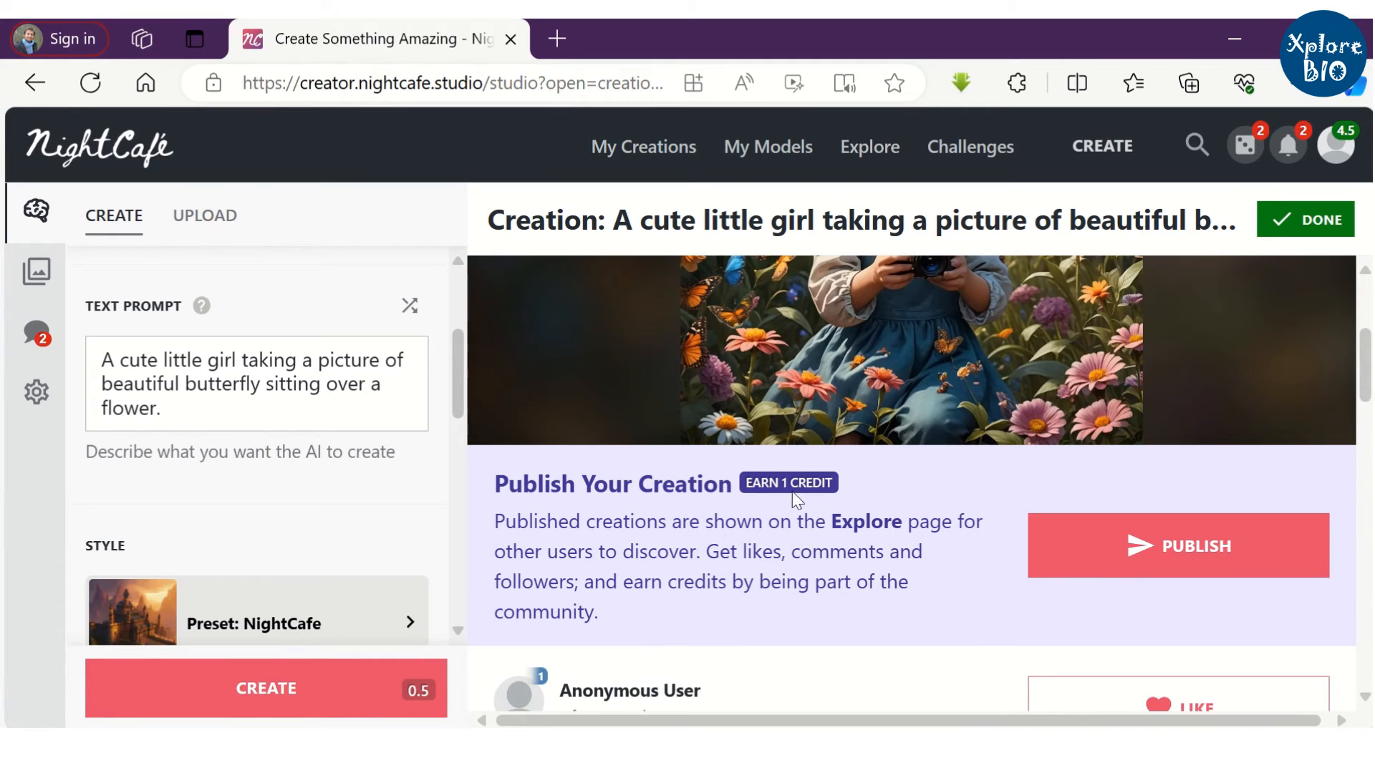
- Check the notifications inbox messages about earned credits and badges, then dismiss it
{"action": "left_click", "coordinate": [1286, 145]}
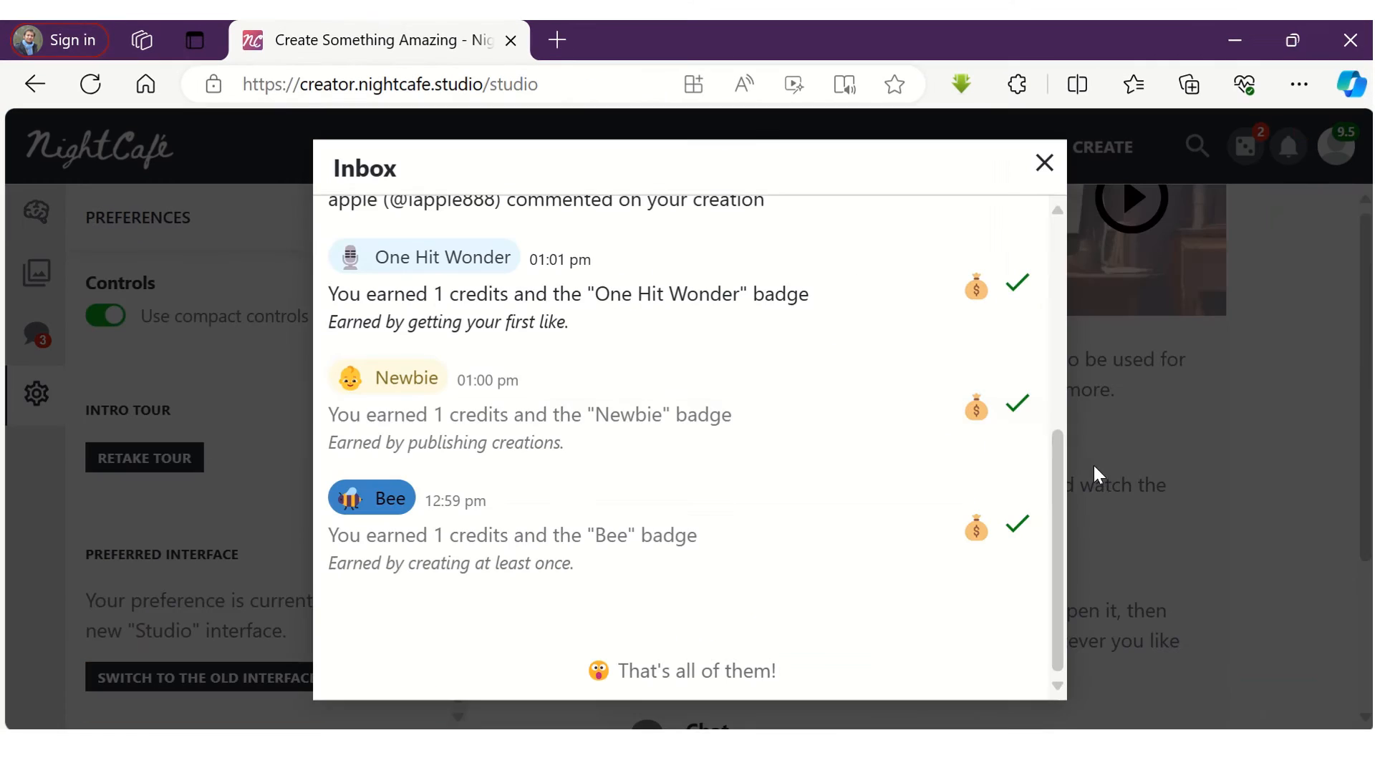
{"action": "mouse_move", "coordinate": [988, 554]}
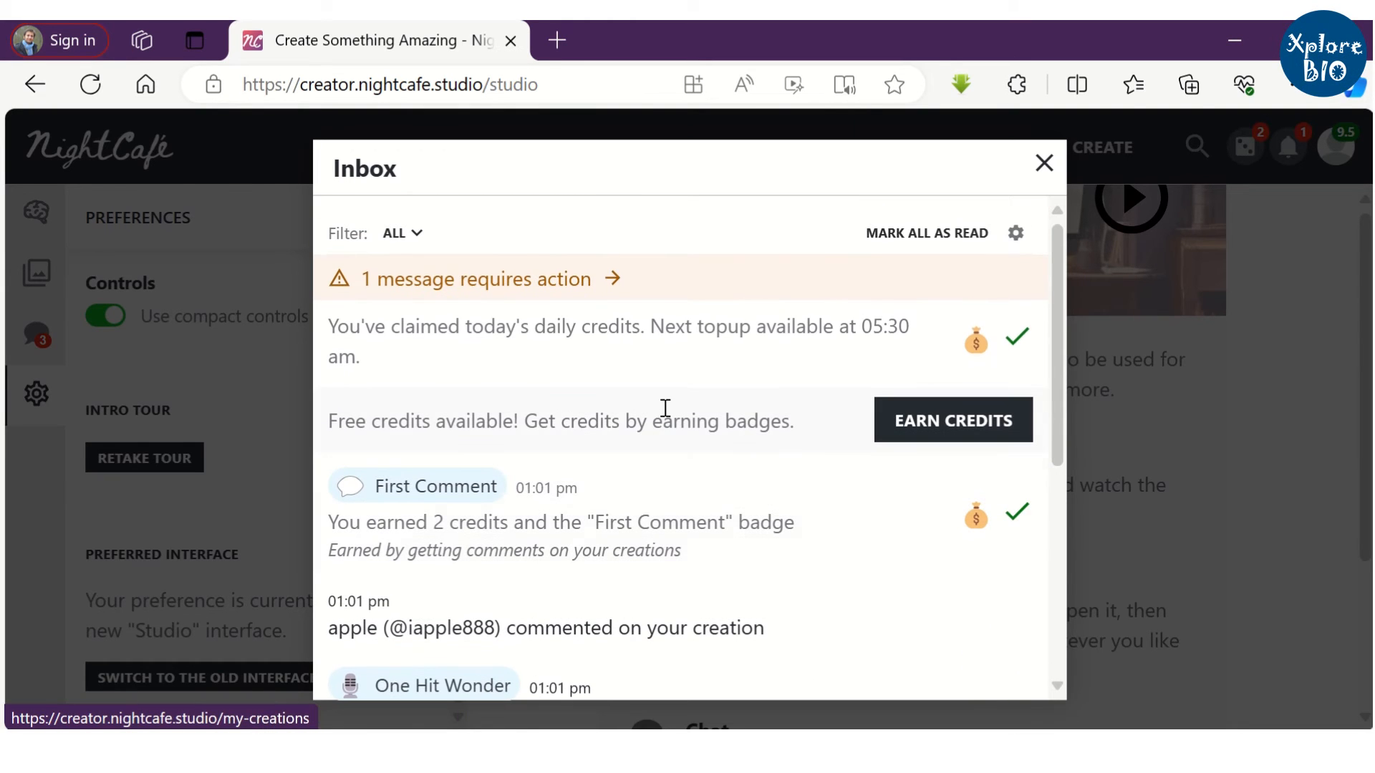
{"action": "left_click", "coordinate": [1043, 163]}
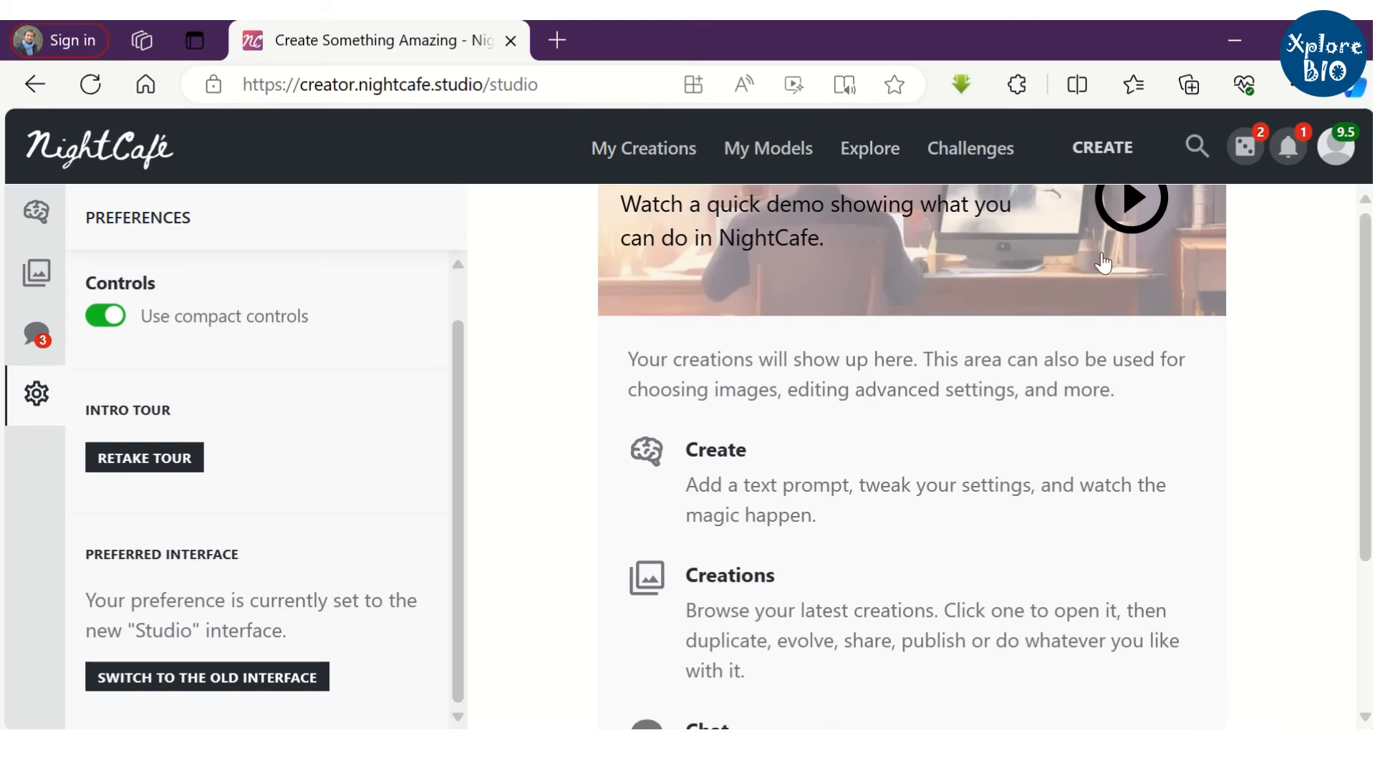
{"action": "left_click", "coordinate": [1332, 146]}
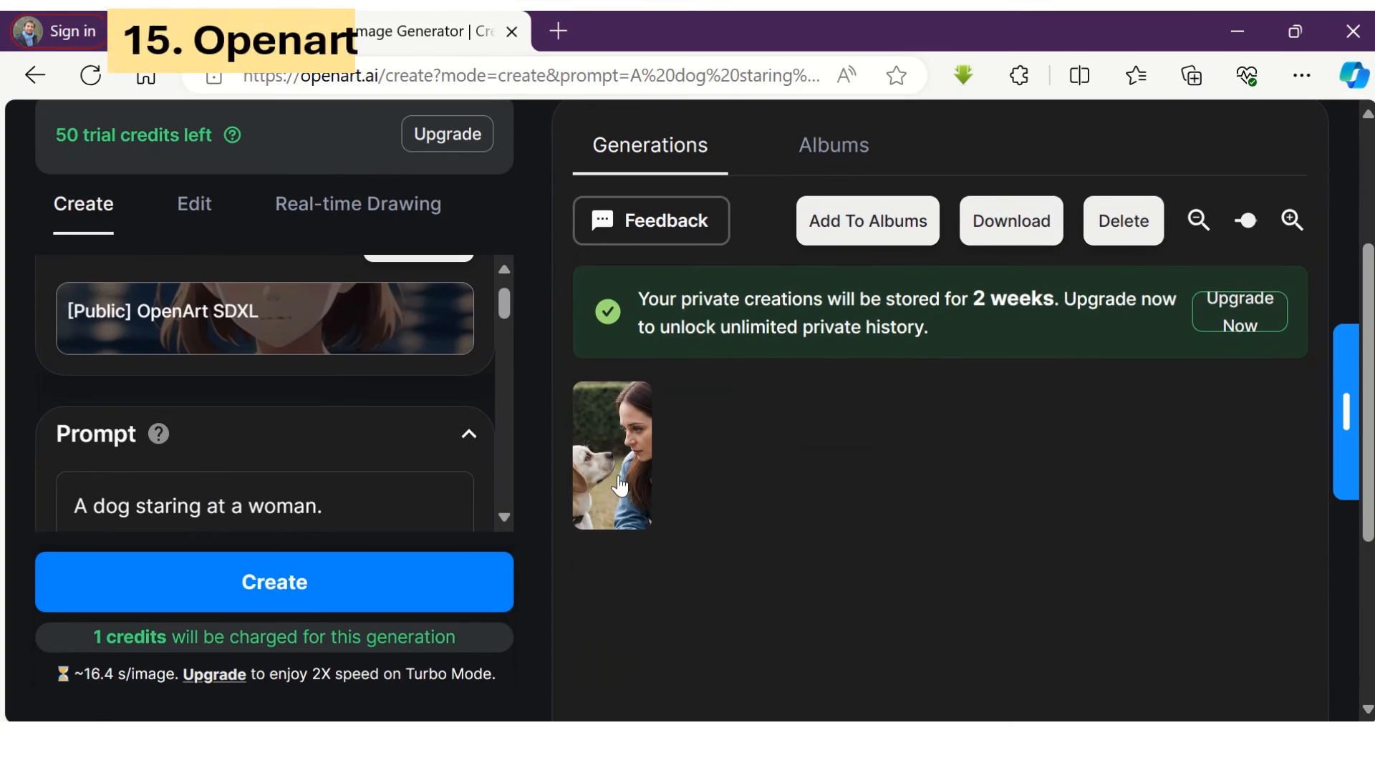
- View OpenArt's dog-staring-at-woman image large with its generation details
{"action": "left_click", "coordinate": [611, 456]}
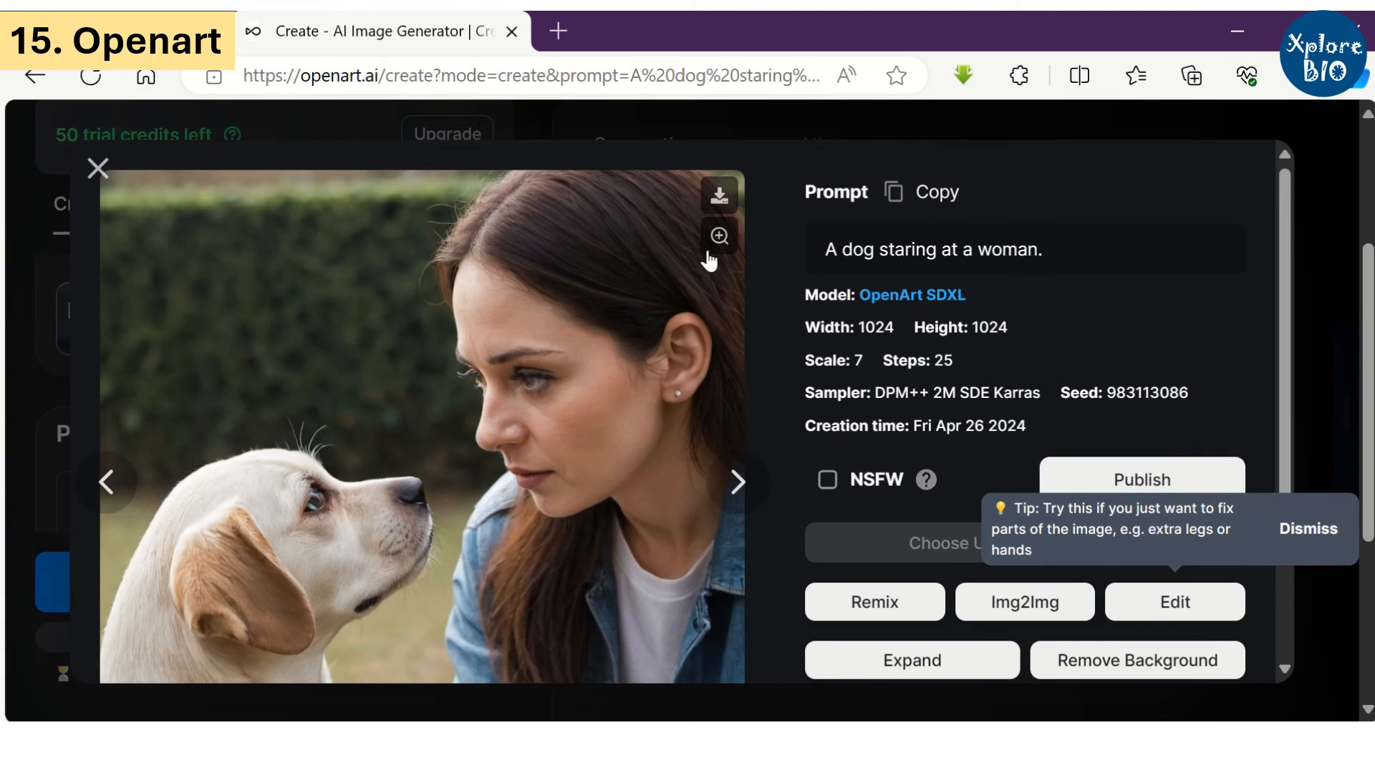
{"action": "mouse_move", "coordinate": [492, 427]}
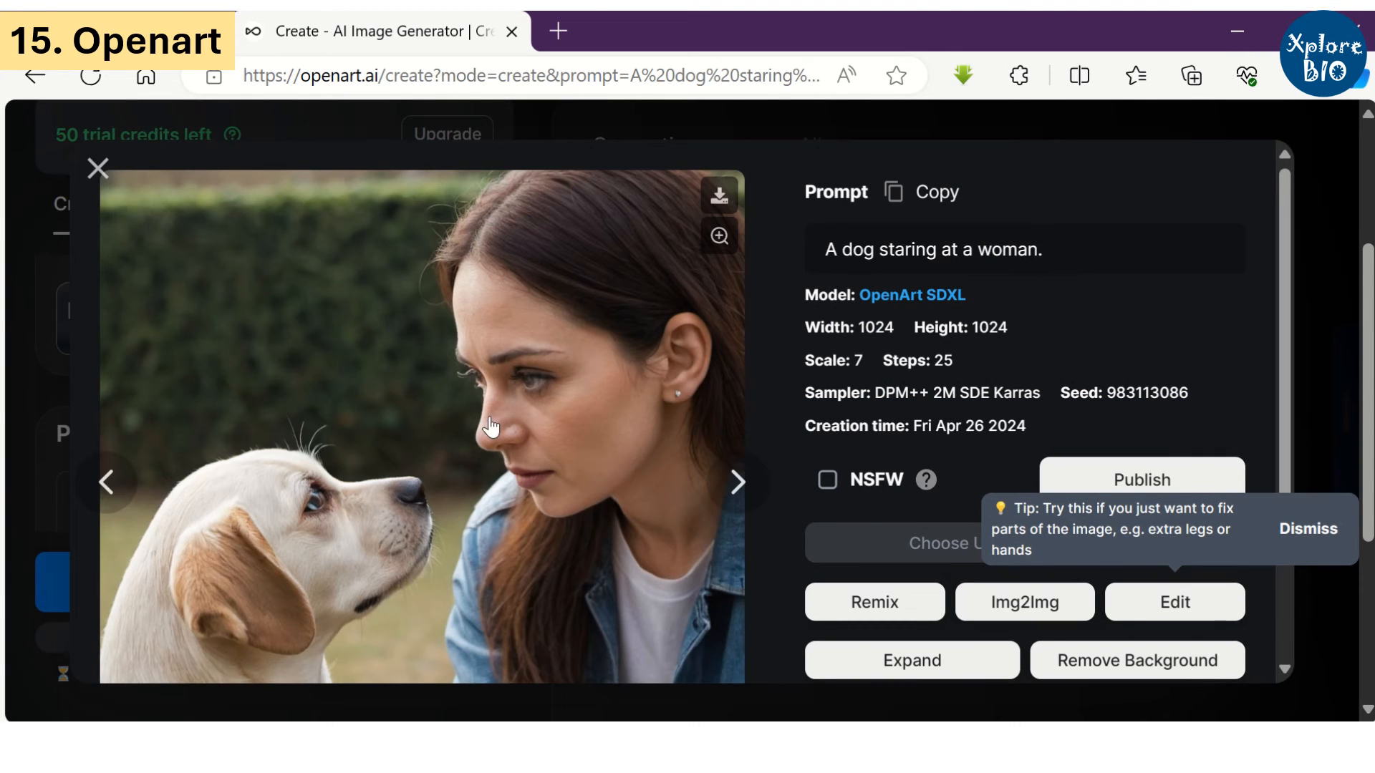
{"action": "scroll", "scroll_direction": "down", "scroll_amount": 3}
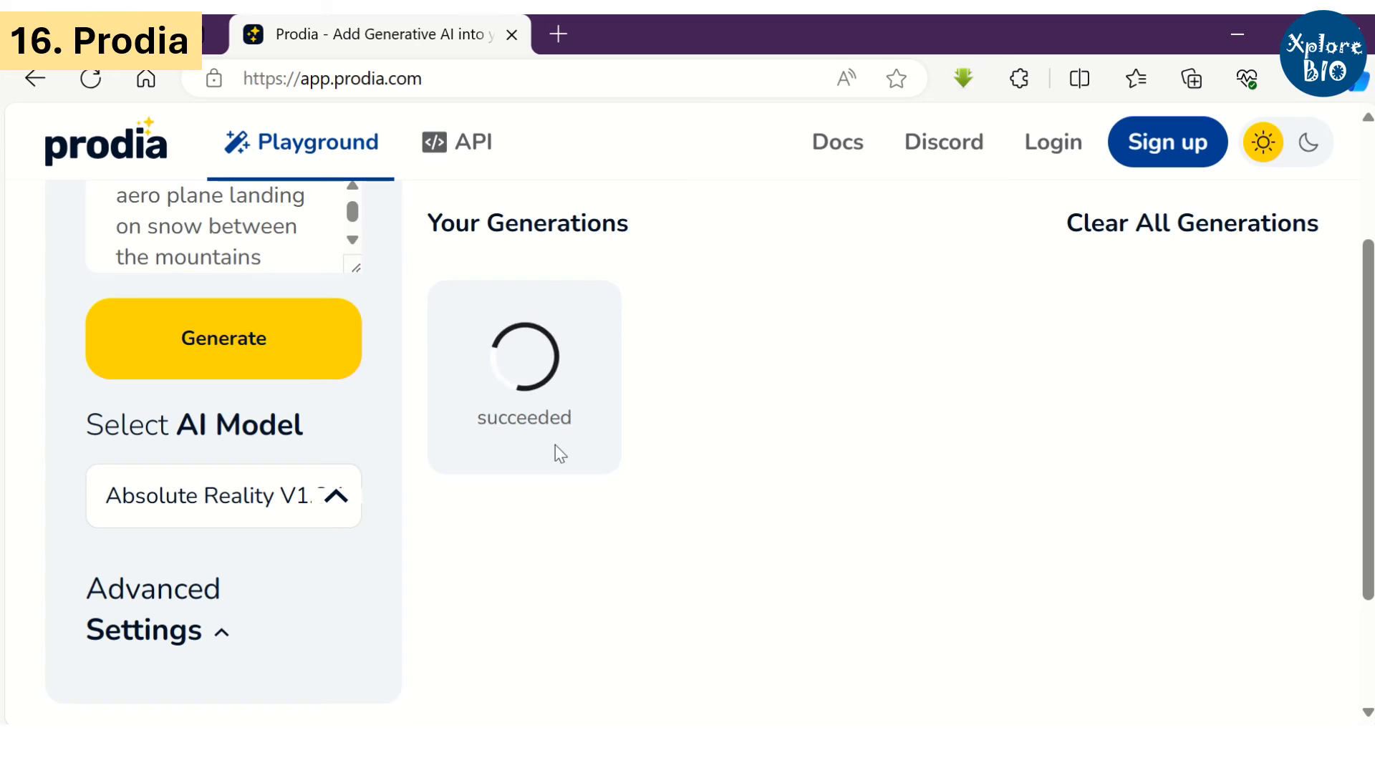
- View Prodia's completed aeroplane-landing-on-snow generation at full size
{"action": "scroll", "scroll_direction": "up", "scroll_amount": 3}
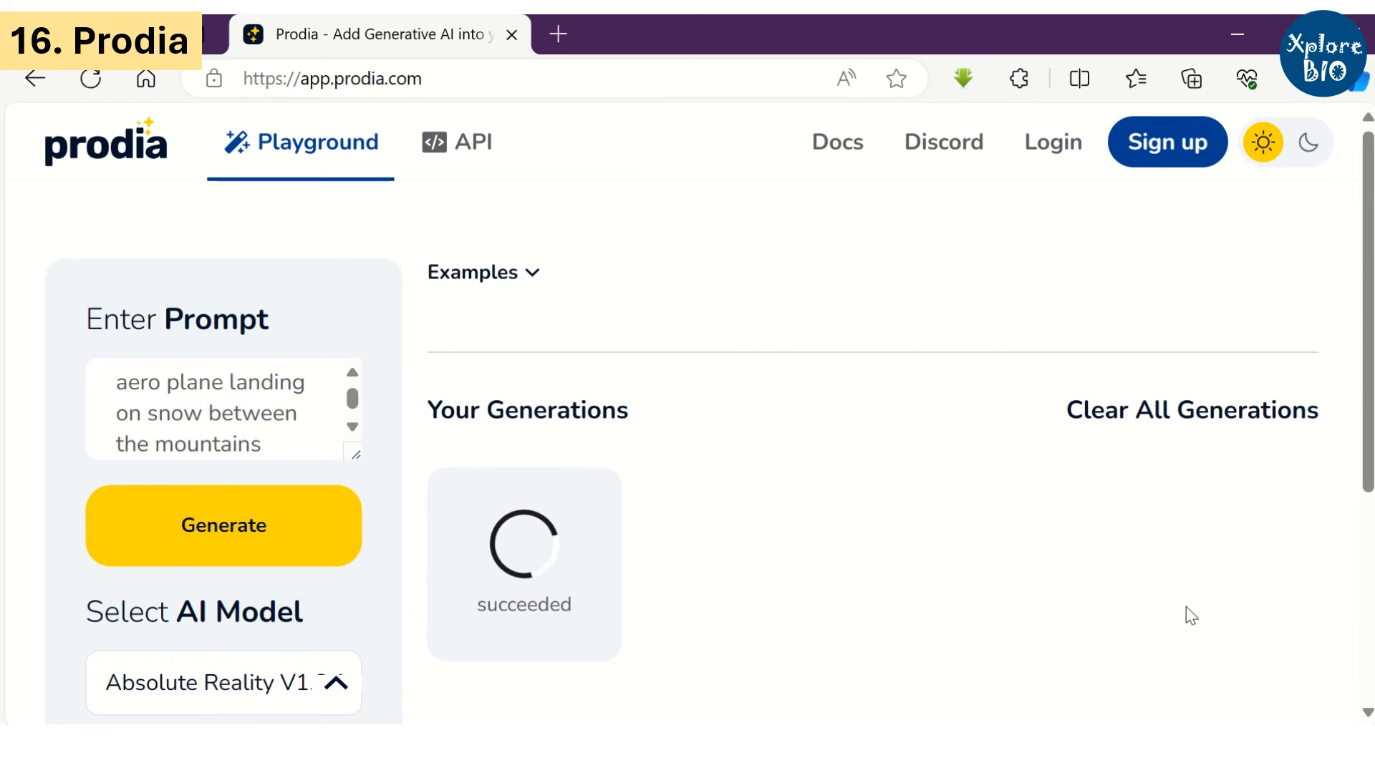
{"action": "left_click", "coordinate": [523, 552]}
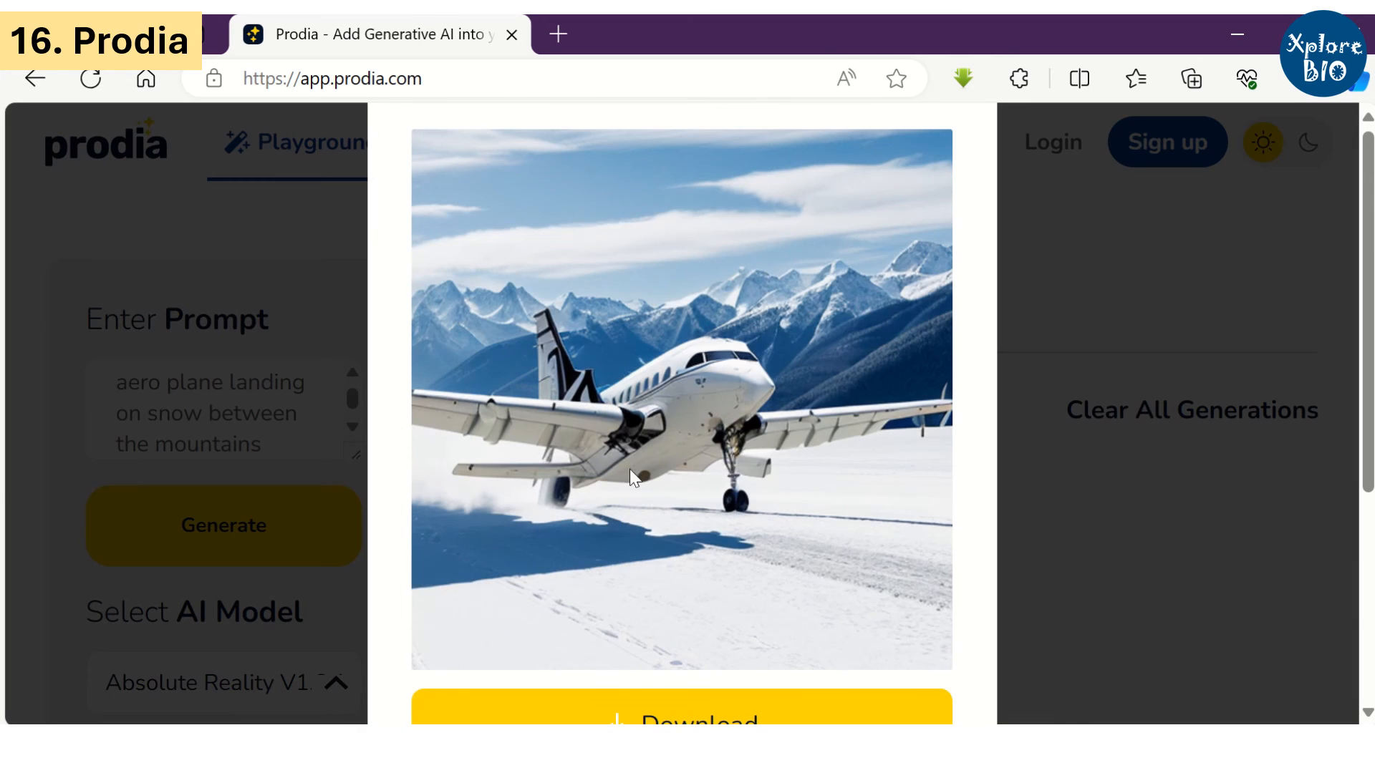